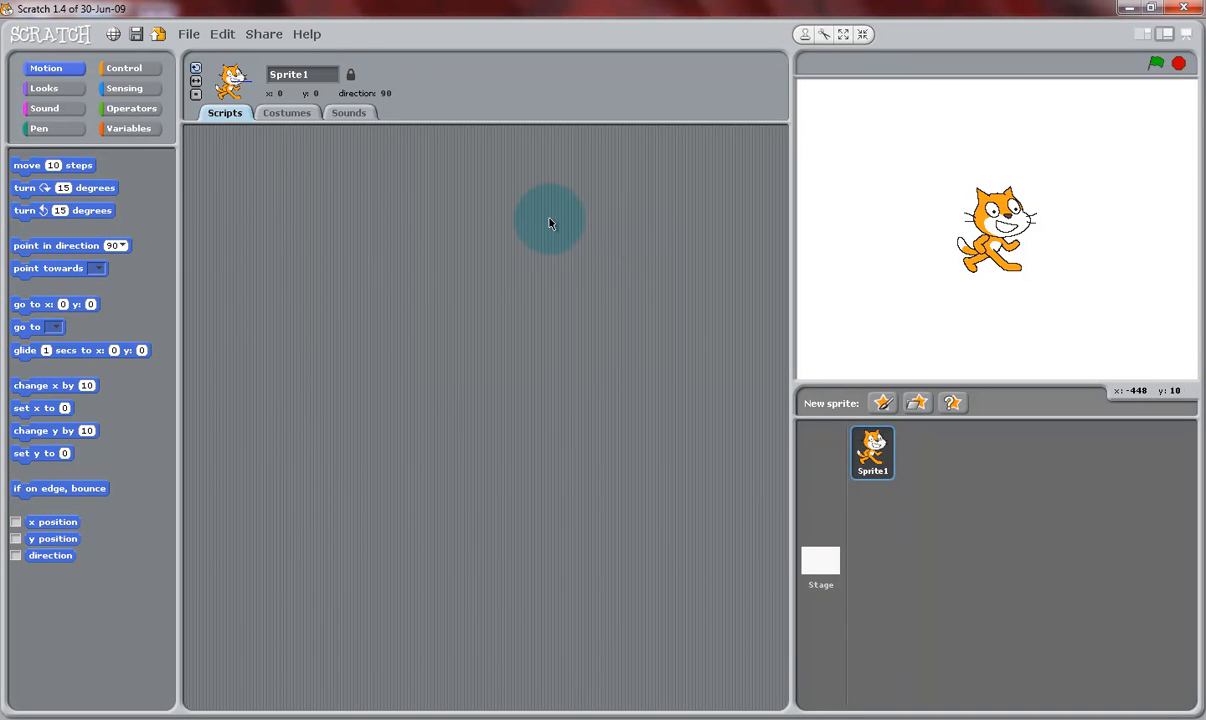
mouse_move(498, 338)
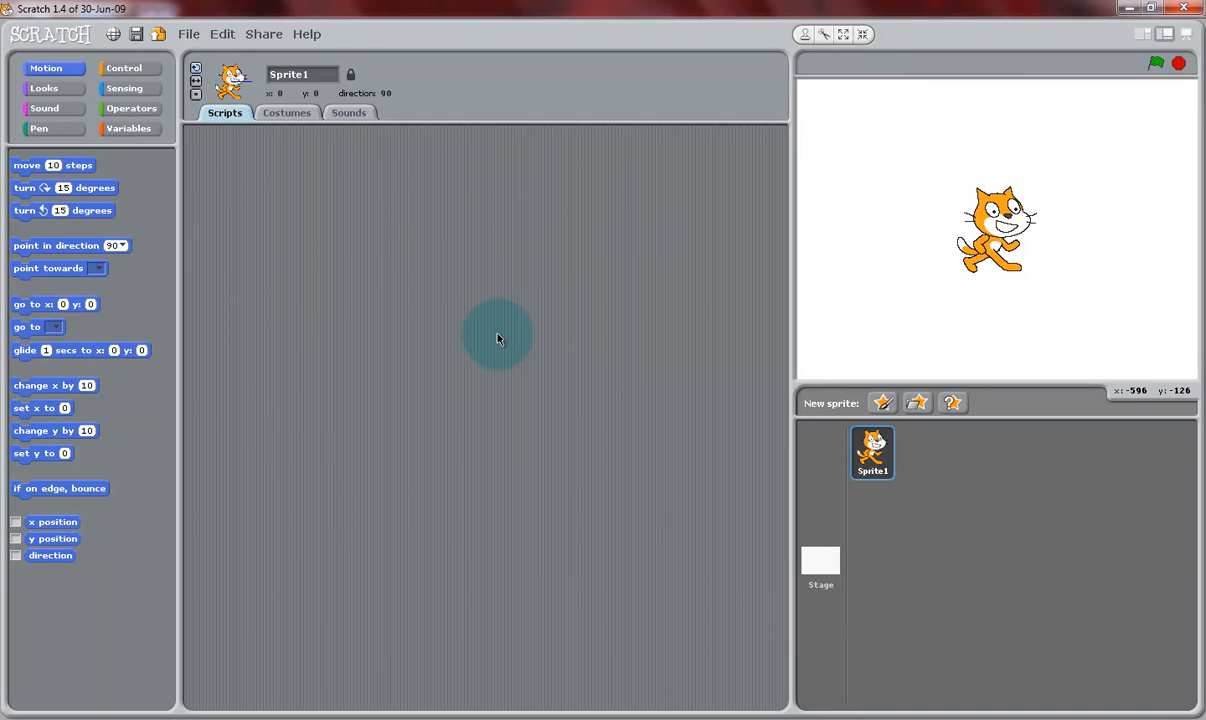
mouse_move(608, 318)
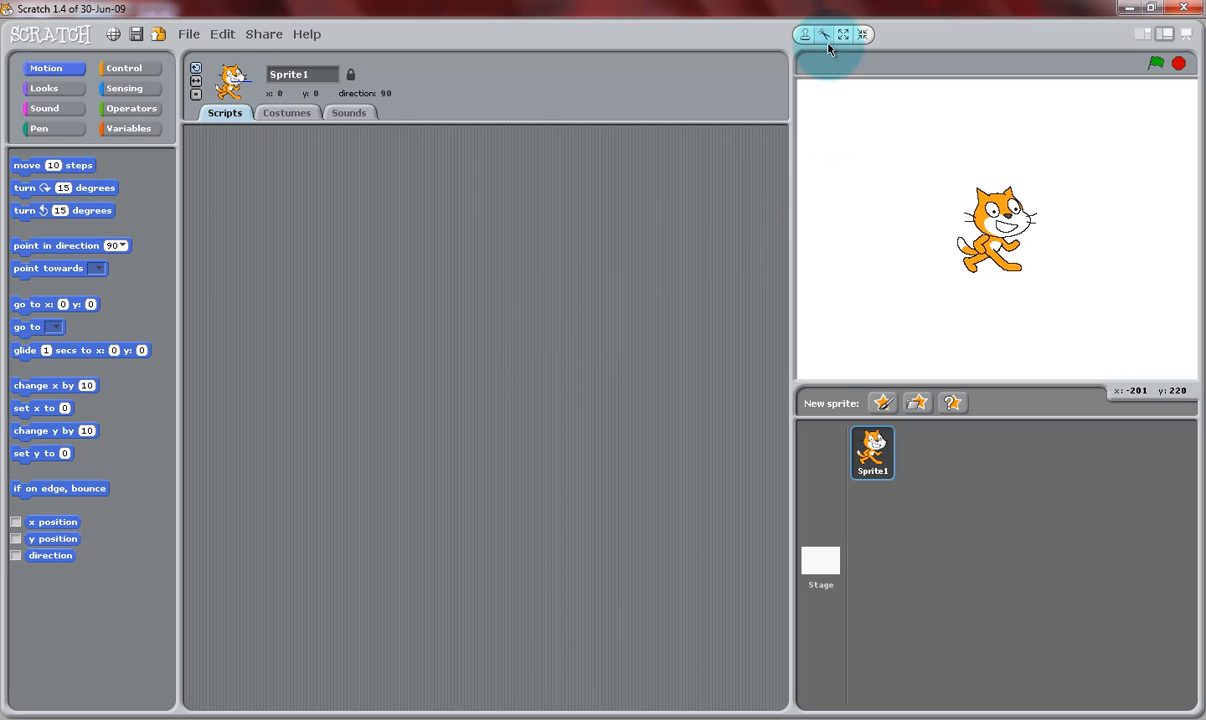
Delete the default cat sprite so only the Stage remains.
left_click(820, 568)
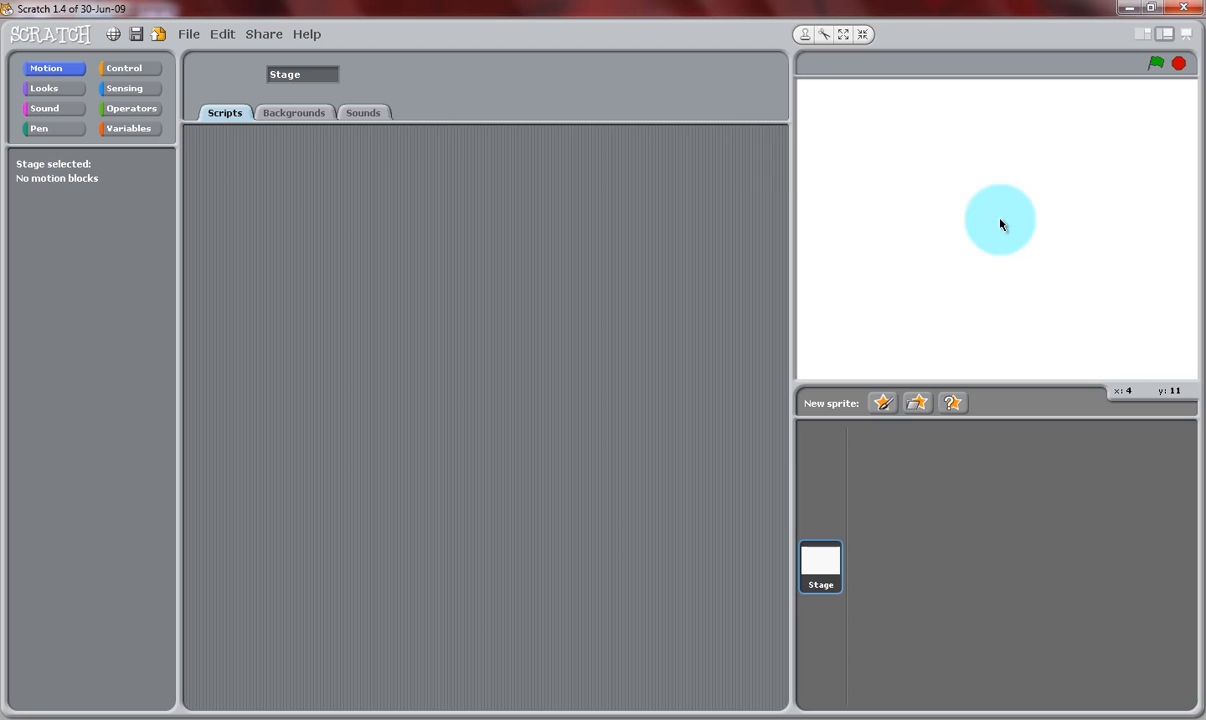
Import the Nature 'woods' background for the Stage and remove the blank background1.
left_click(292, 112)
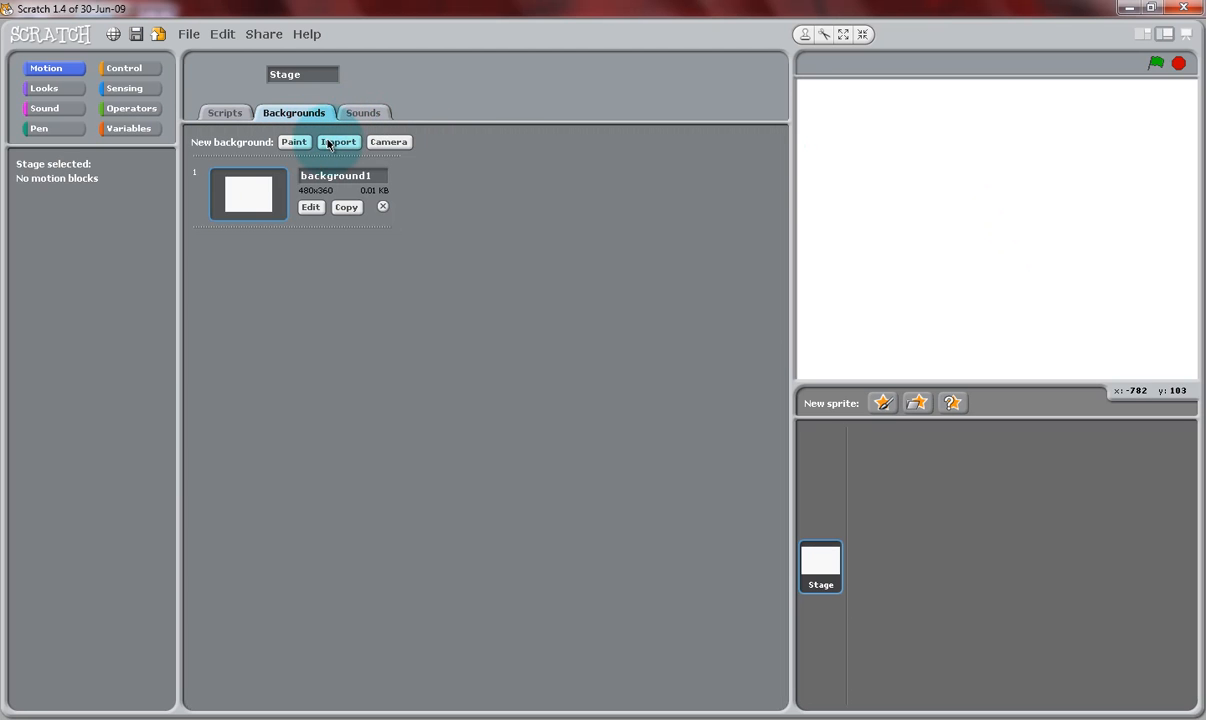
left_click(338, 140)
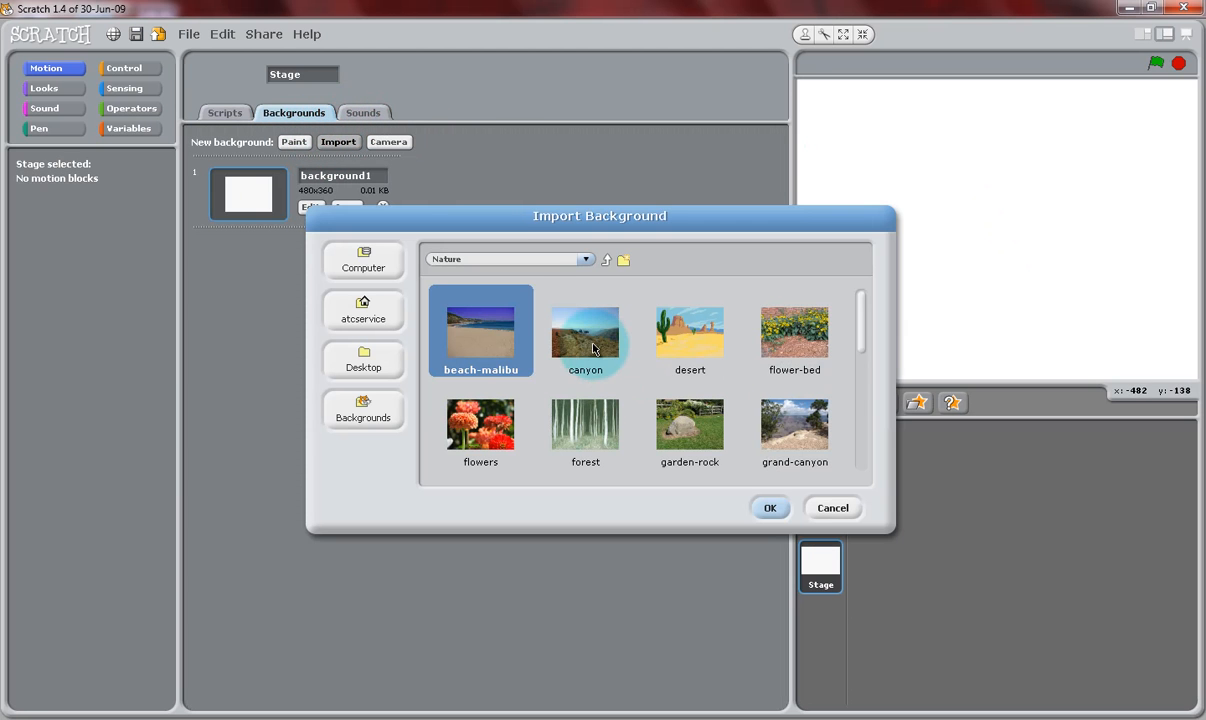
mouse_move(890, 500)
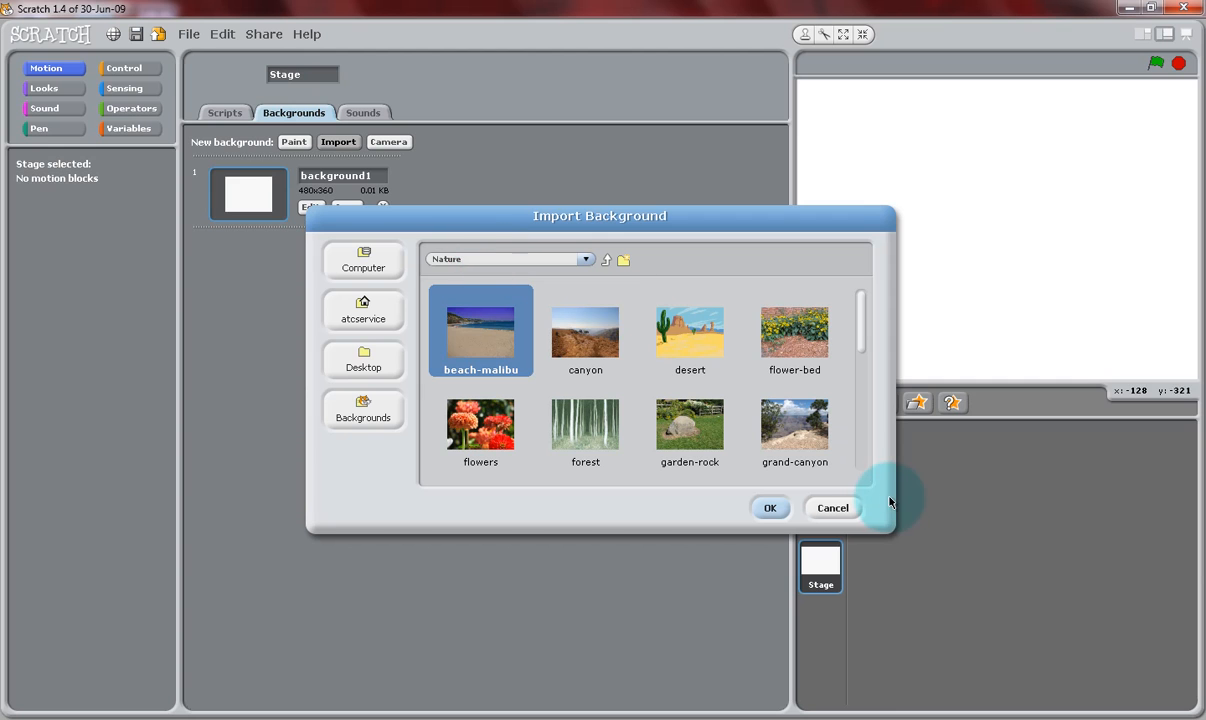
scroll("down", 3)
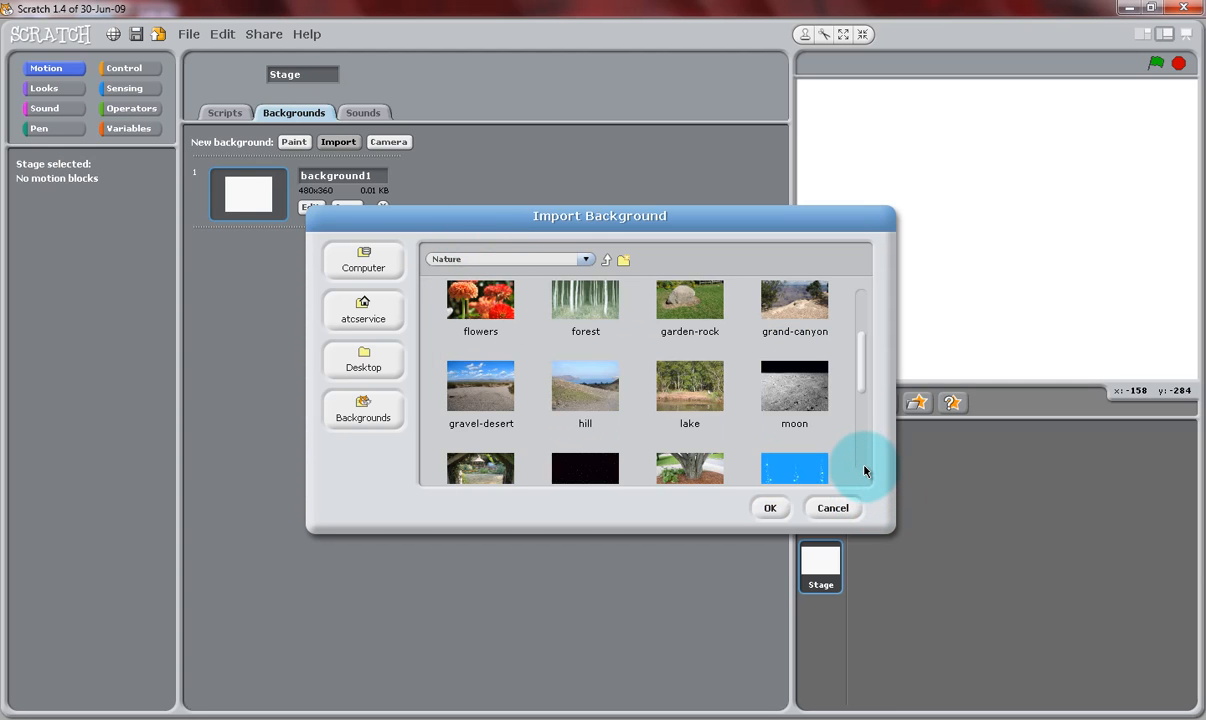
scroll("down", 3)
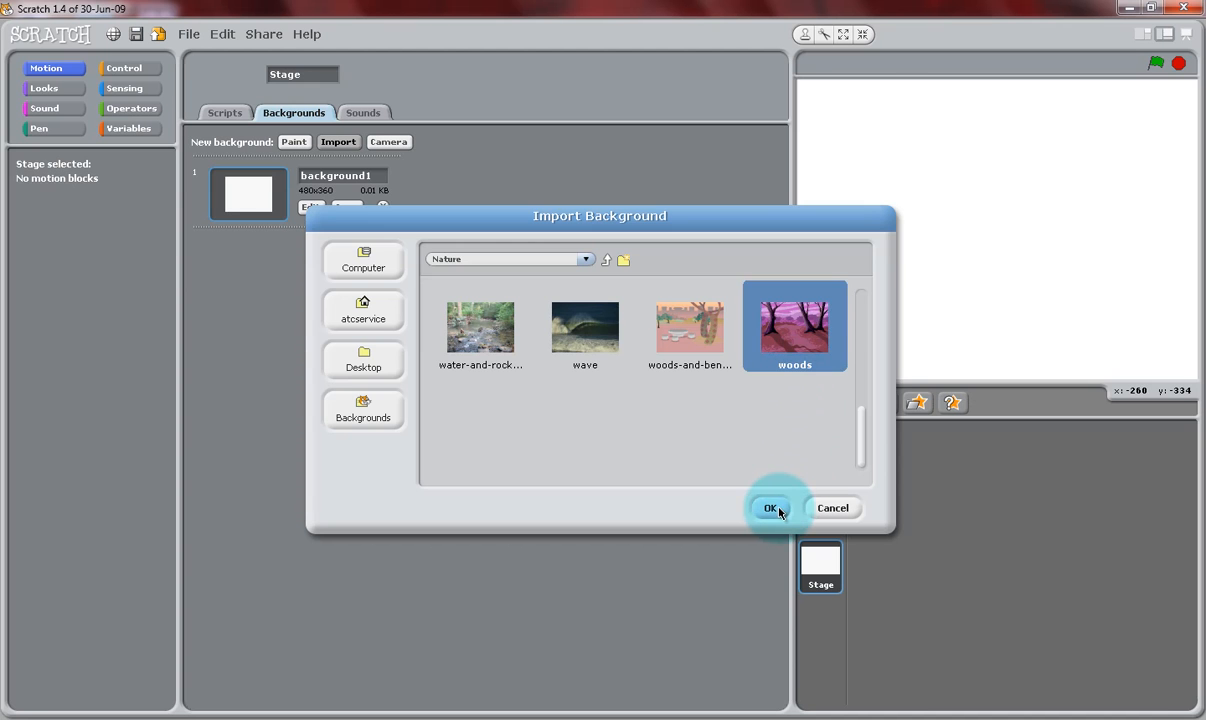
left_click(770, 508)
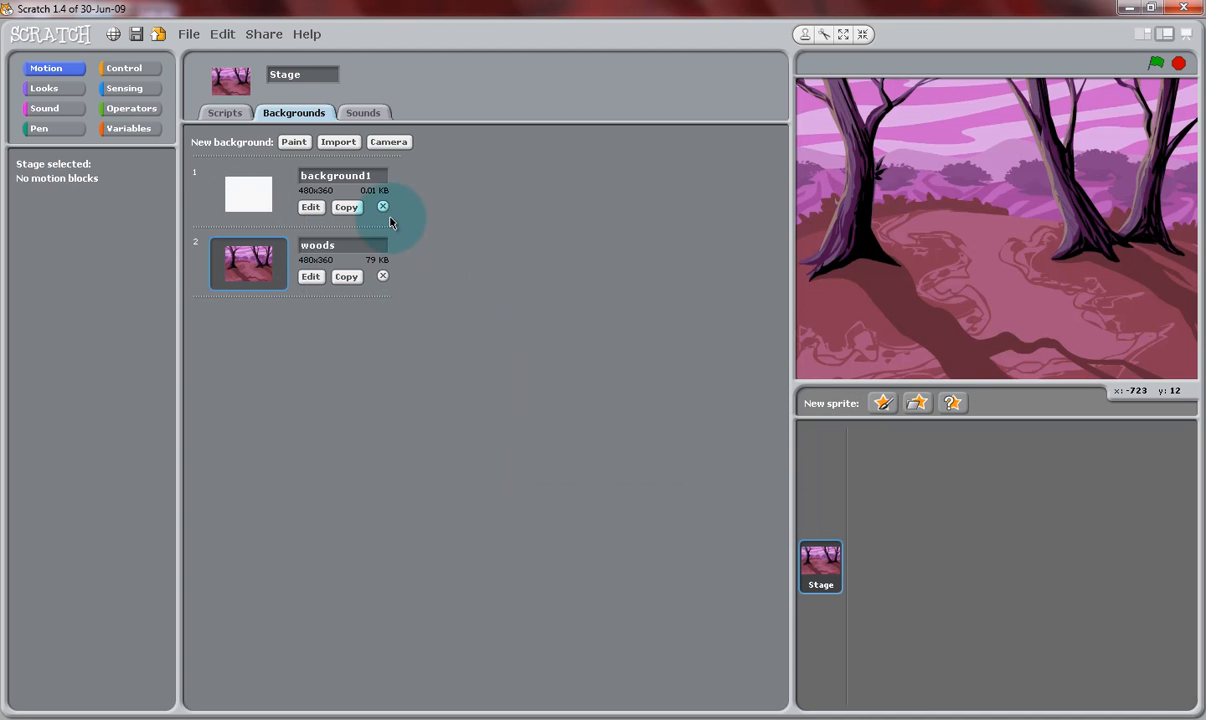
left_click(382, 206)
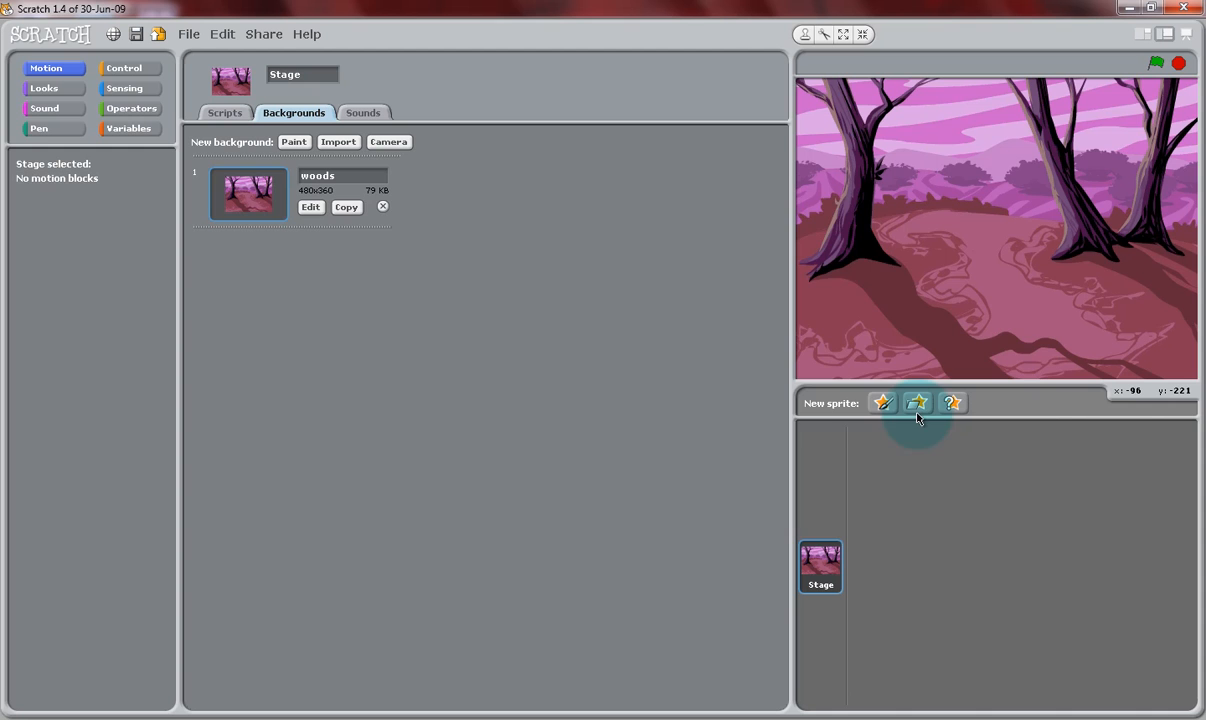
Add a ghost sprite from the Fantasy folder onto the woods Stage.
left_click(916, 402)
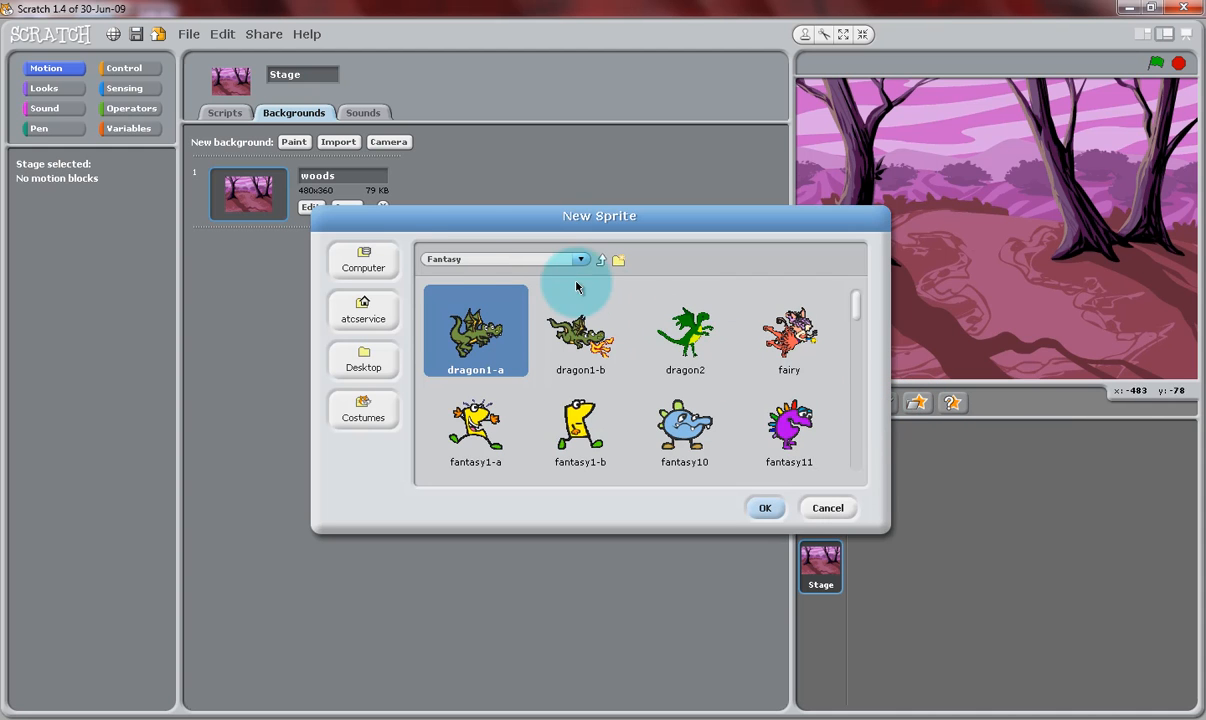
mouse_move(804, 464)
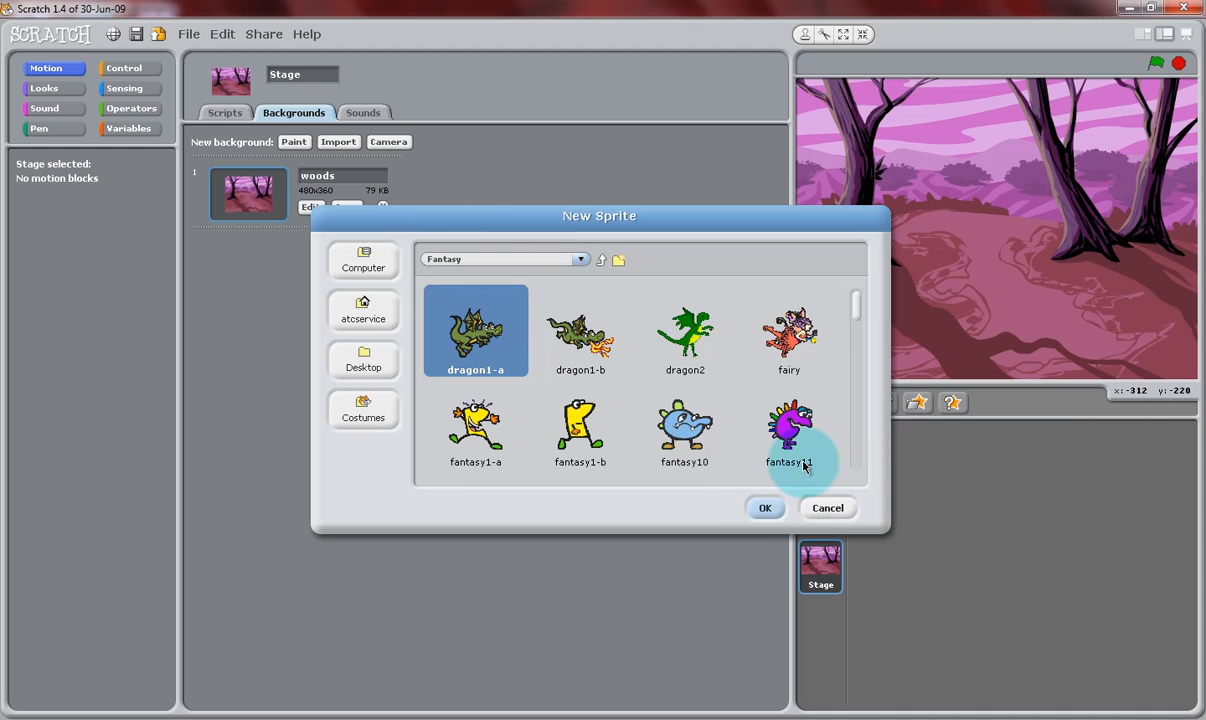
scroll("down", 3)
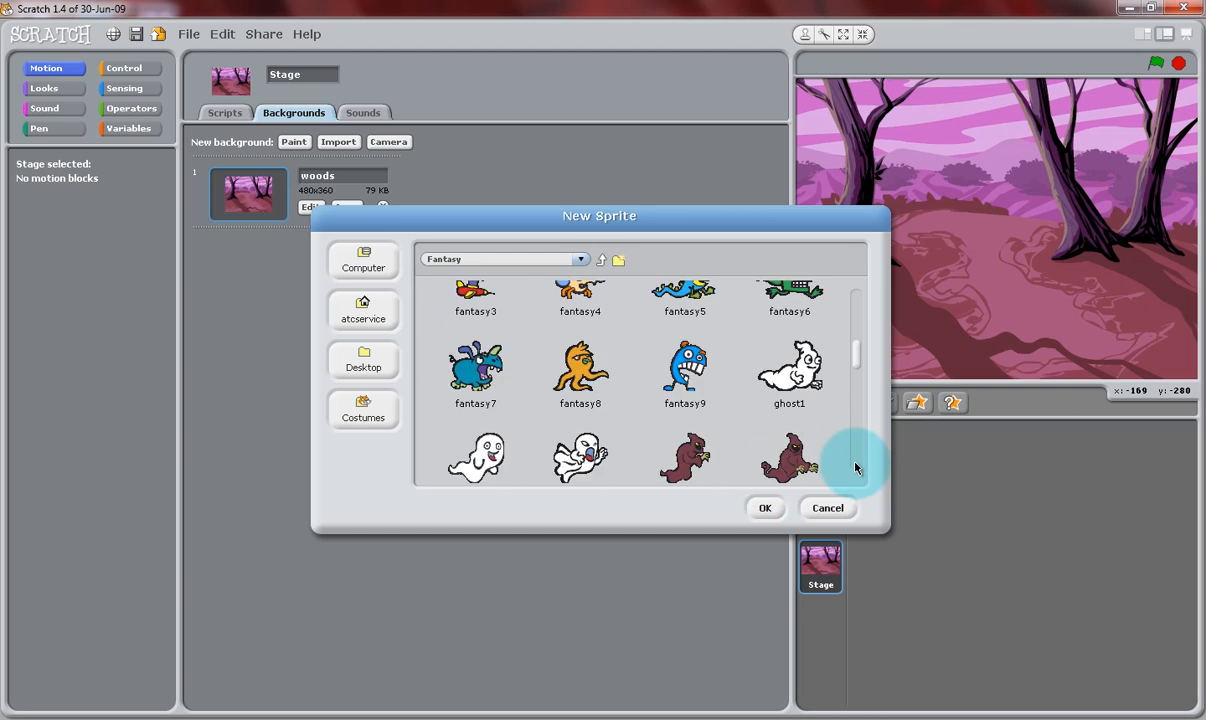
scroll("down", 3)
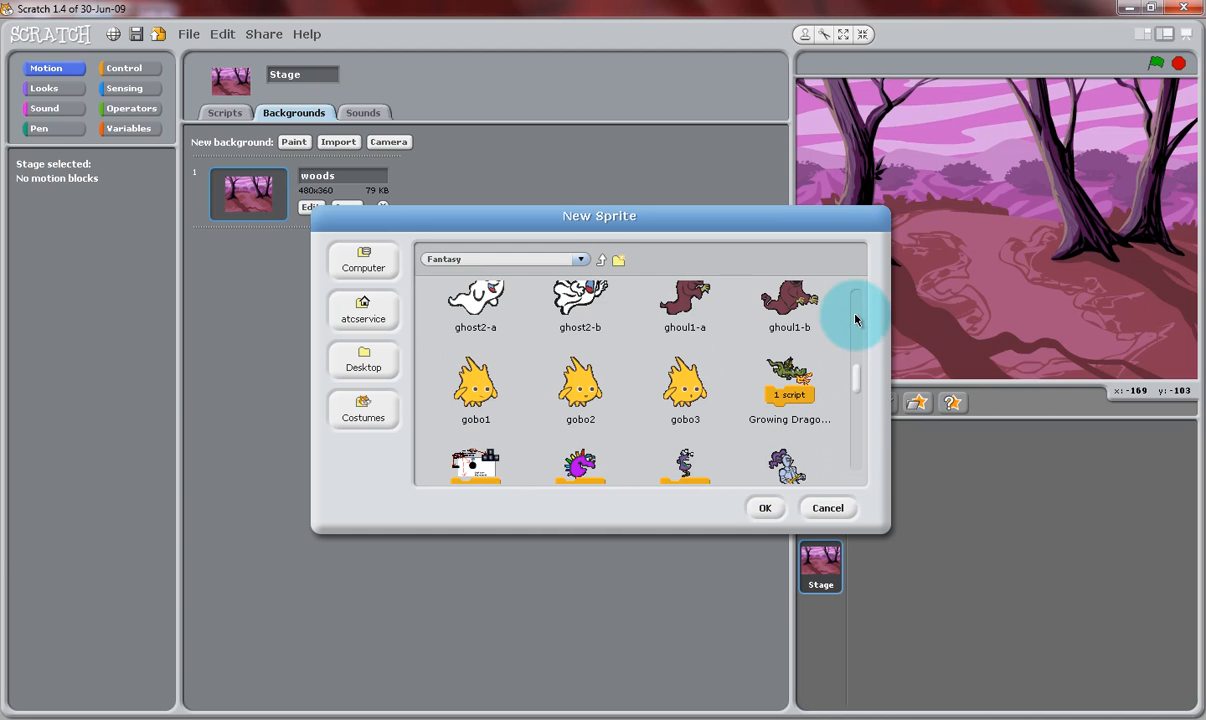
left_click(764, 508)
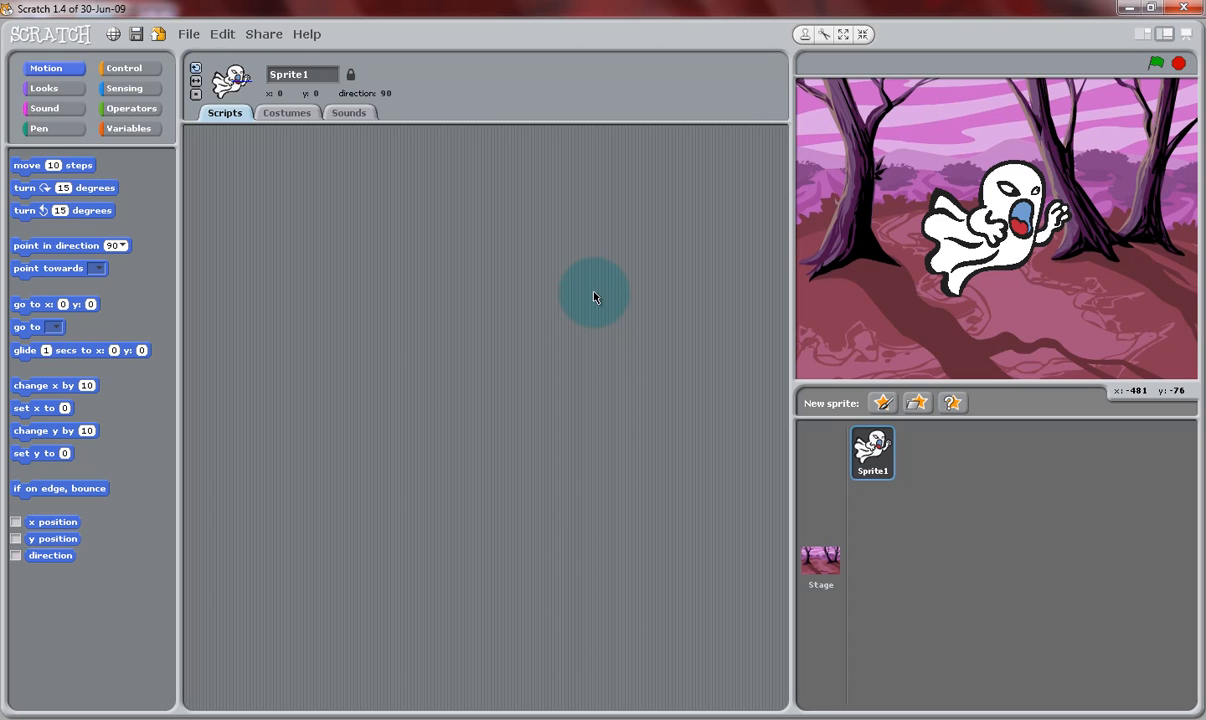
mouse_move(296, 128)
type("hungry ghos")
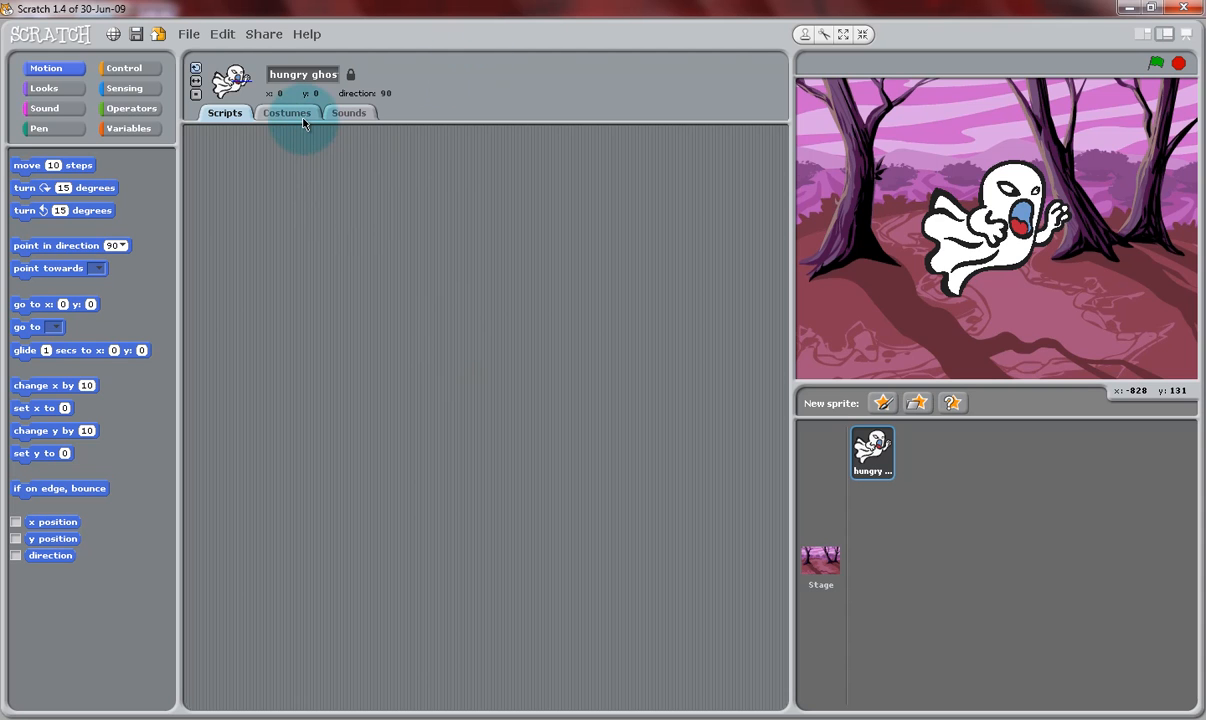
Copy the ghost's 'open' costume, name the copy 'closed' and start editing it.
left_click(288, 112)
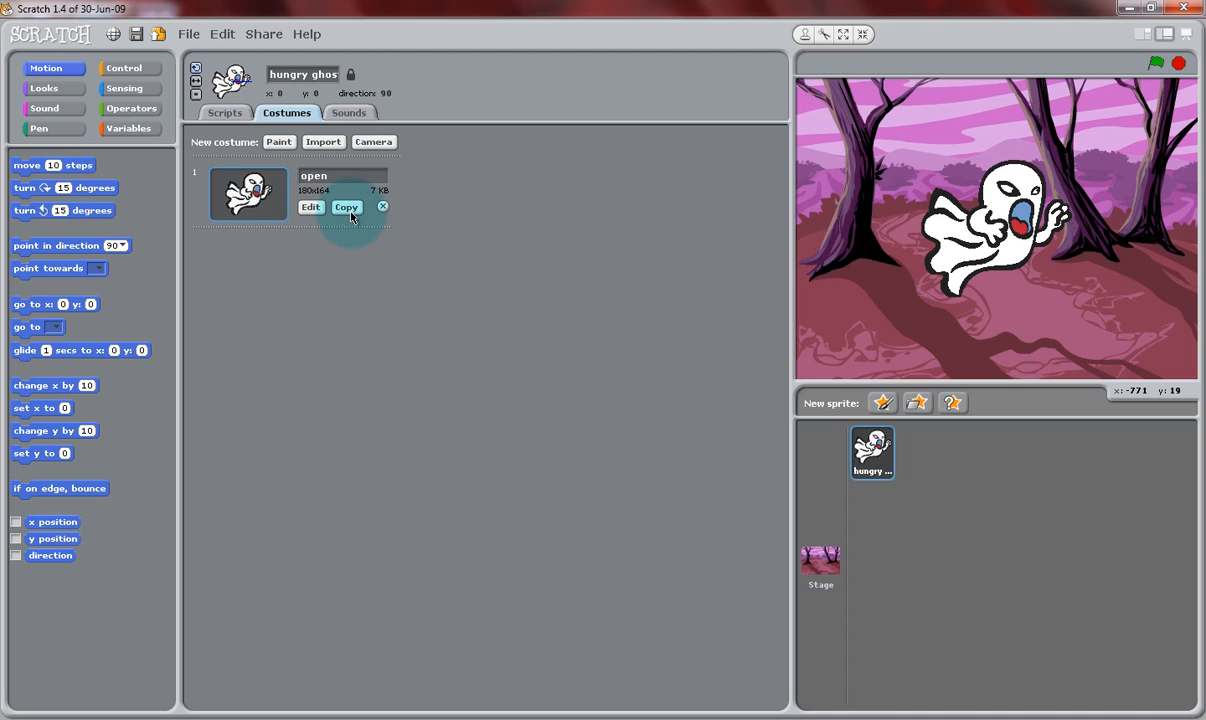
left_click(346, 206)
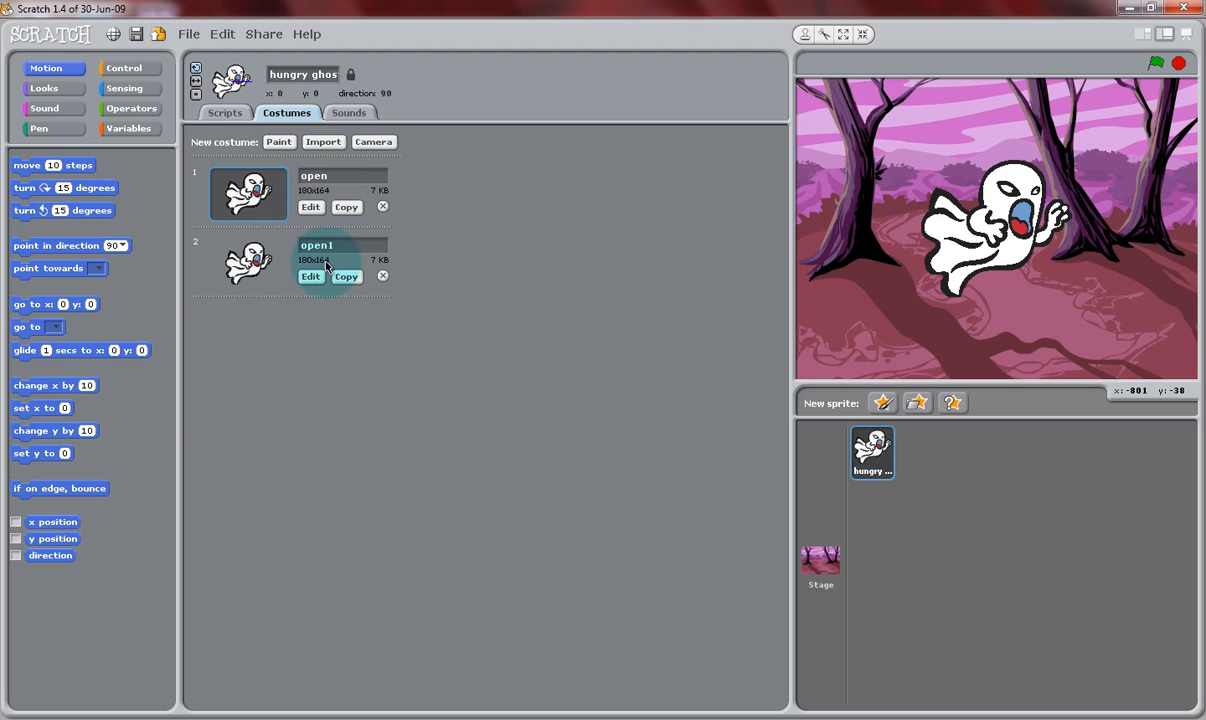
double_click(316, 244)
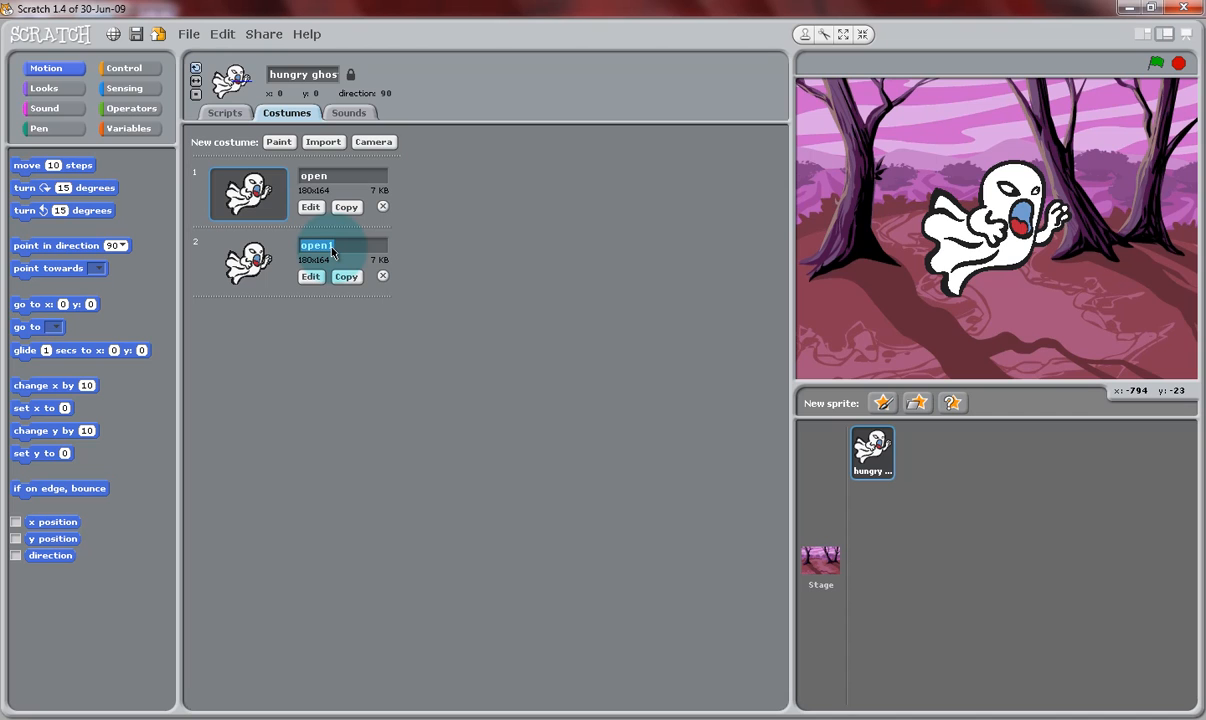
type("closed")
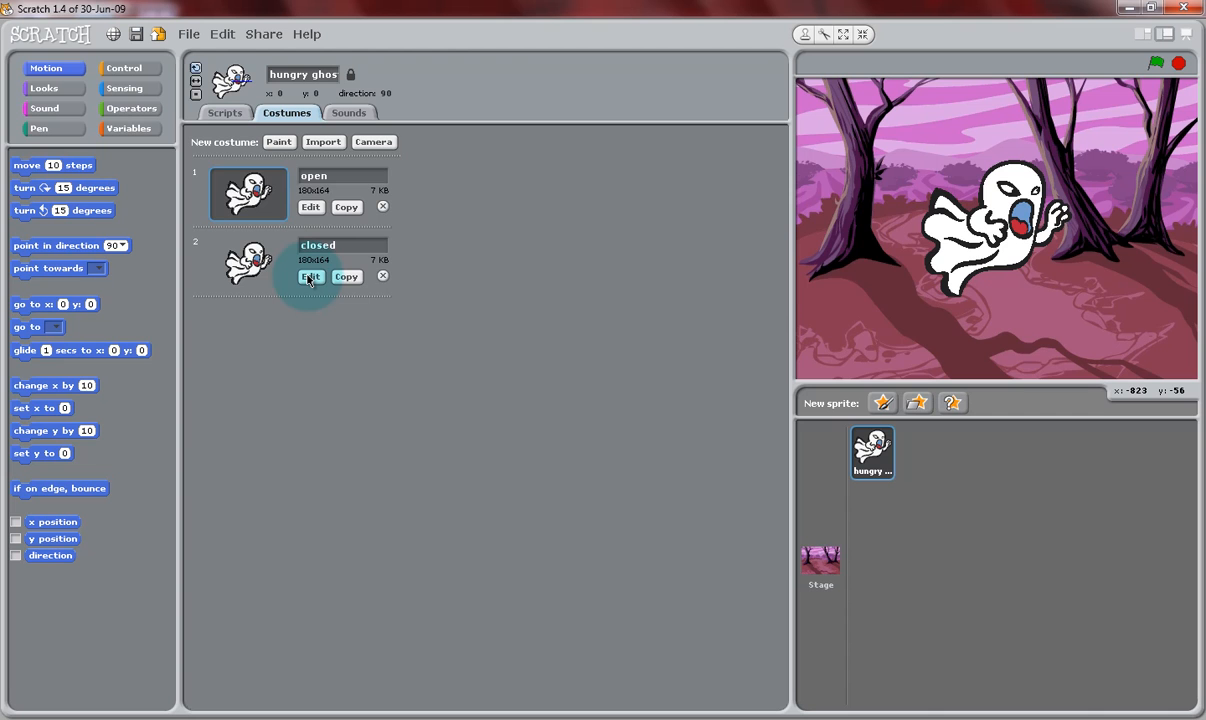
left_click(310, 276)
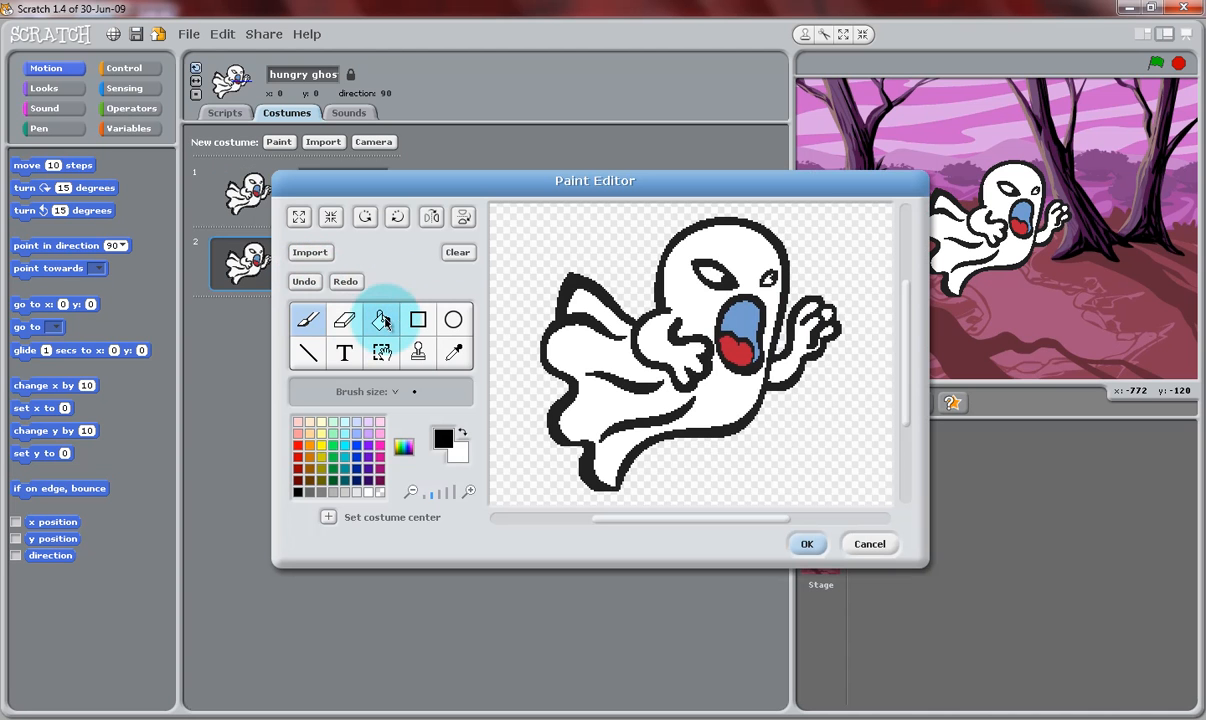
Erase the ghost's open mouth in the 'closed' costume and pick the brush for a shut mouth.
left_click(344, 320)
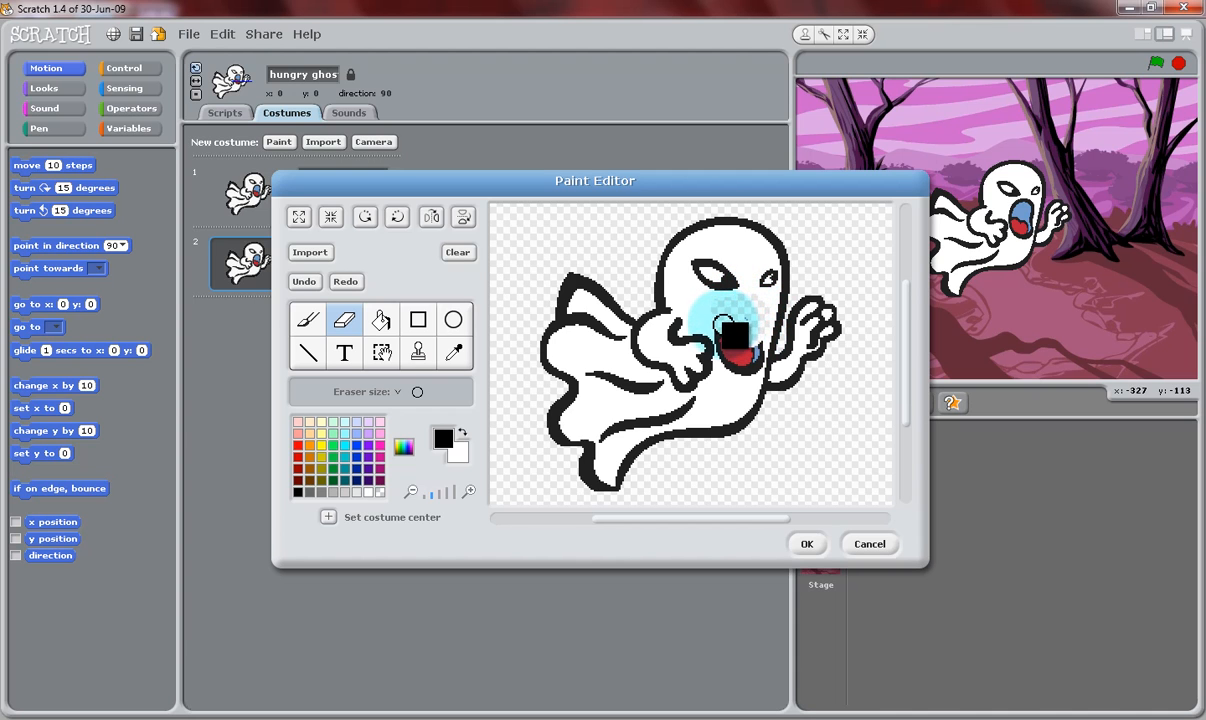
left_click(734, 344)
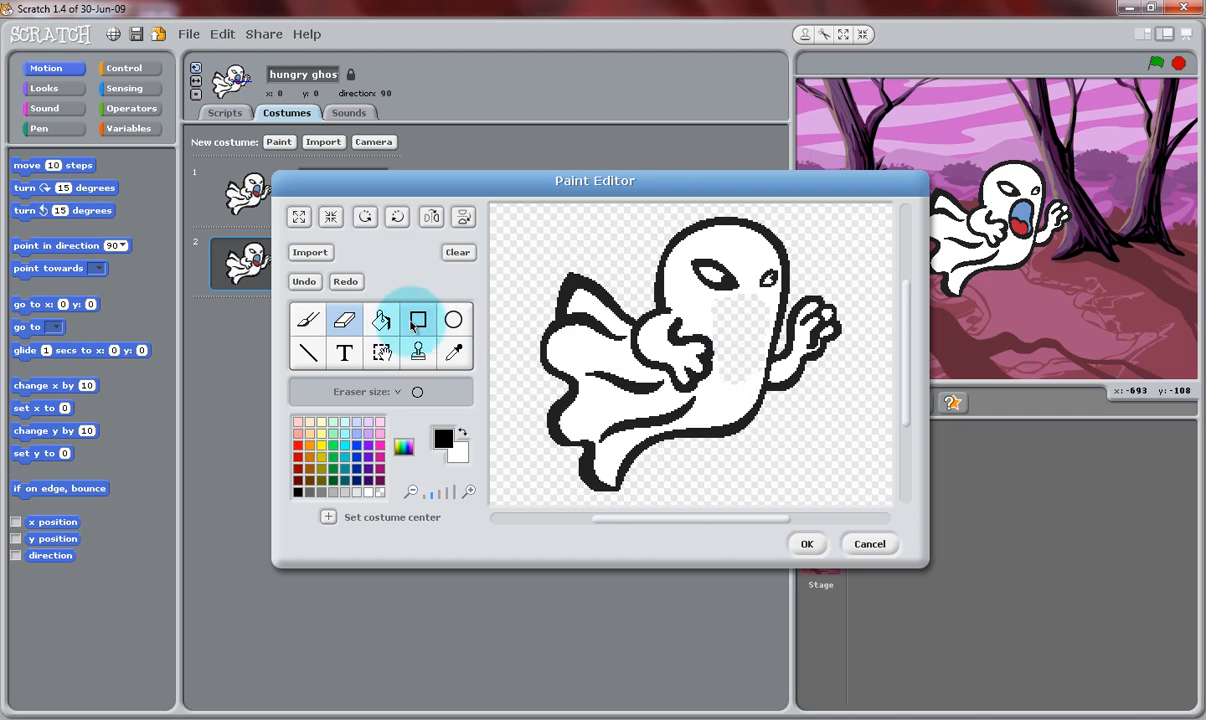
left_click(380, 320)
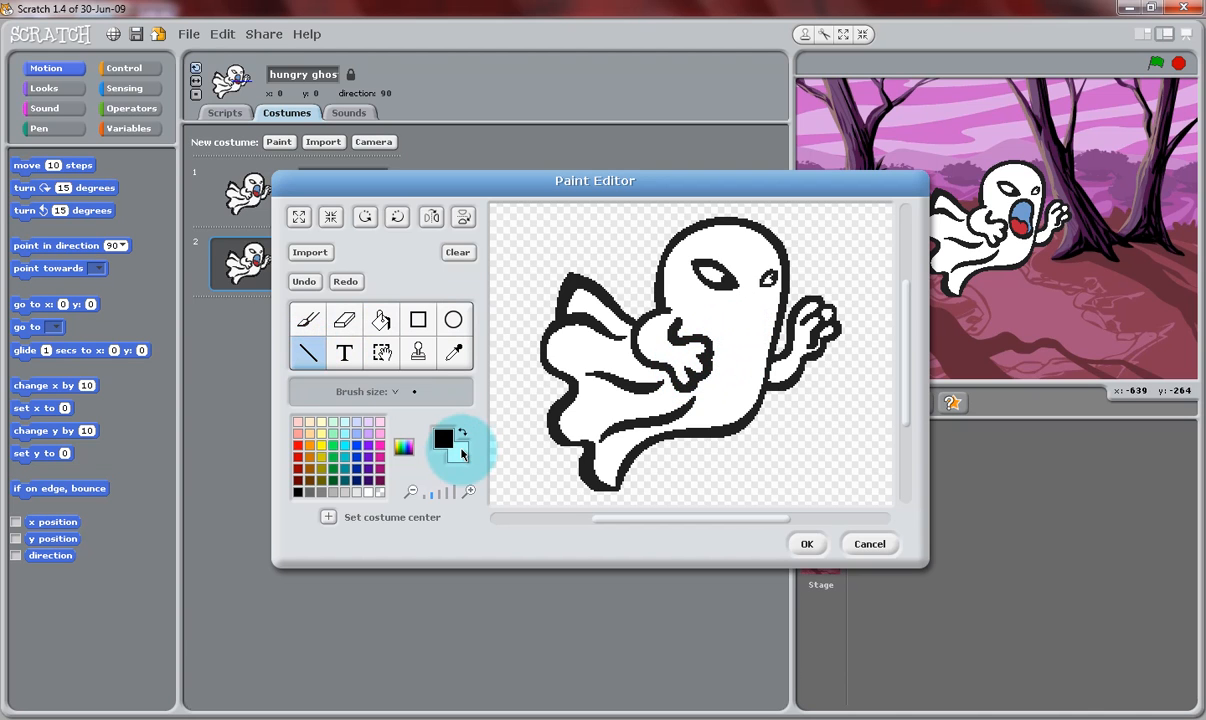
mouse_move(744, 344)
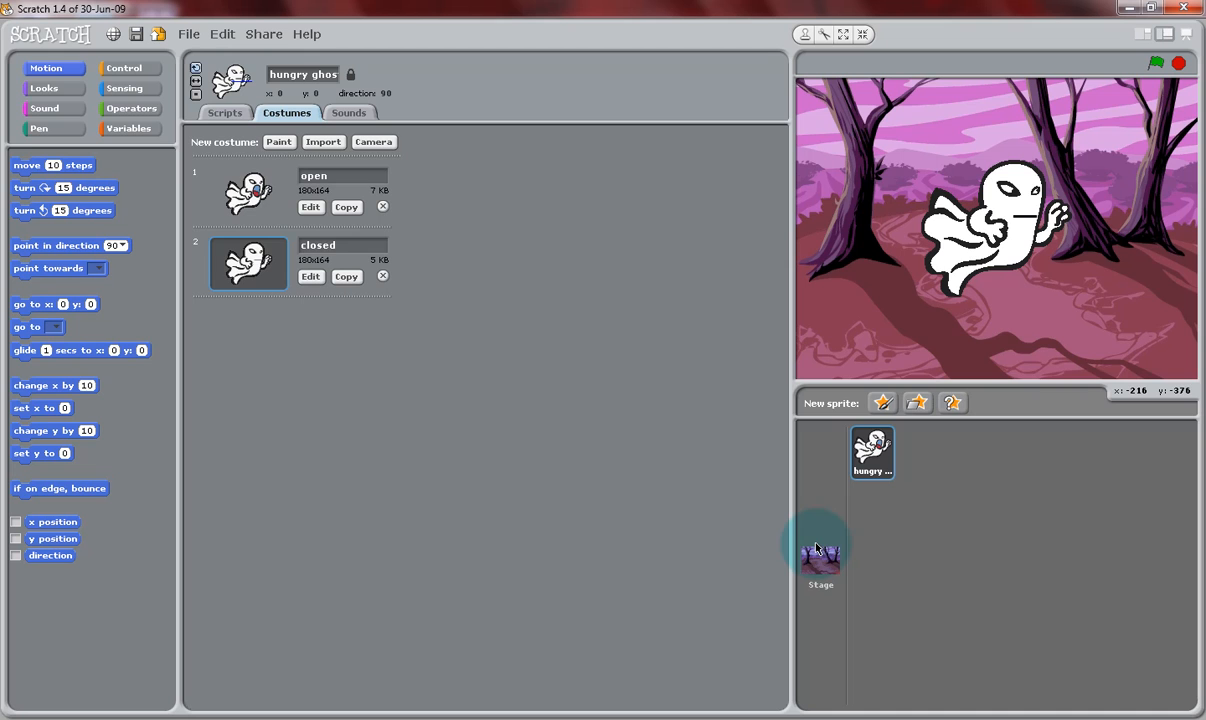
Compare the open and closed costumes, leave the ghost on 'closed', and go to its scripts.
left_click(248, 192)
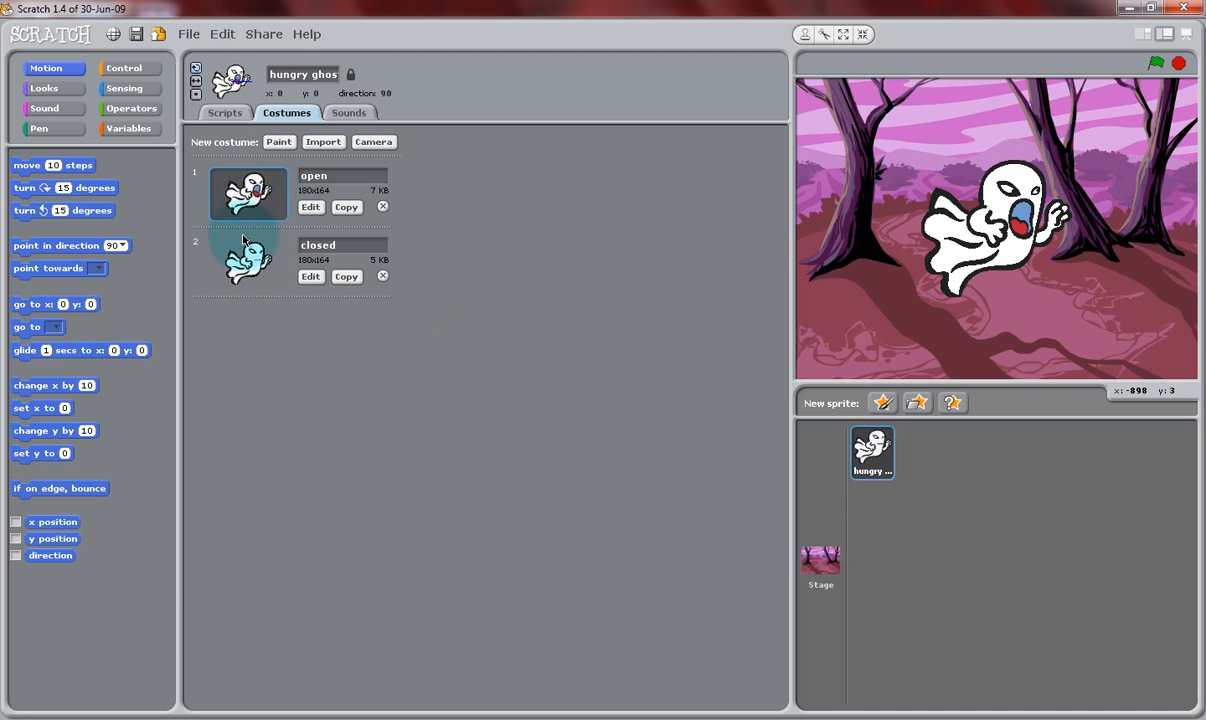
left_click(248, 260)
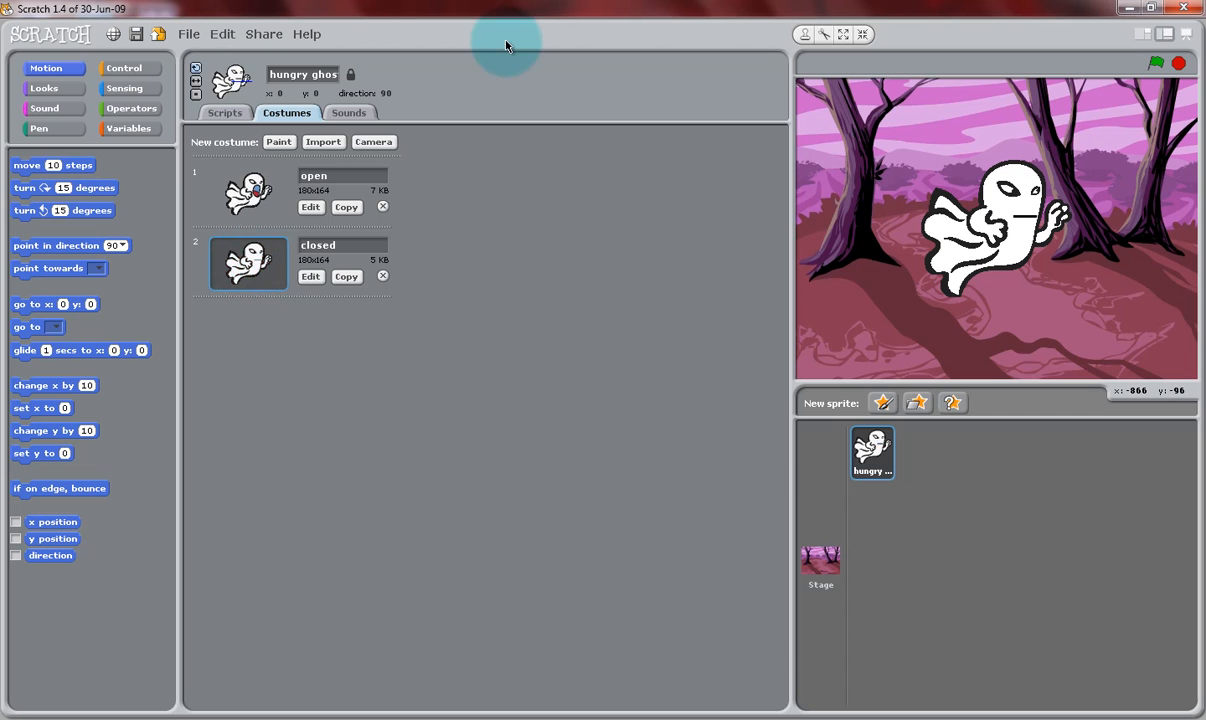
mouse_move(204, 136)
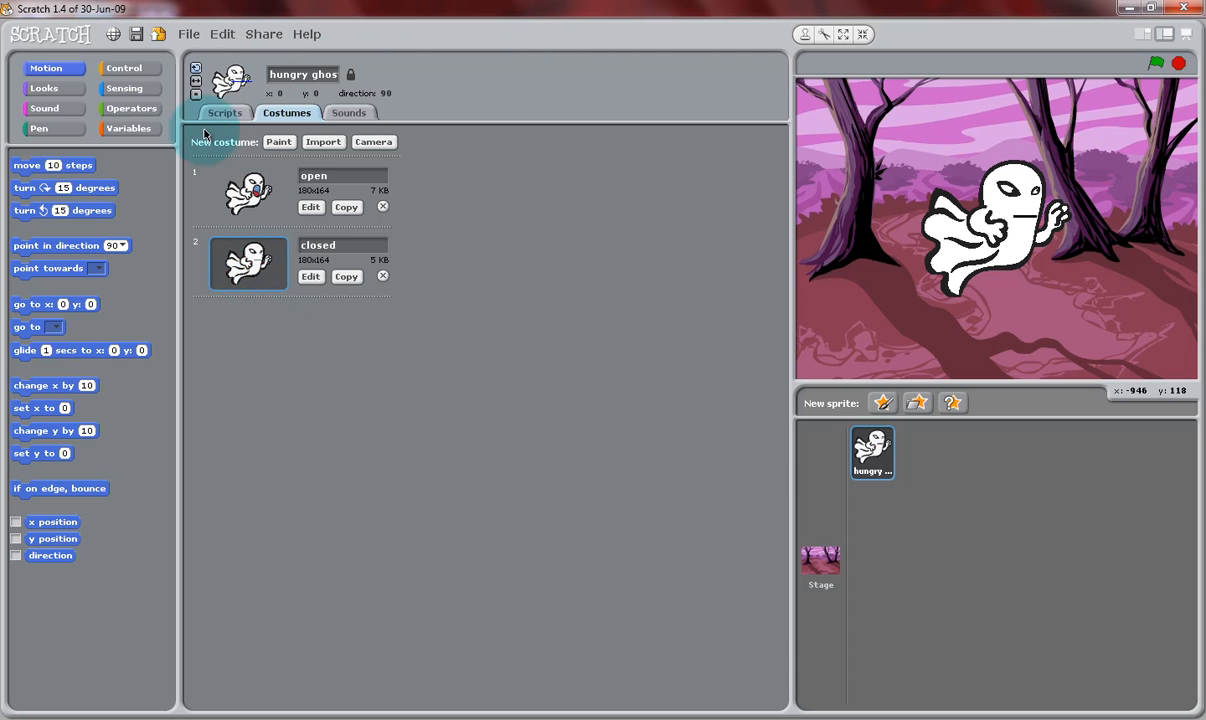
left_click(224, 112)
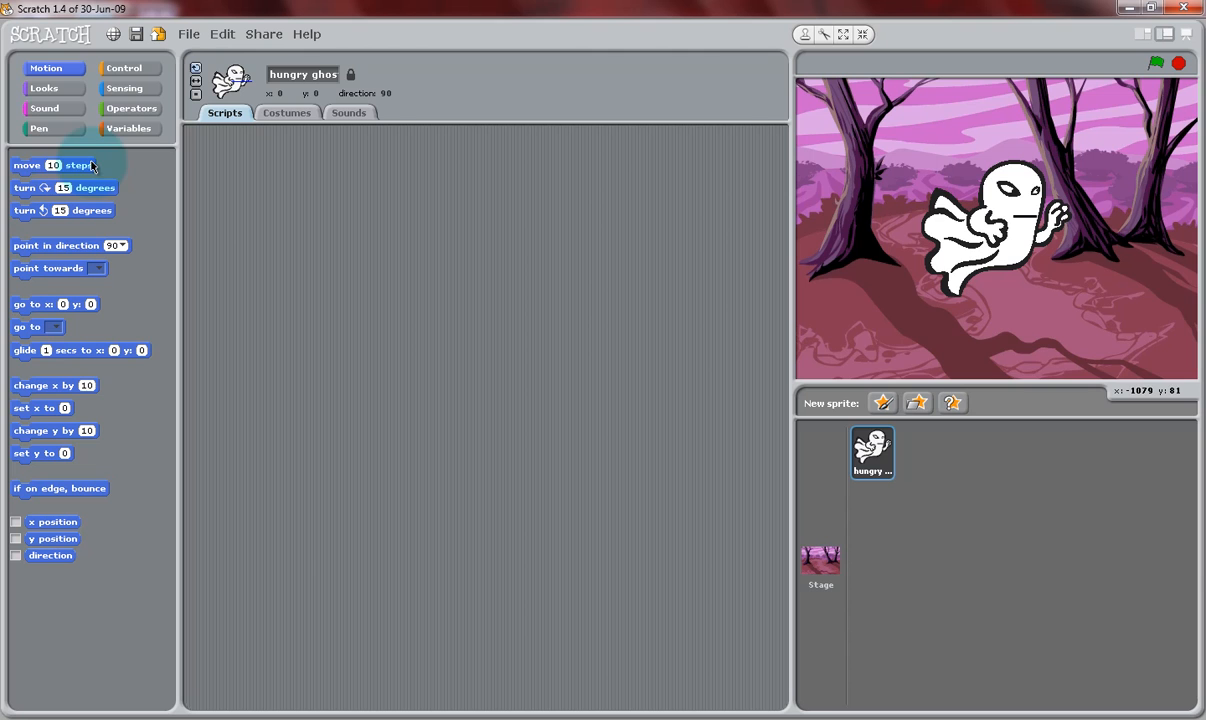
Stack 'point towards mouse-pointer' above a move-steps block and bring out a 'distance to' block.
left_click_drag(56, 164, 370, 288)
type("3")
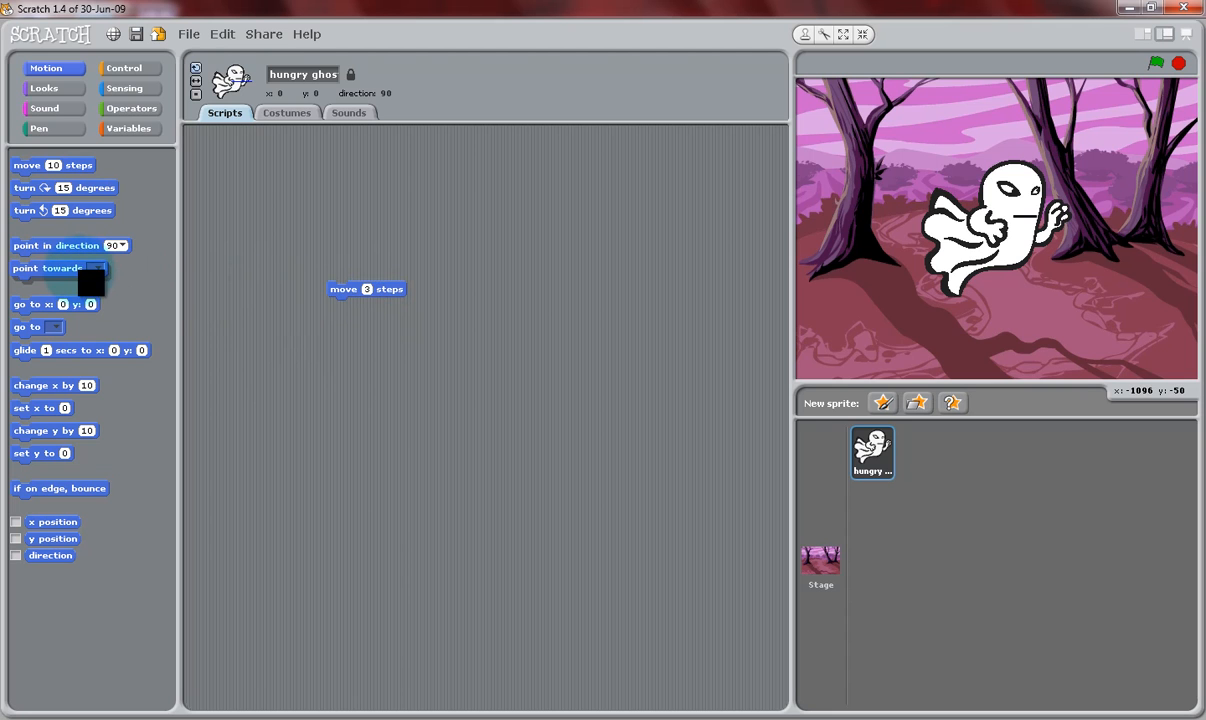
left_click_drag(44, 268, 368, 264)
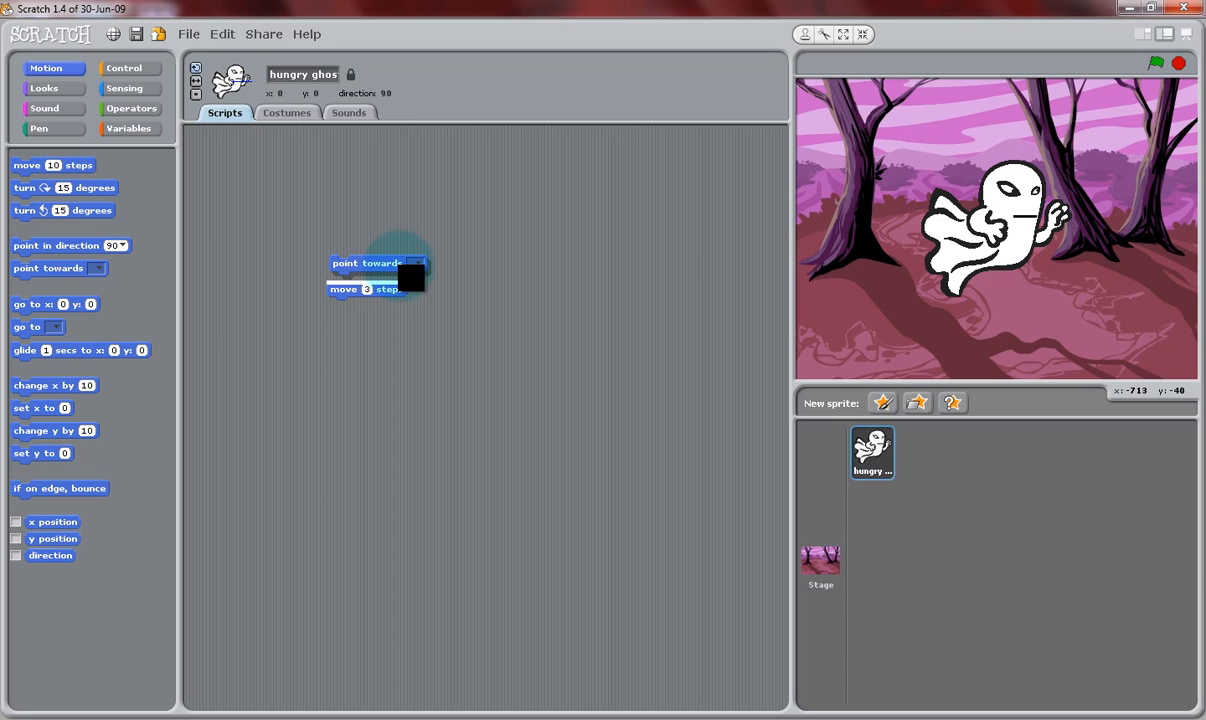
left_click(412, 278)
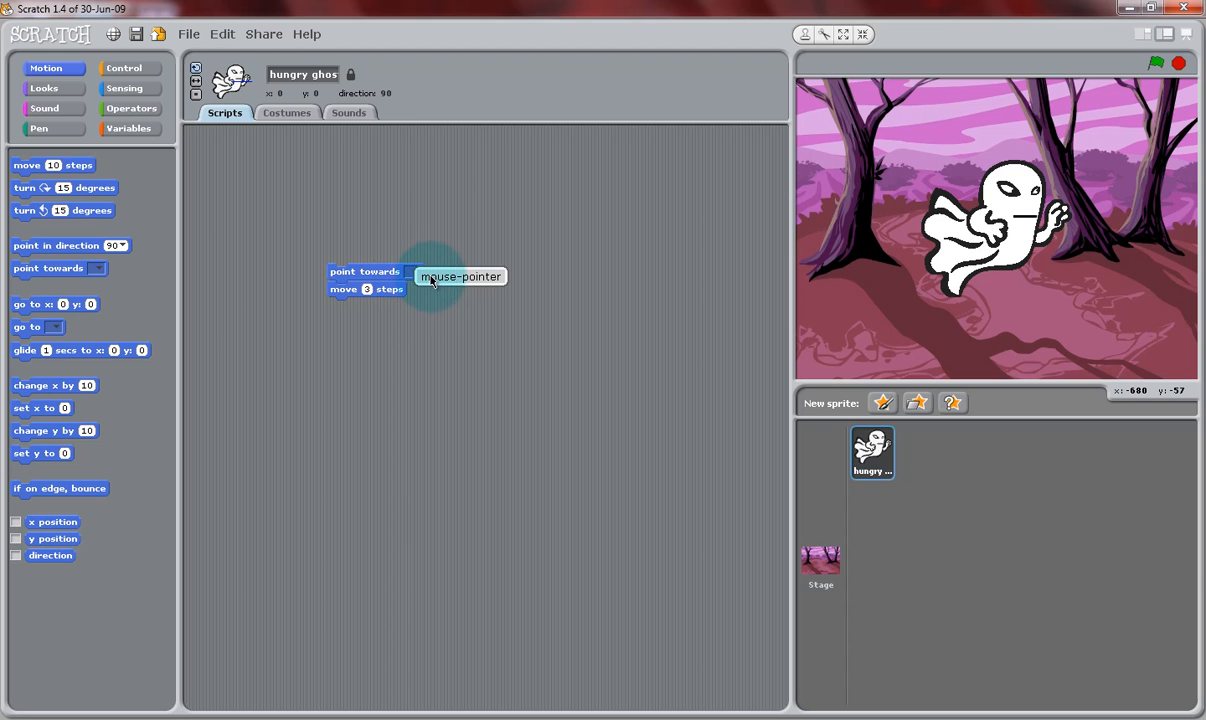
left_click(460, 276)
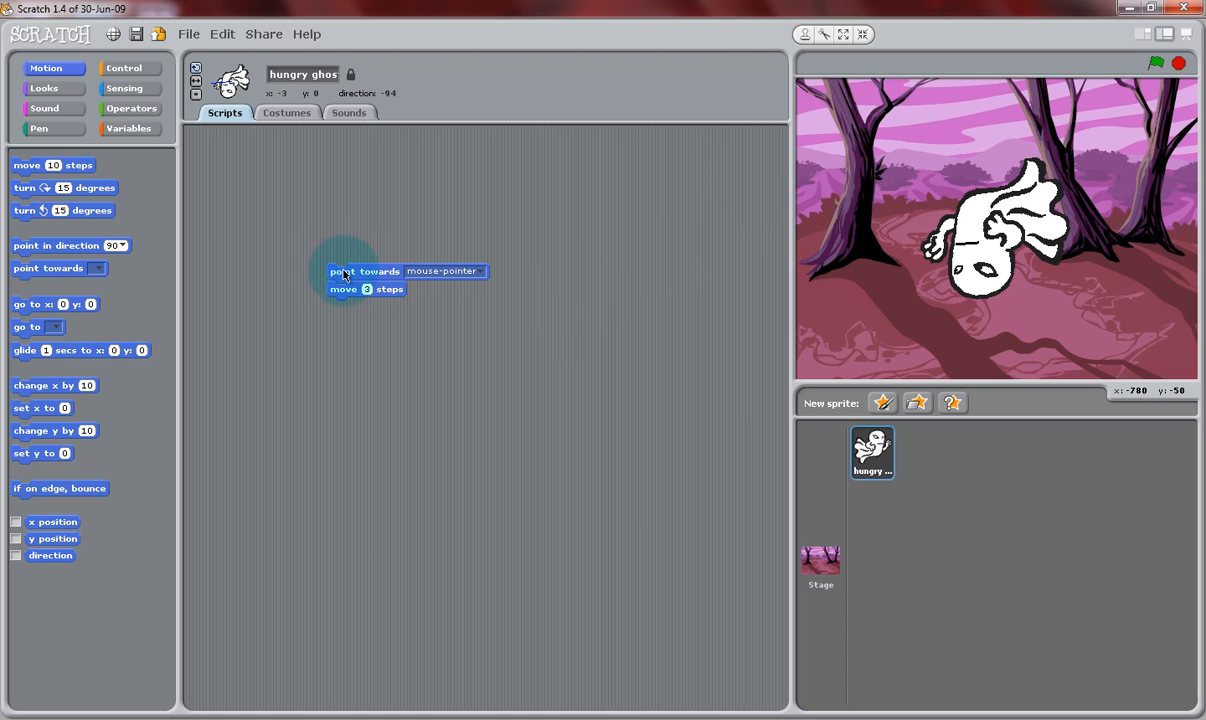
mouse_move(212, 160)
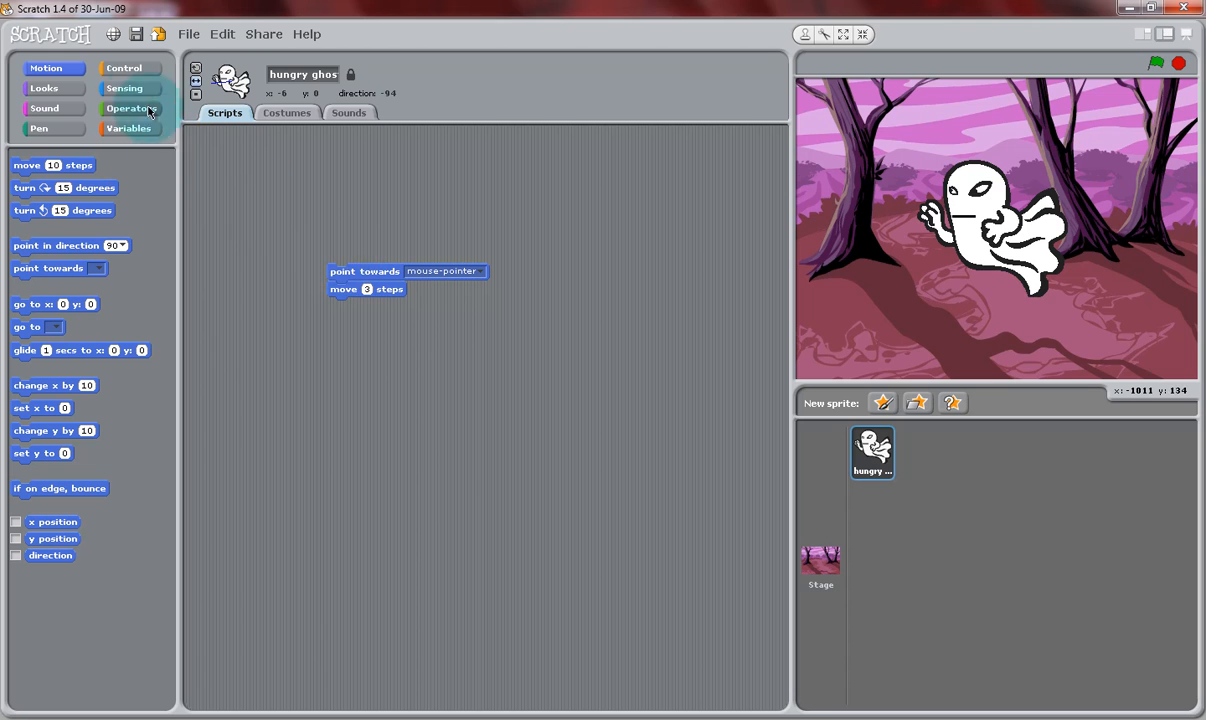
mouse_move(124, 88)
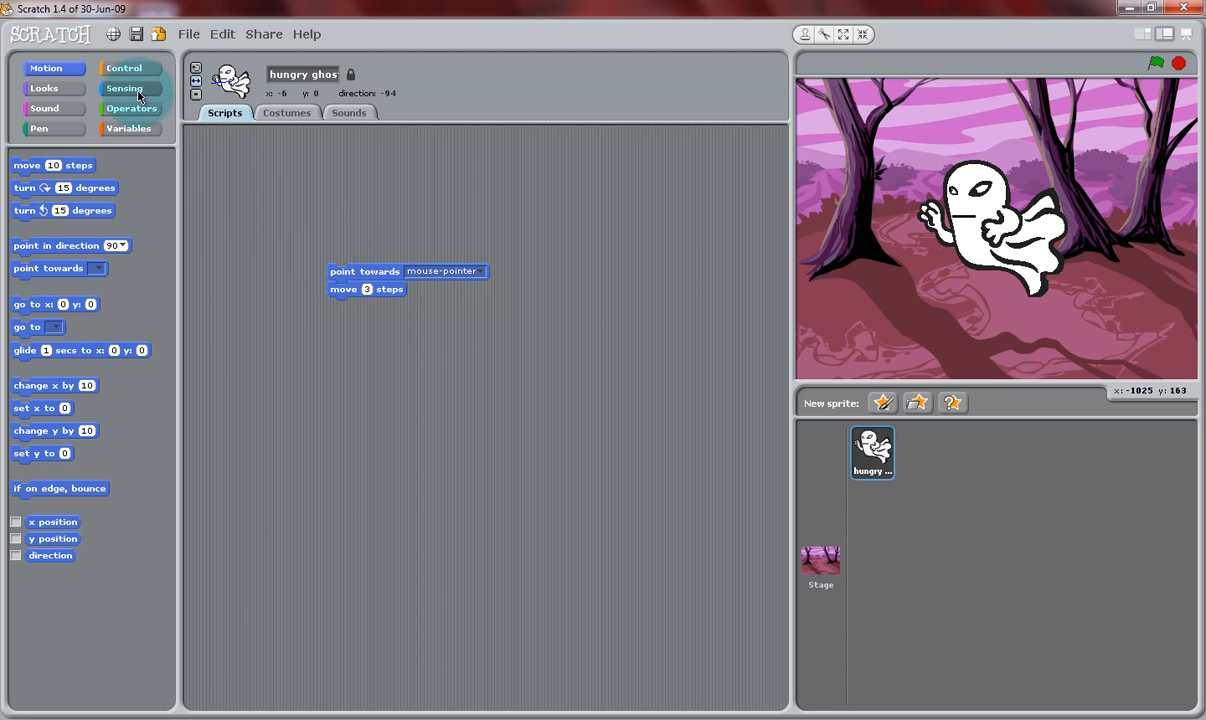
left_click(124, 88)
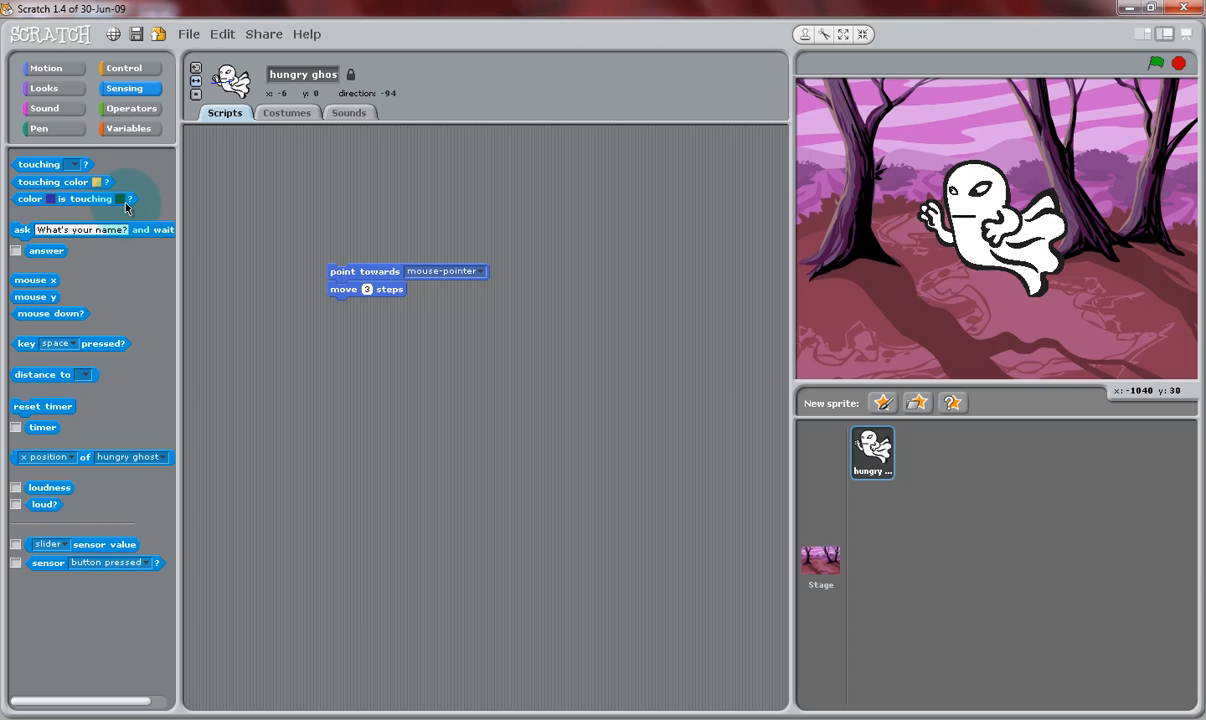
mouse_move(68, 380)
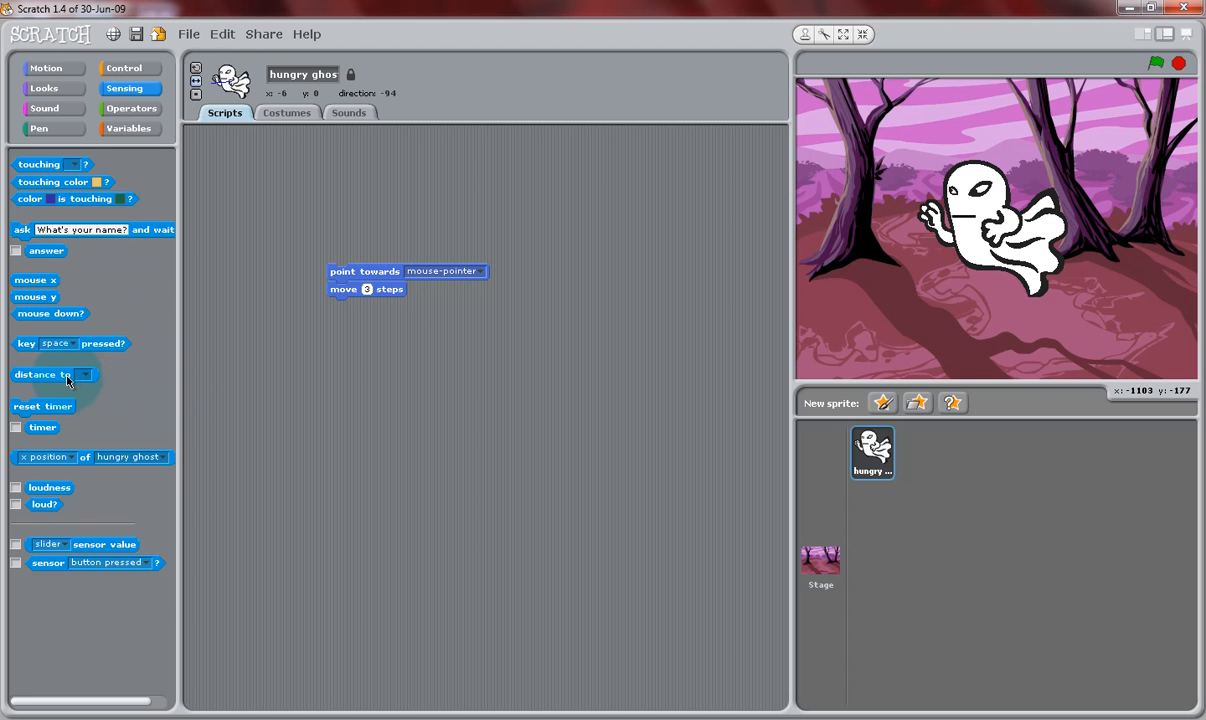
left_click_drag(40, 374, 370, 188)
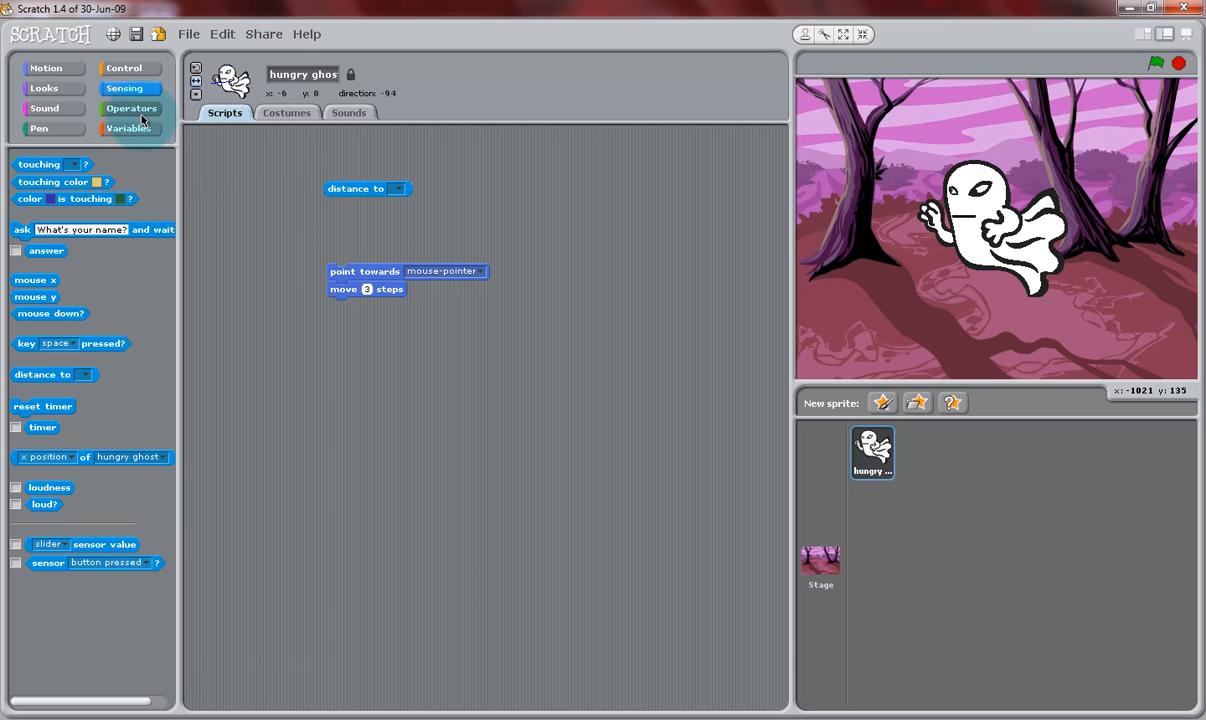
Build the condition 'distance to mouse-pointer > 10' beside the movement stack.
left_click(132, 108)
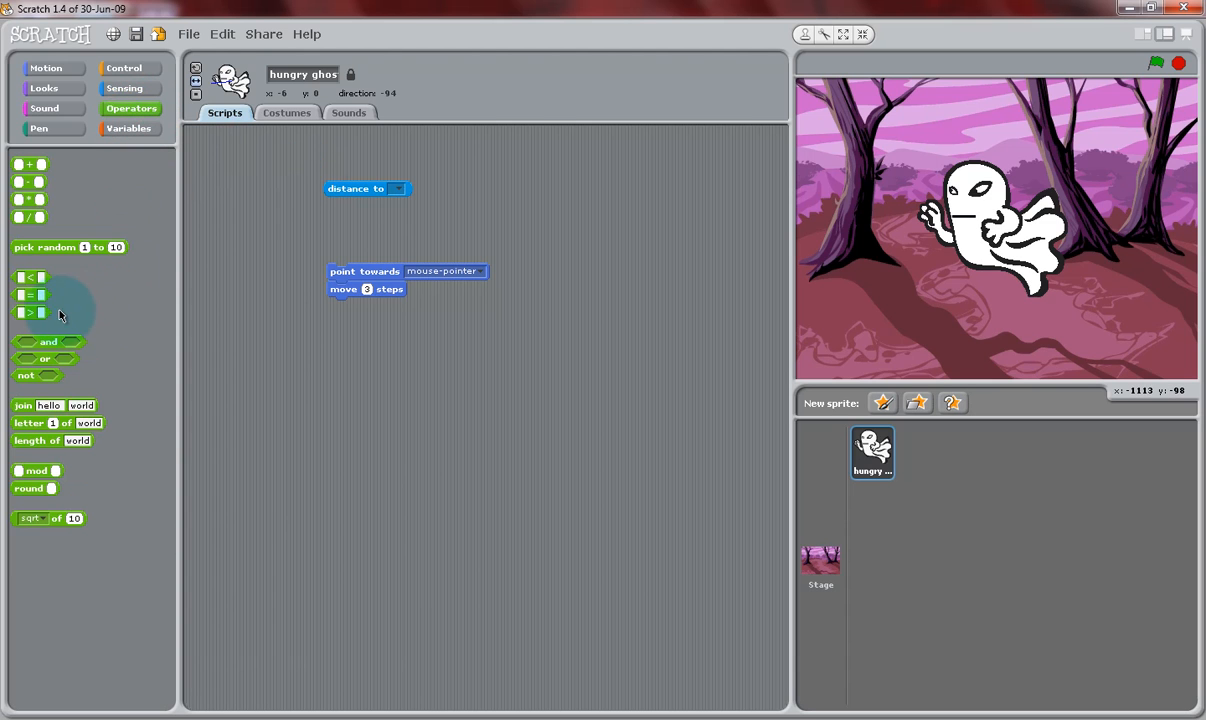
left_click_drag(30, 296, 384, 222)
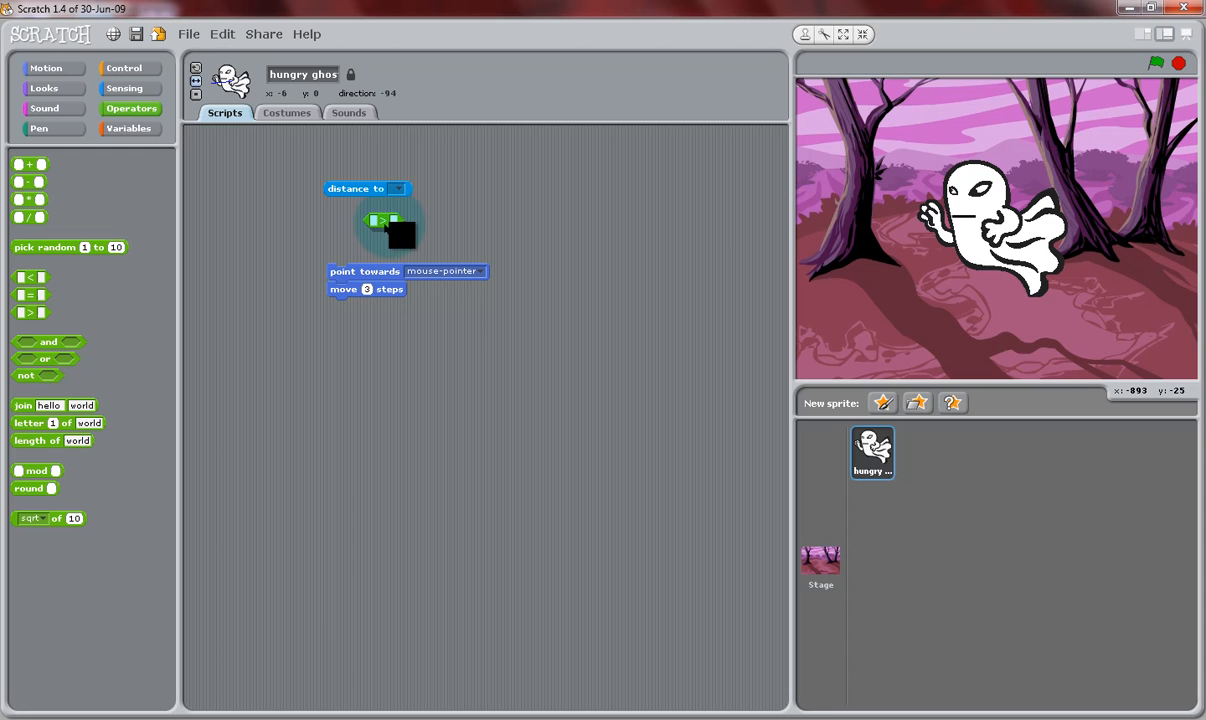
left_click_drag(388, 220, 492, 184)
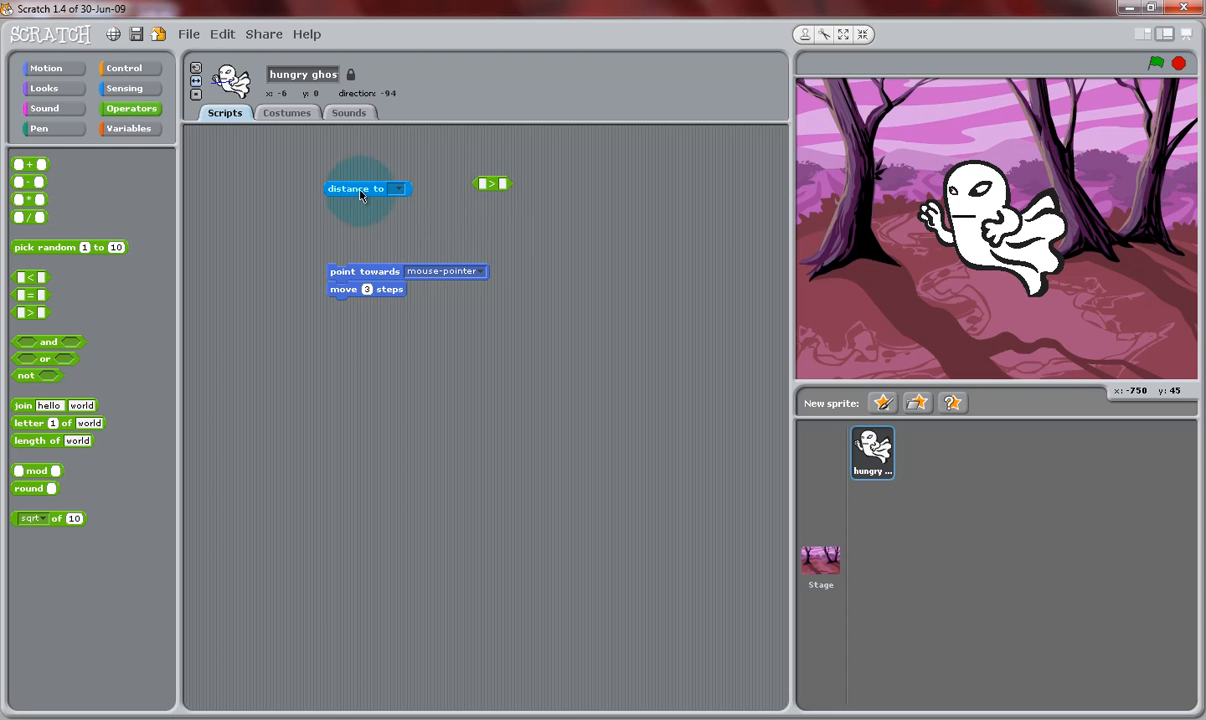
left_click_drag(360, 188, 520, 184)
type("10")
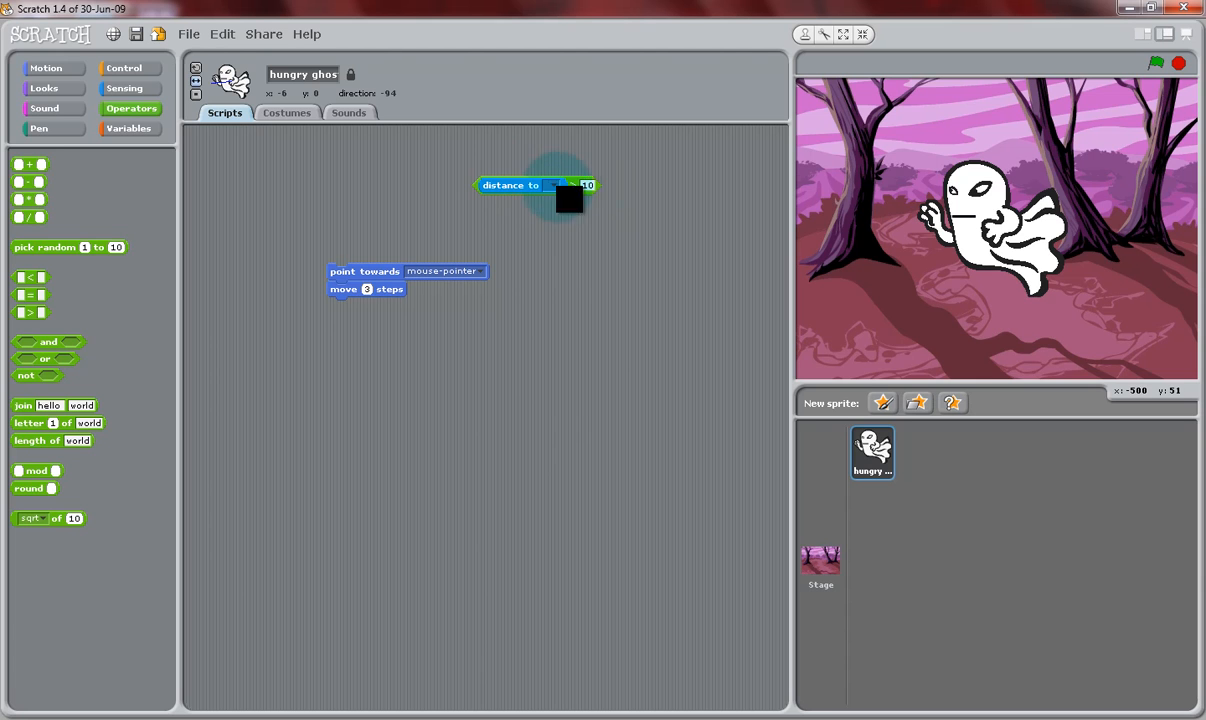
left_click_drag(536, 184, 406, 192)
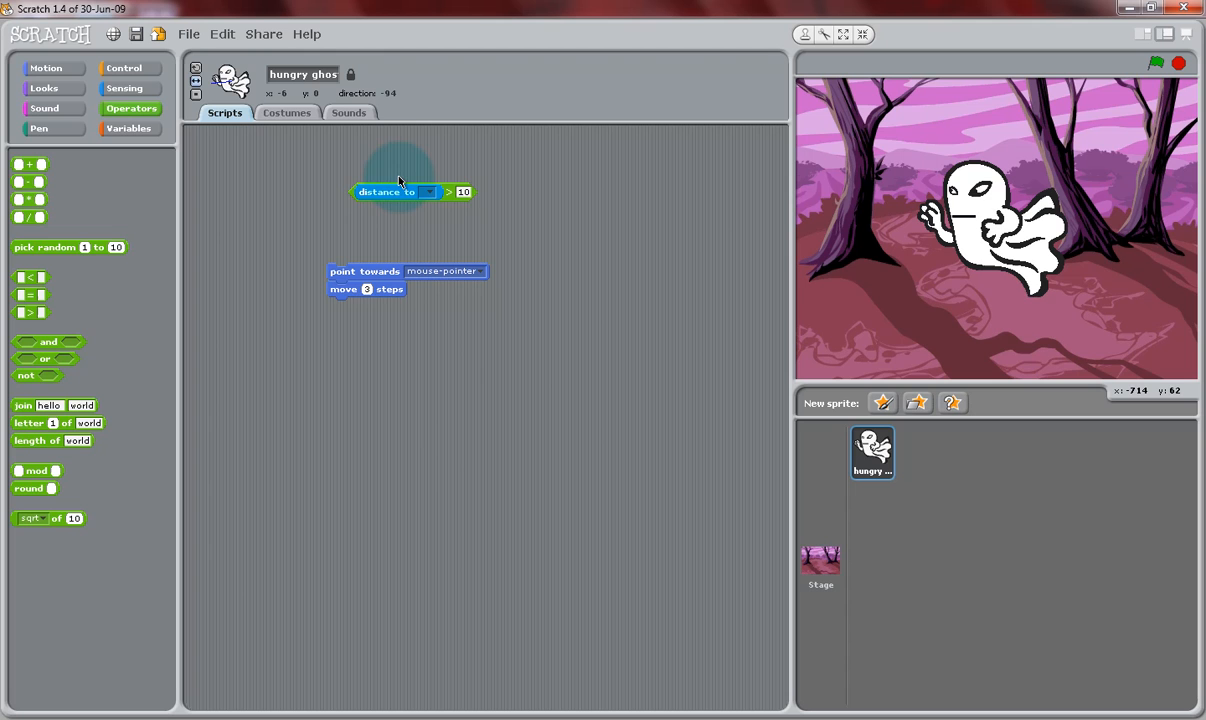
left_click(430, 192)
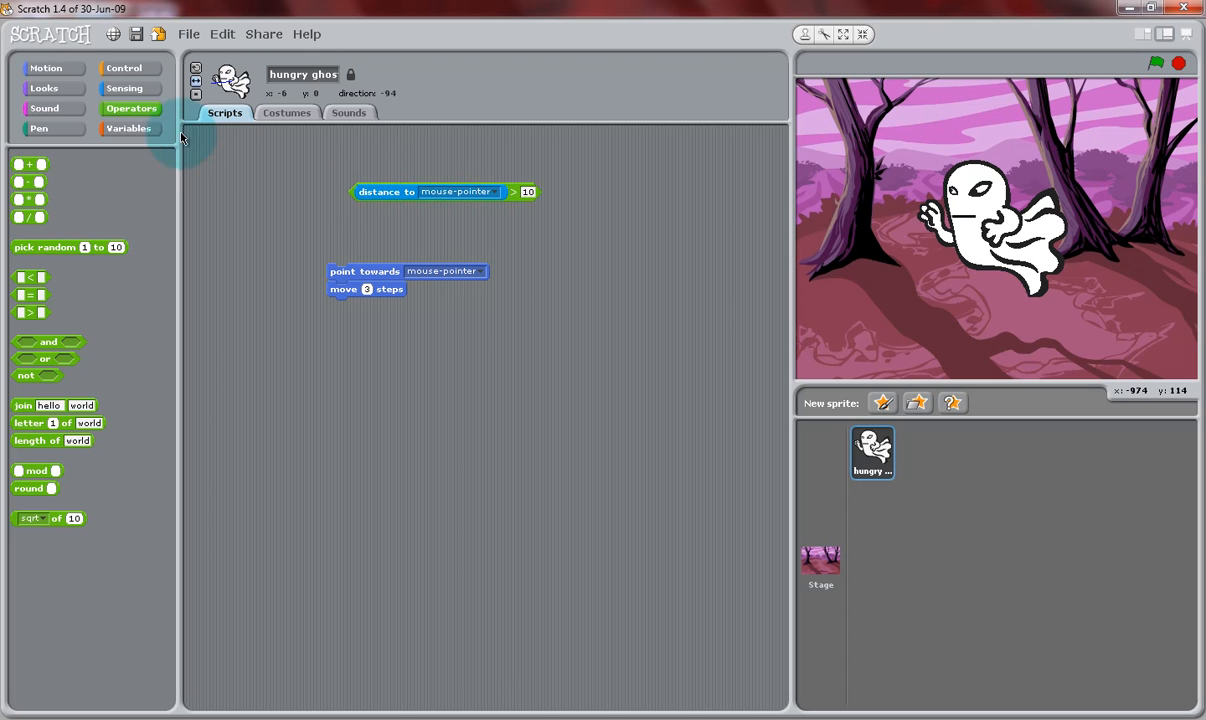
left_click(124, 68)
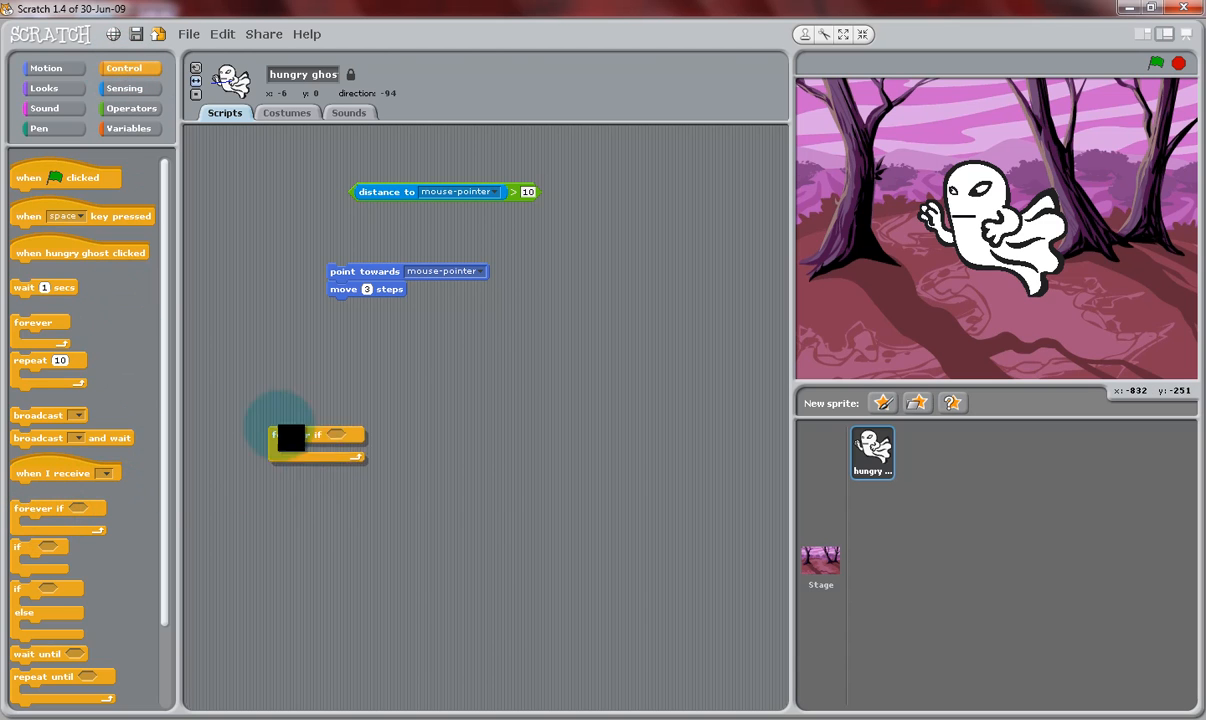
Wrap point-and-move in a forever-if with the distance condition and run the chase script.
left_click_drag(316, 436, 276, 220)
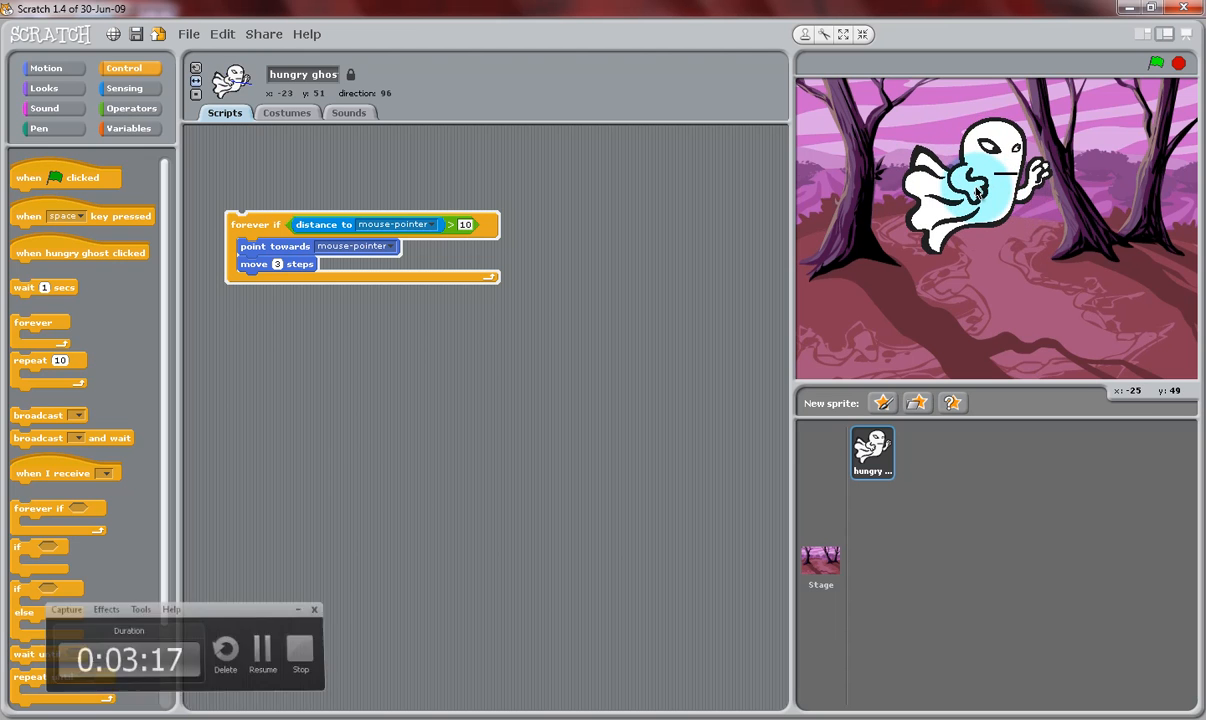
left_click(1156, 62)
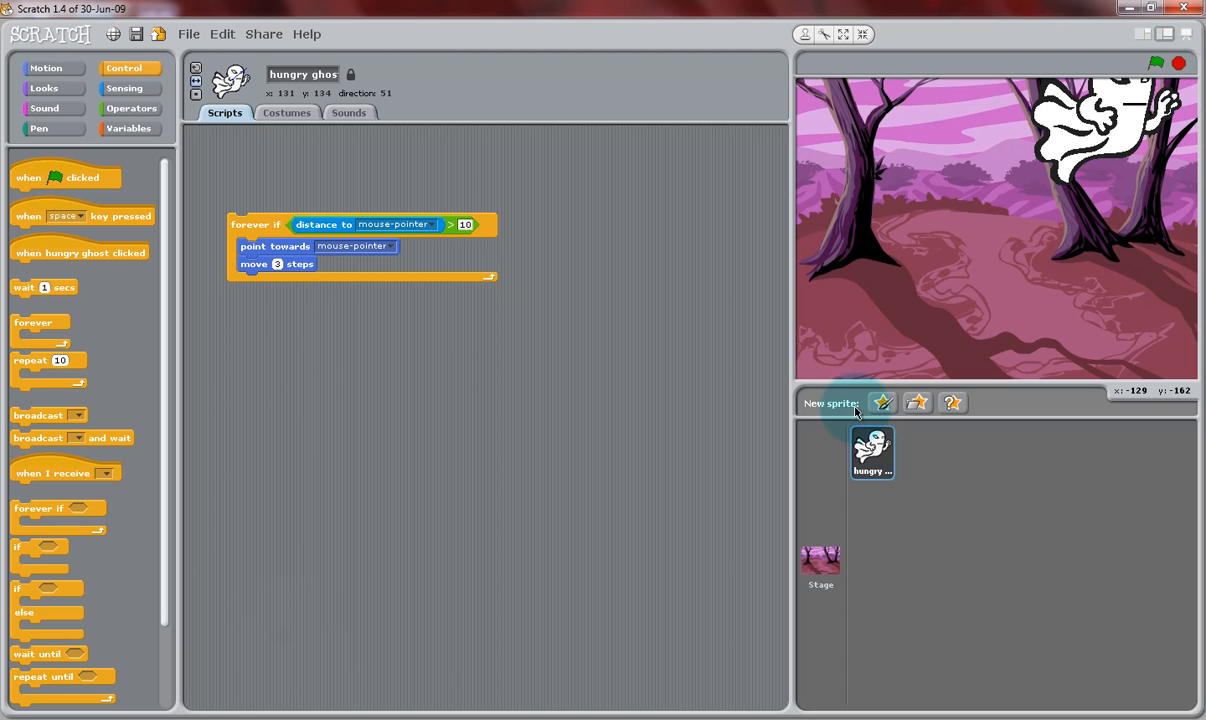
mouse_move(882, 402)
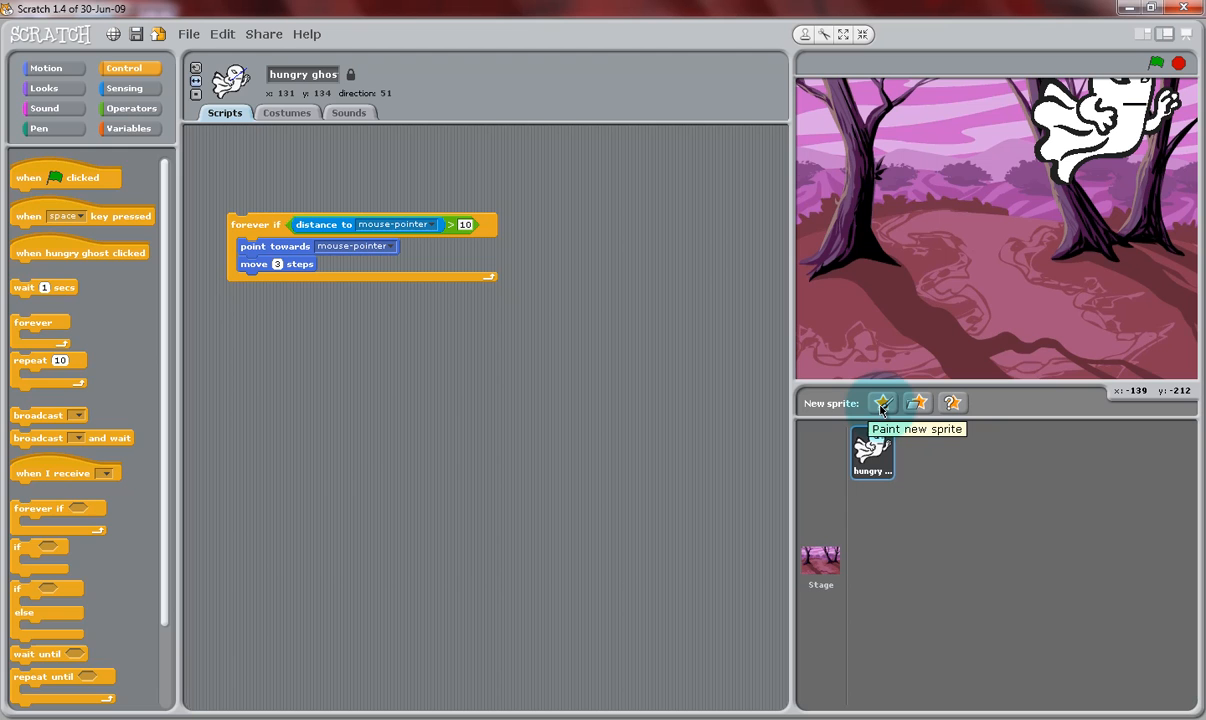
Paint a new sprite: a red lollipop circle with a white stick.
left_click(882, 402)
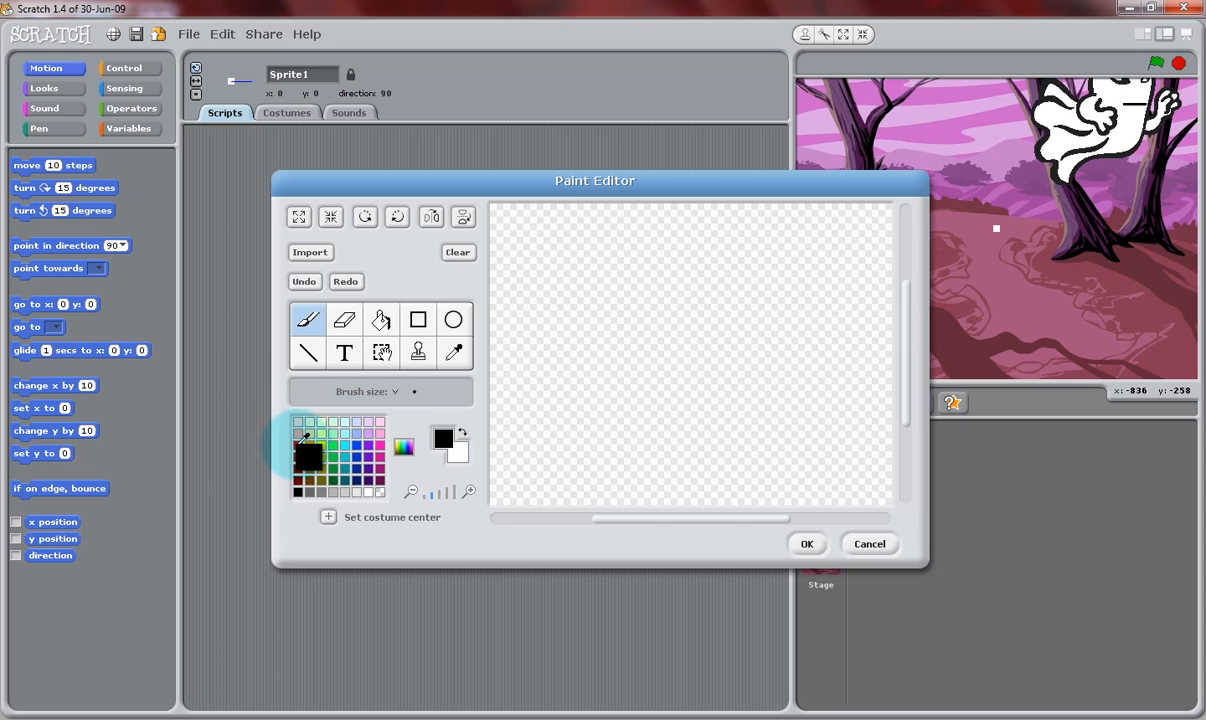
left_click(452, 320)
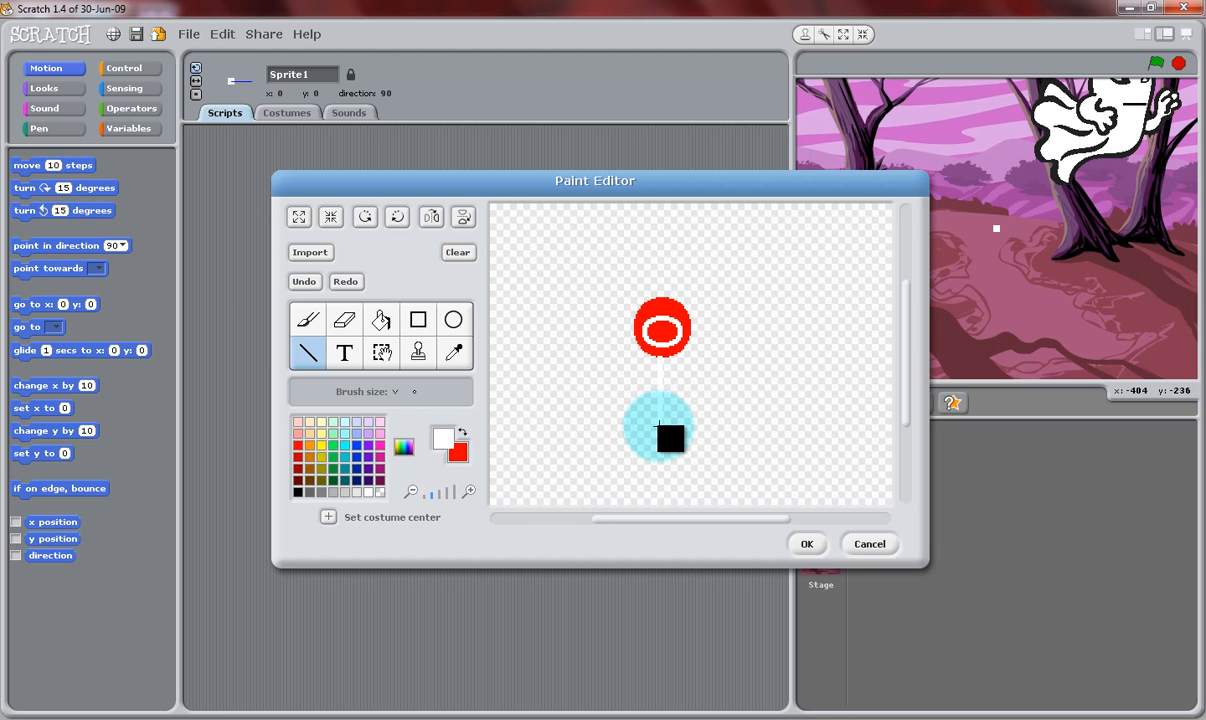
left_click(808, 544)
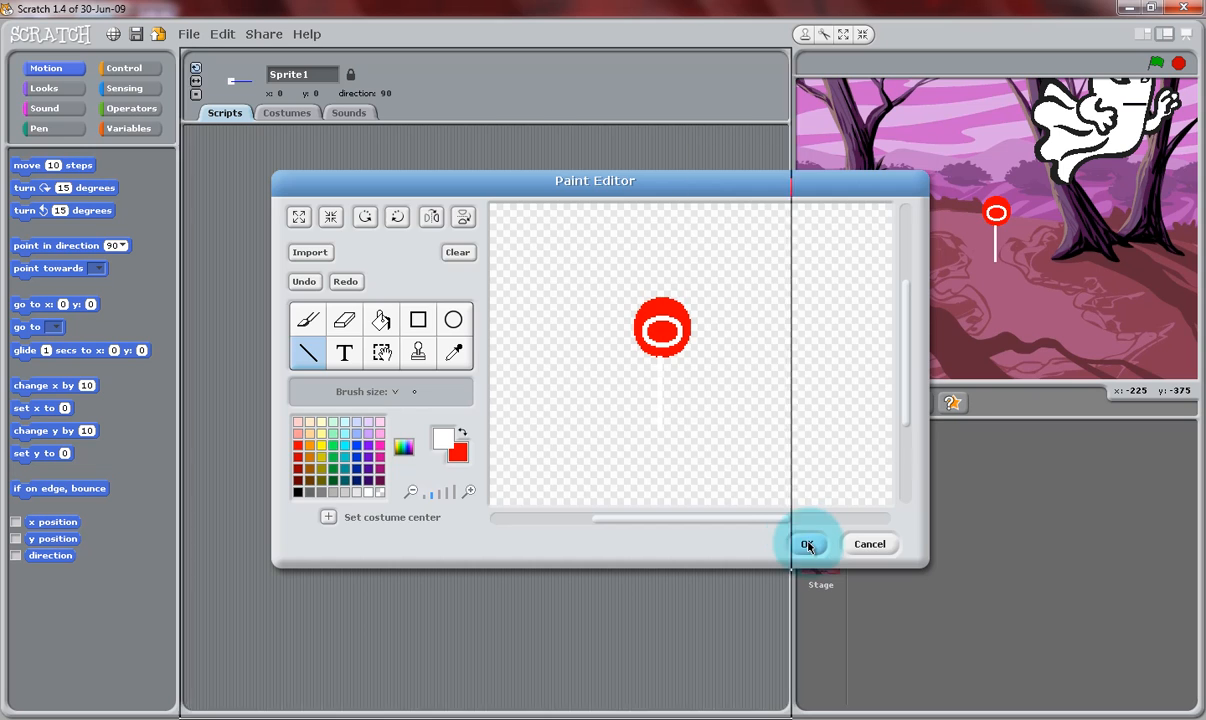
Accept the lollipop drawing as a new sprite and rename it 'candy'.
left_click(808, 544)
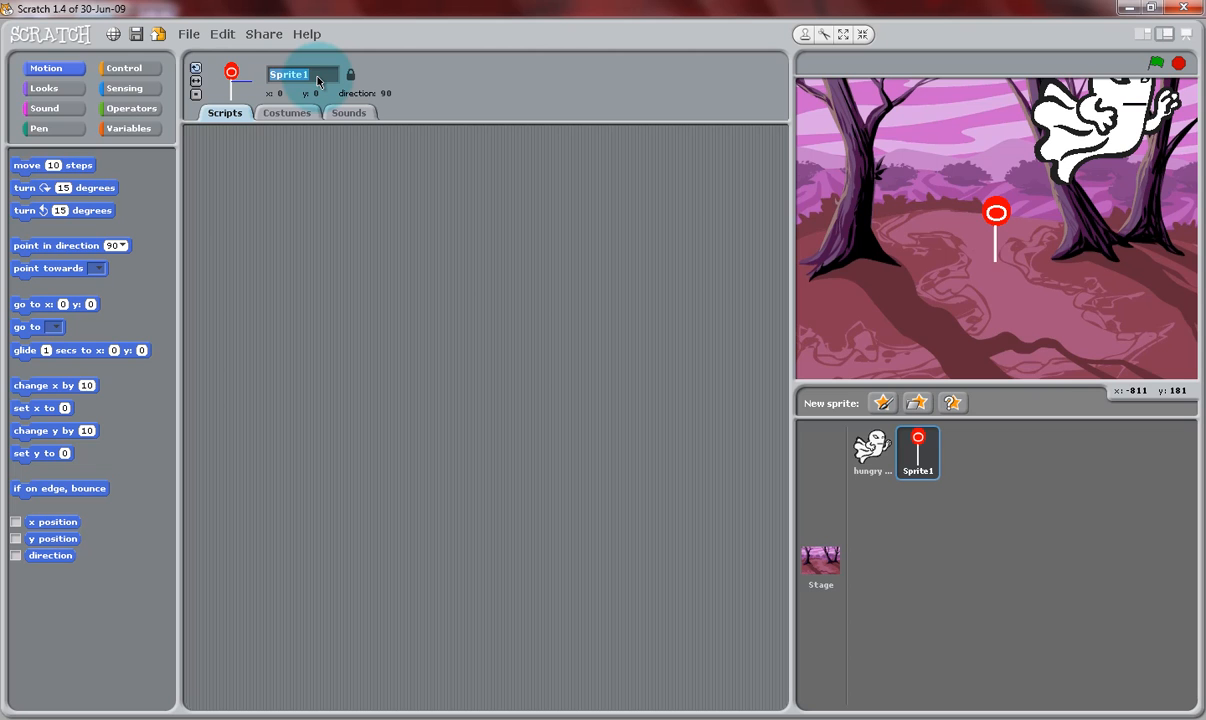
type("candy")
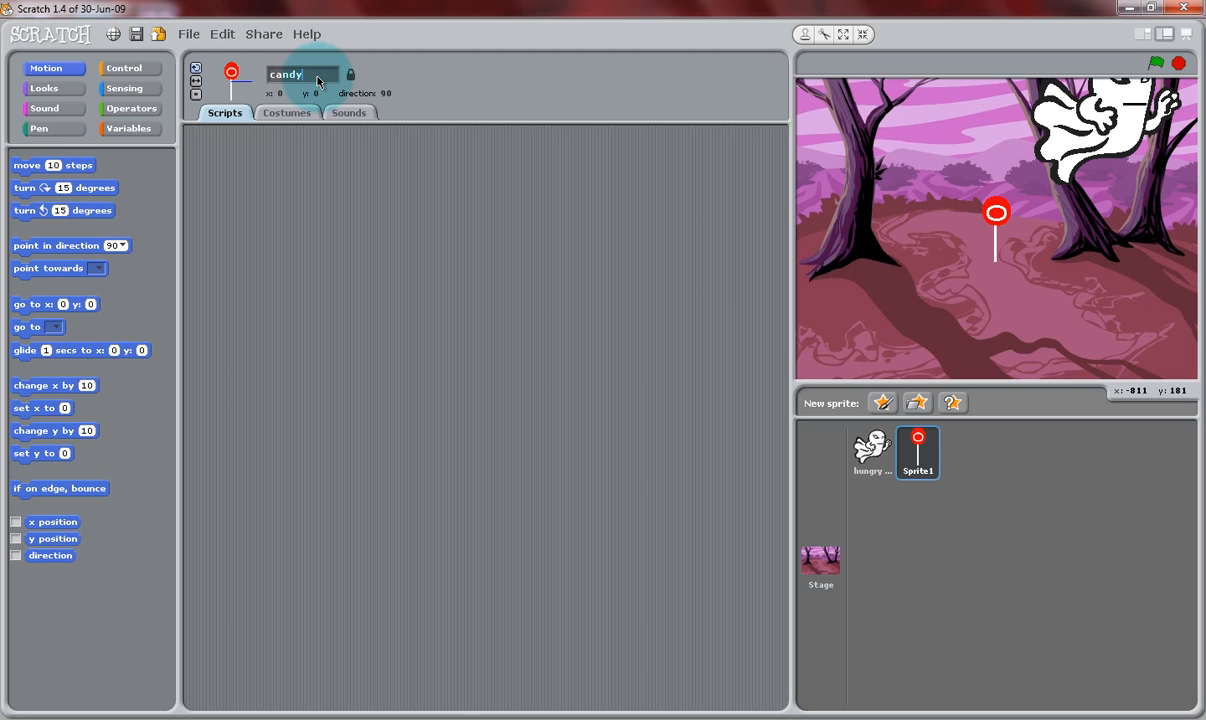
type("candy")
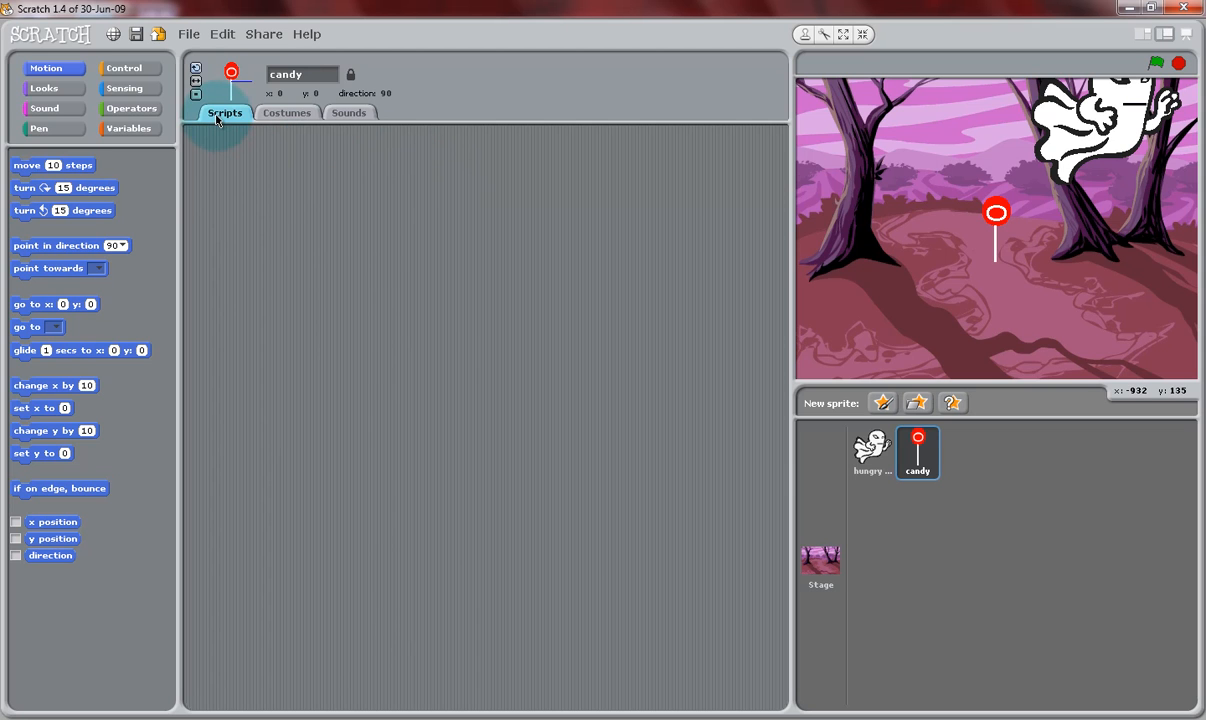
mouse_move(78, 176)
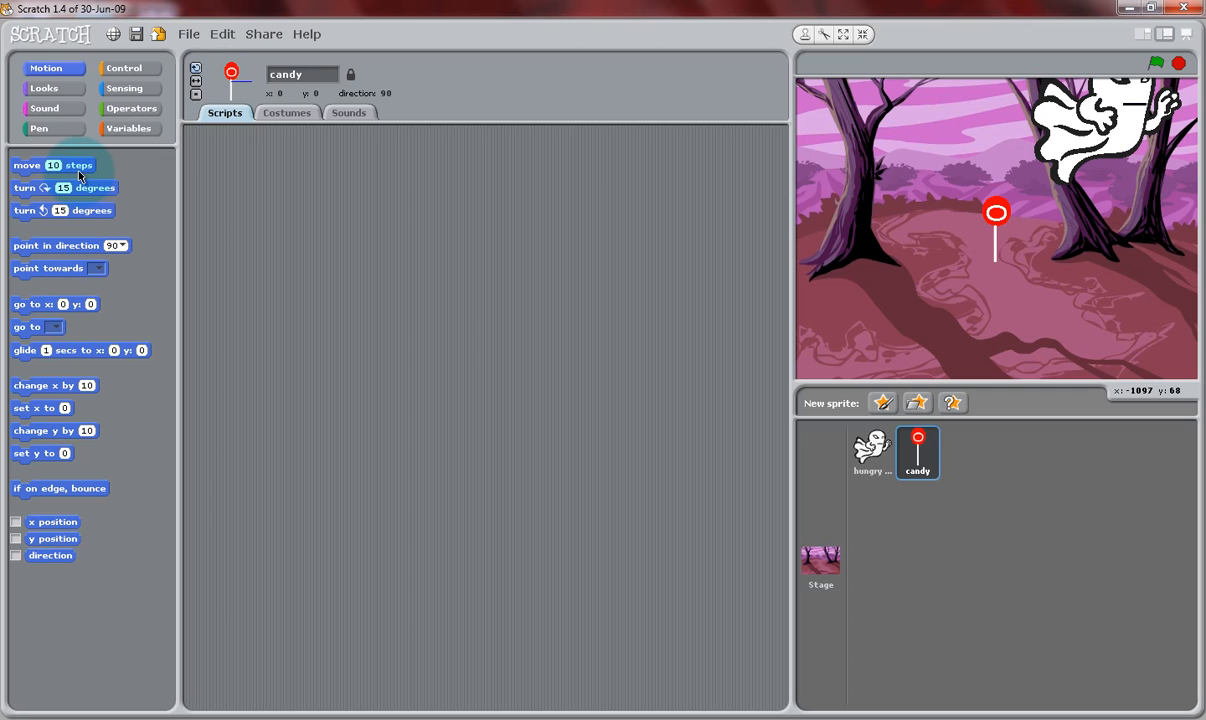
Stack move 2 steps above turn 15 degrees and if on edge, bounce for the candy.
left_click_drag(52, 164, 380, 268)
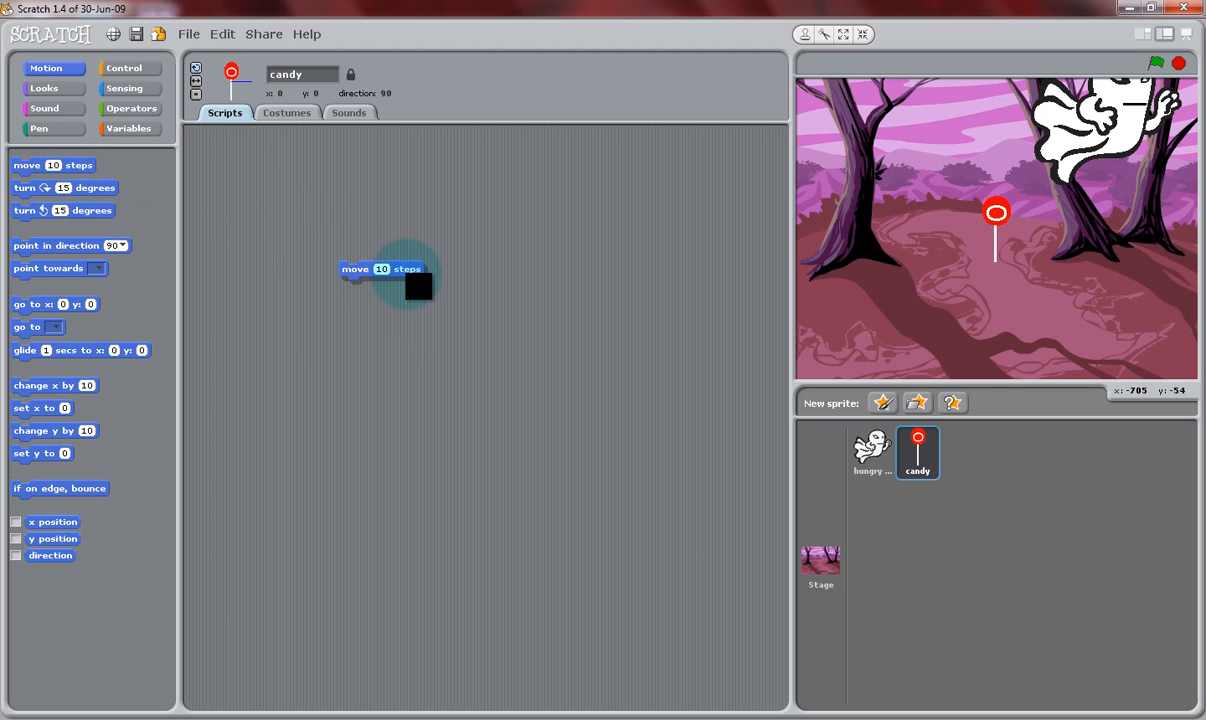
mouse_move(256, 316)
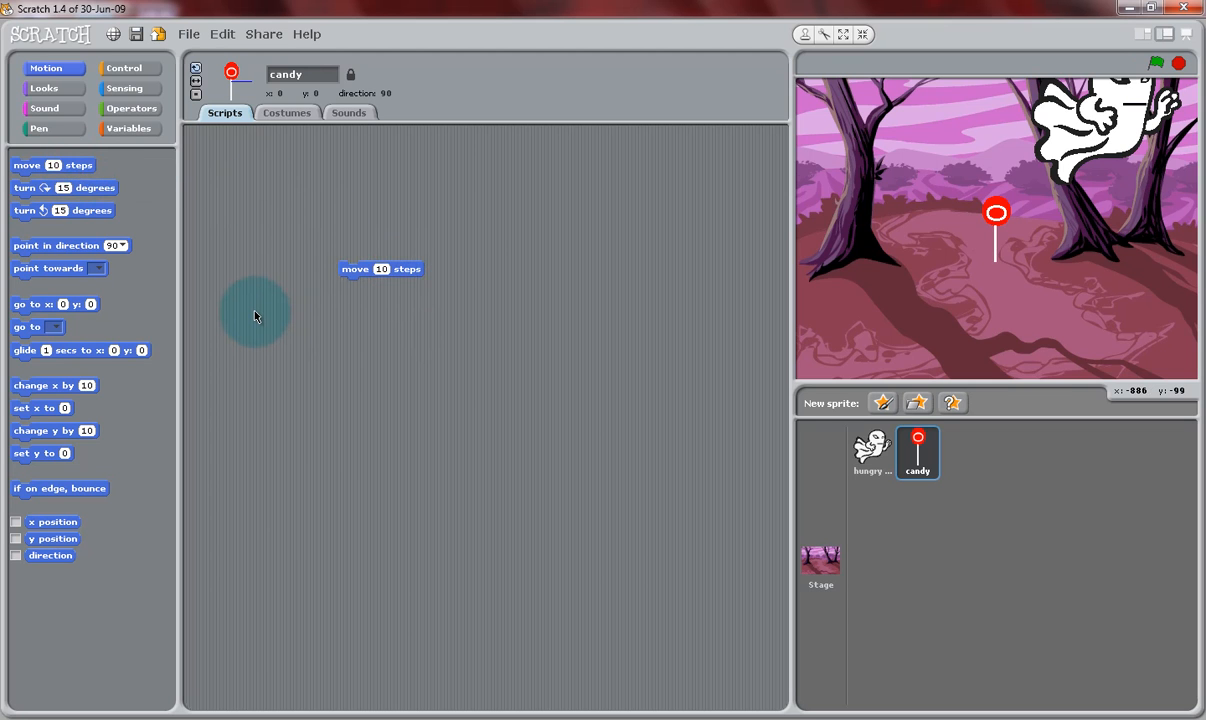
mouse_move(240, 326)
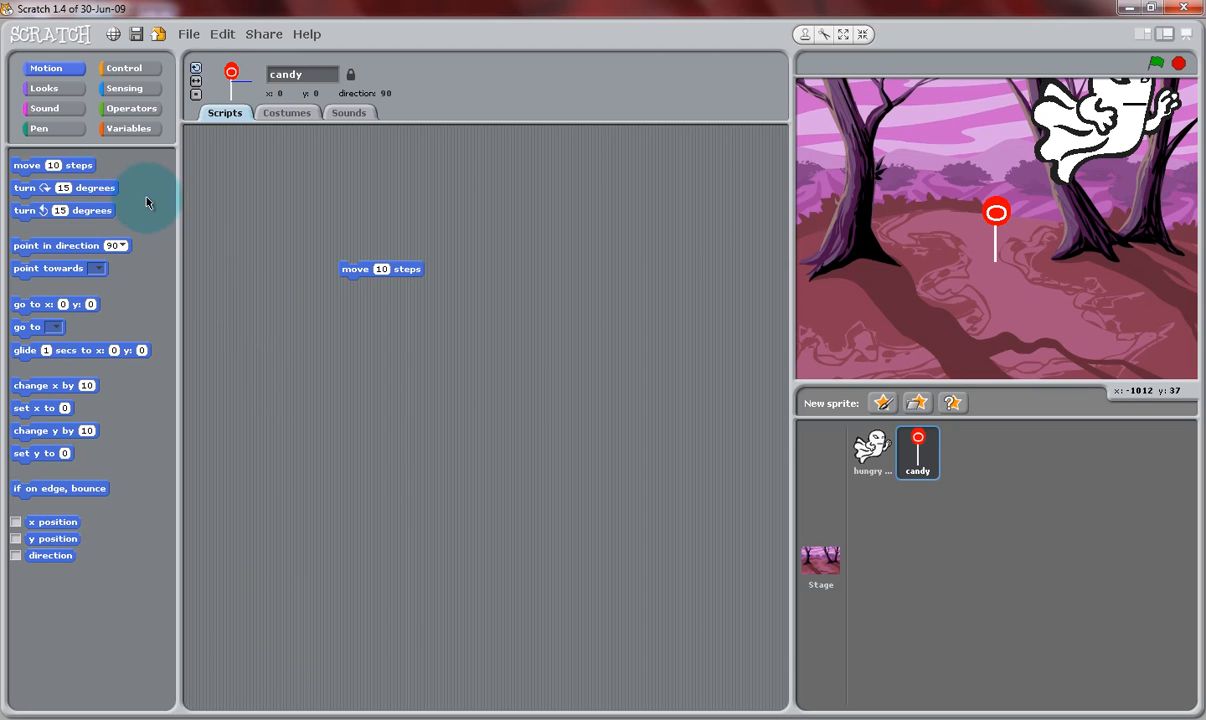
left_click_drag(64, 188, 380, 328)
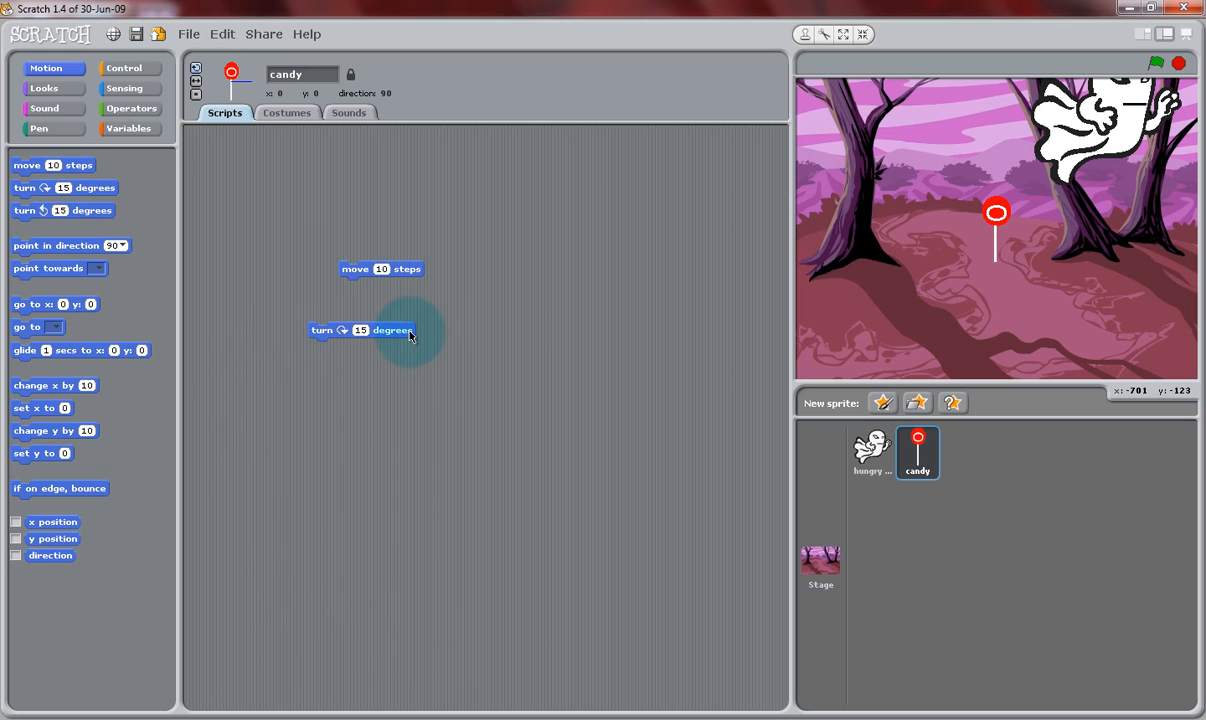
left_click_drag(60, 488, 360, 368)
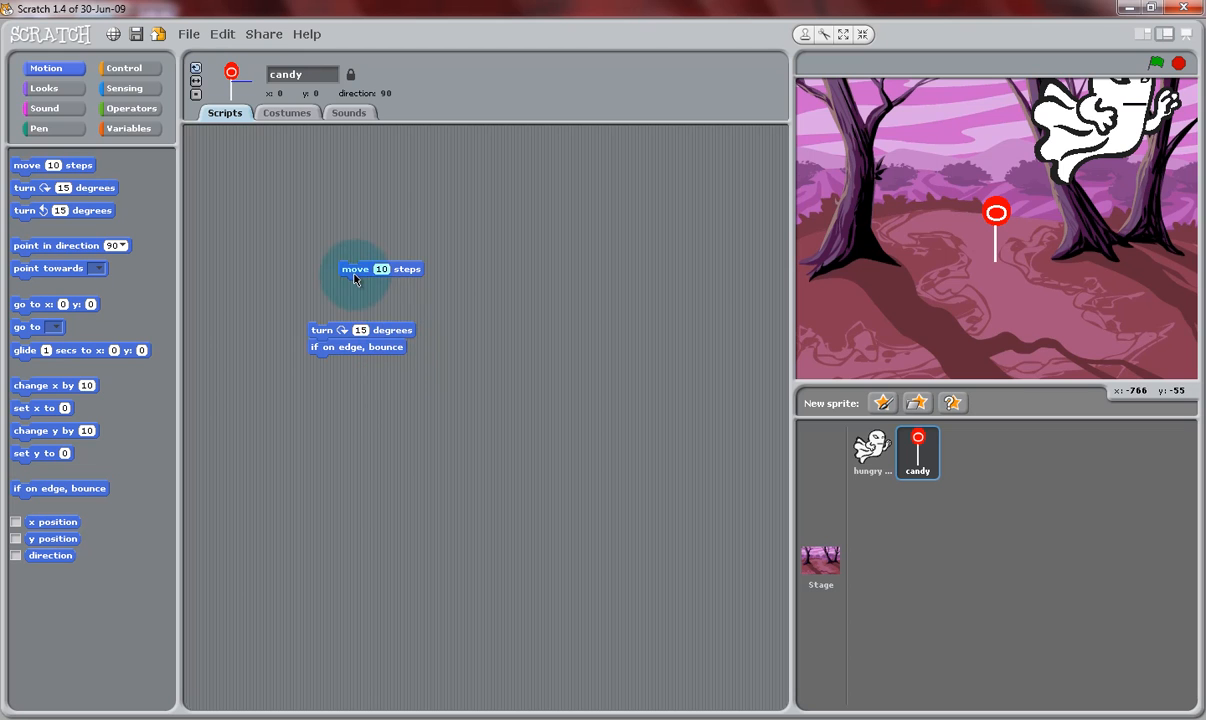
left_click_drag(356, 268, 348, 312)
type("2")
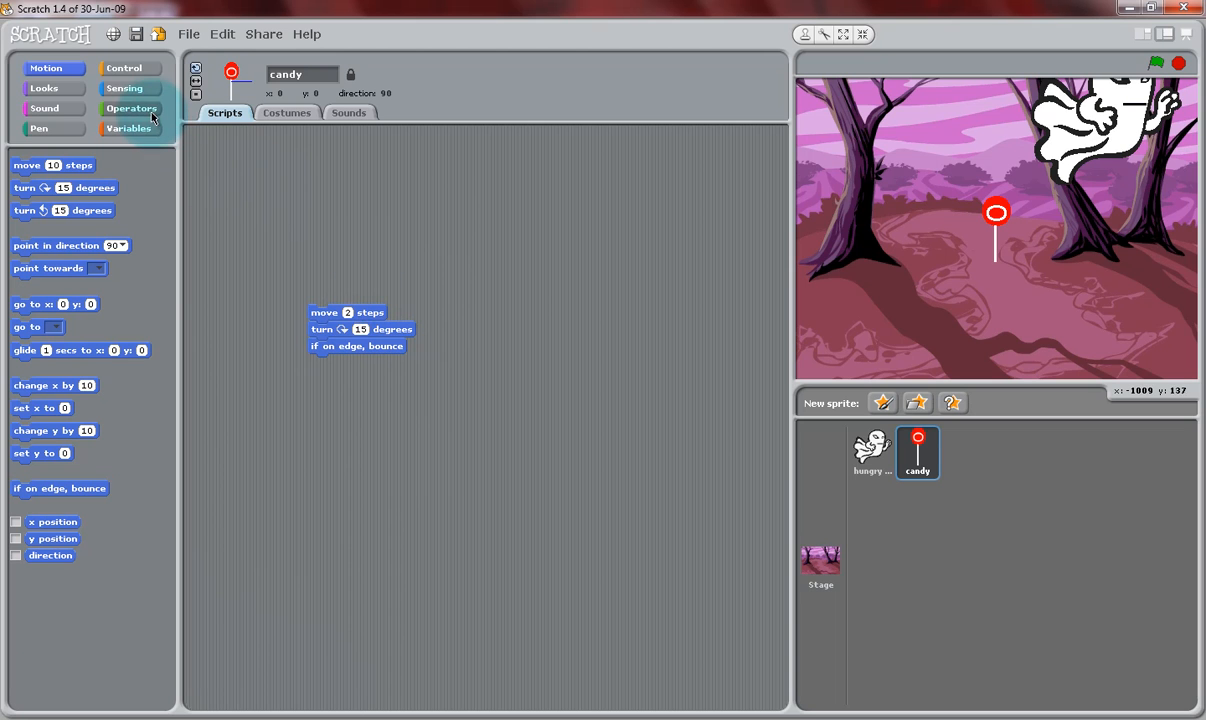
Make the candy's turn amount a pick random value between -20 and 20.
left_click(132, 108)
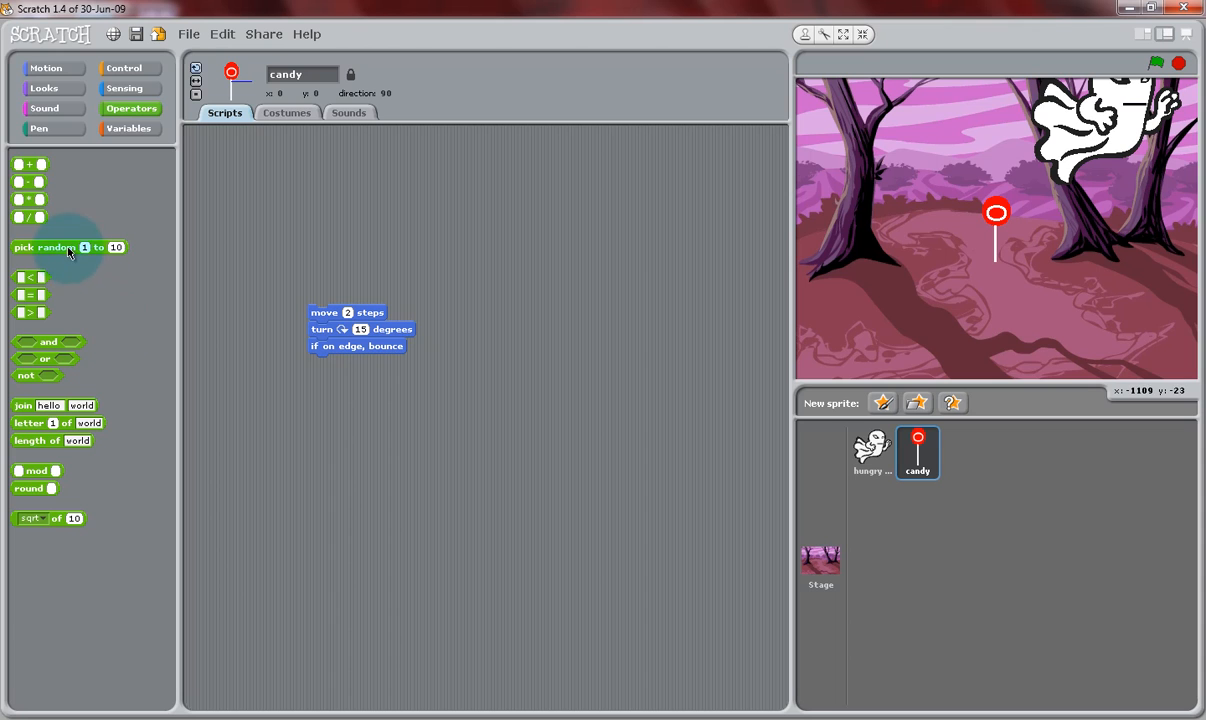
left_click_drag(68, 248, 506, 260)
type("-20")
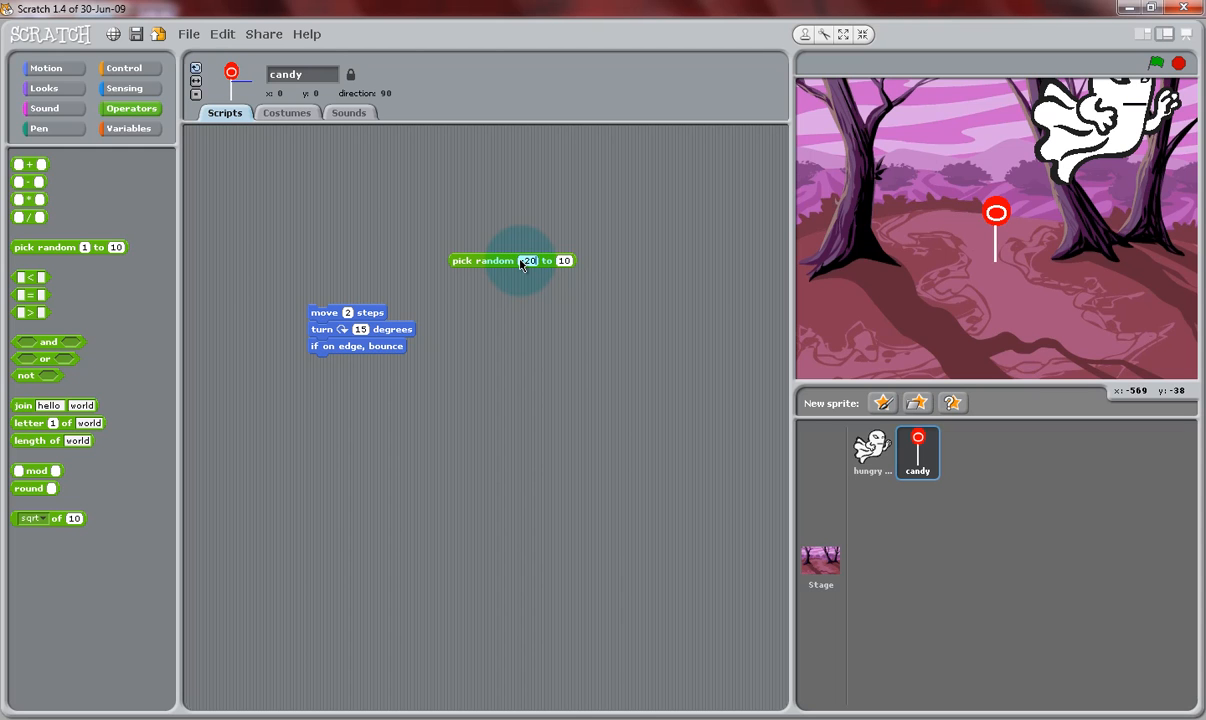
left_click(564, 260)
type("20")
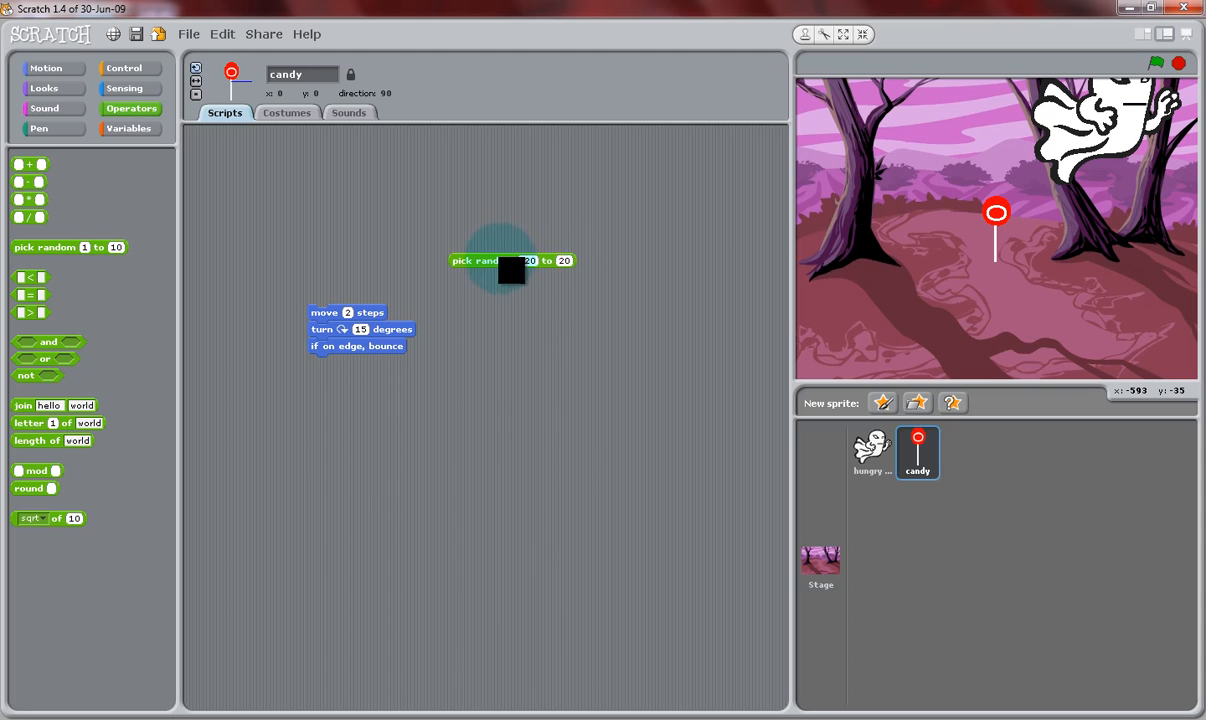
left_click_drag(510, 260, 450, 332)
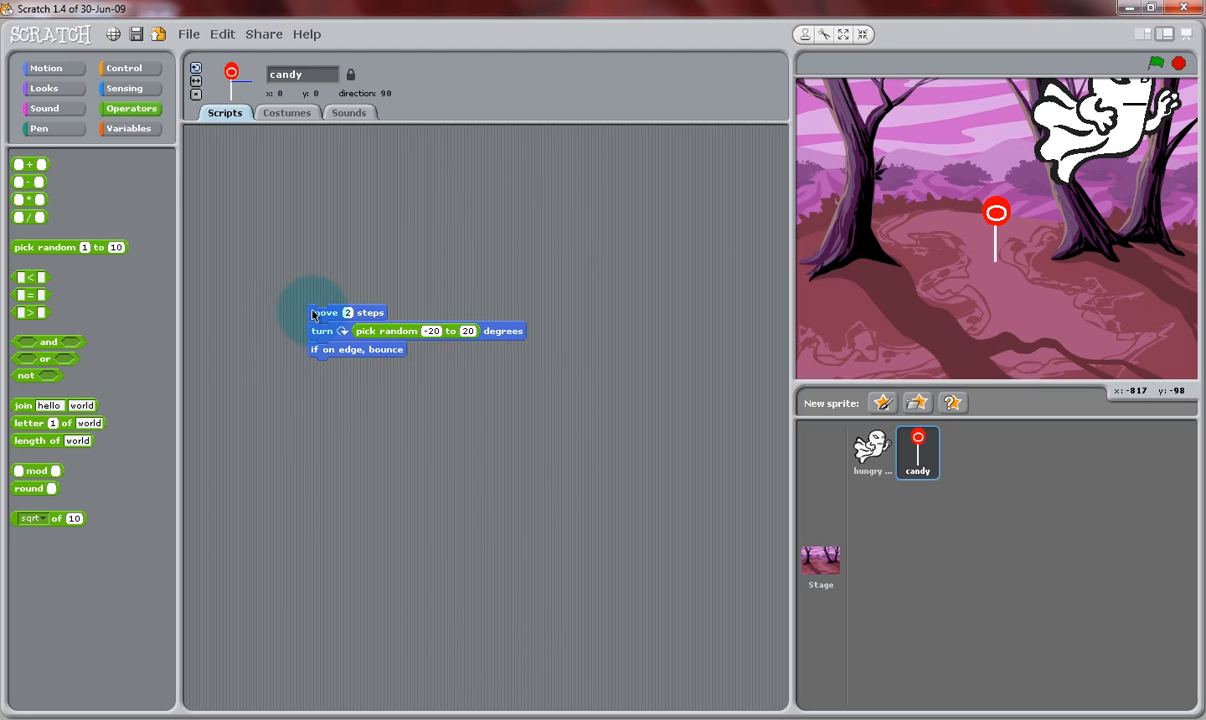
left_click(124, 68)
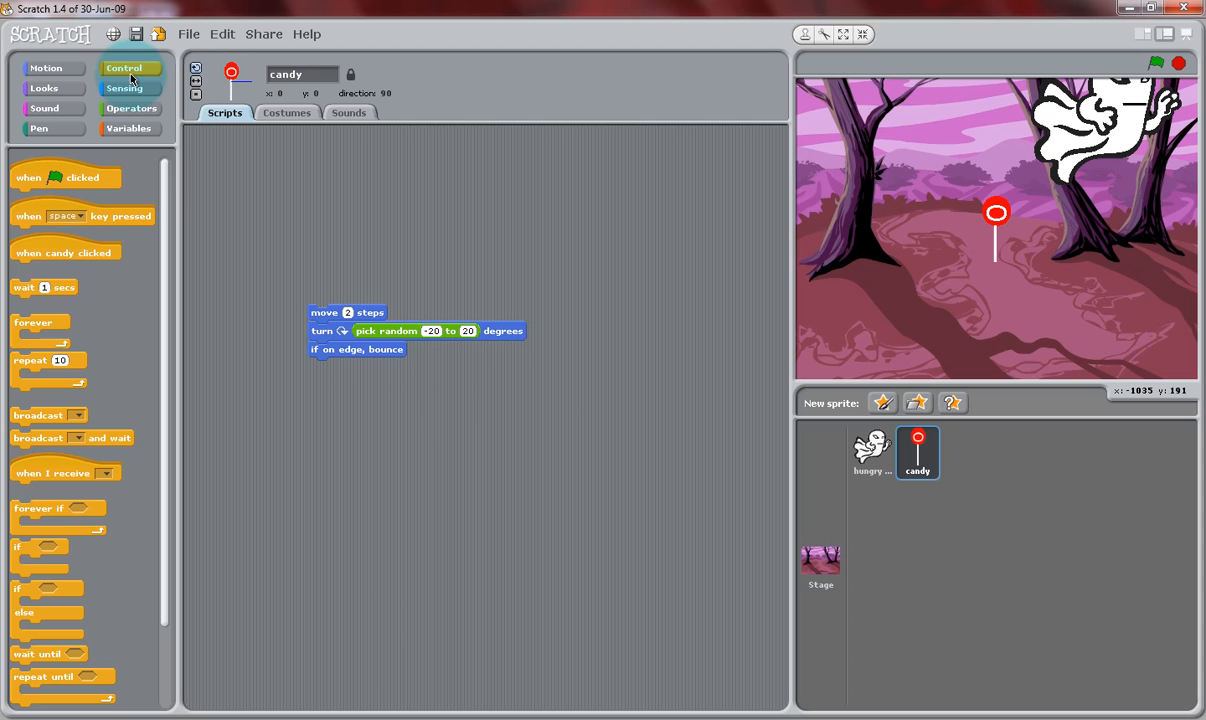
Wrap the candy's motion blocks in a forever loop and test-run the wandering.
left_click_drag(40, 322, 210, 280)
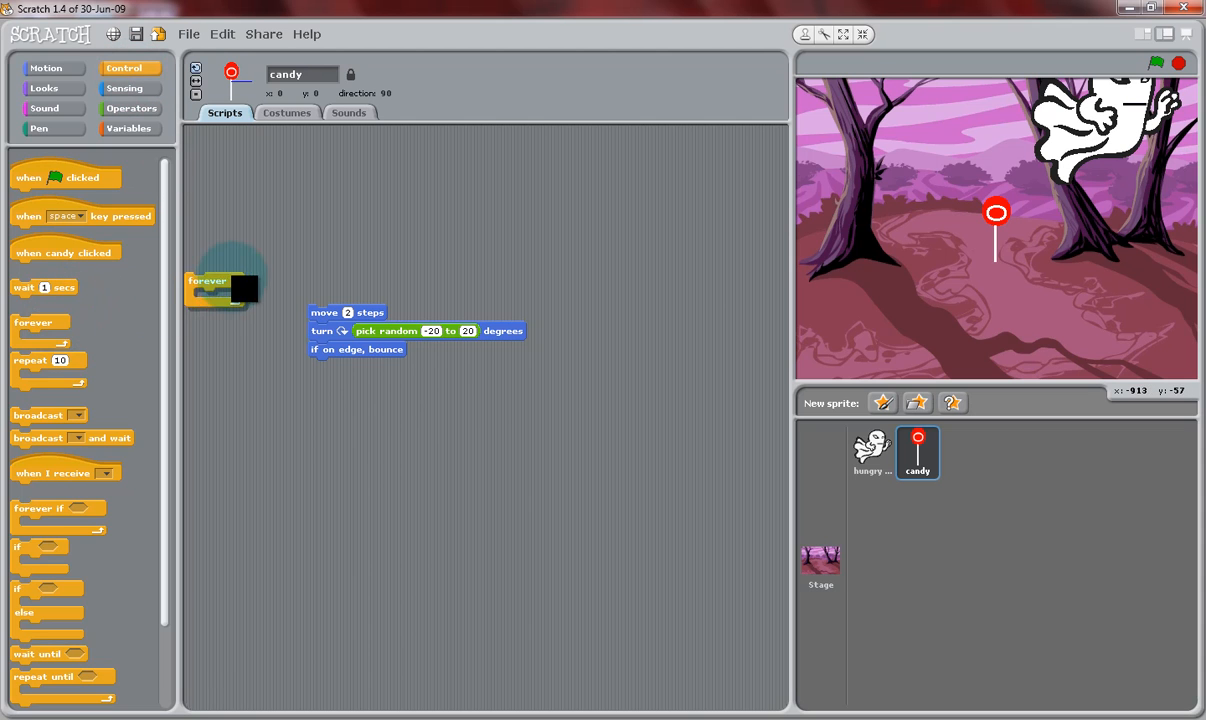
left_click_drag(208, 280, 320, 296)
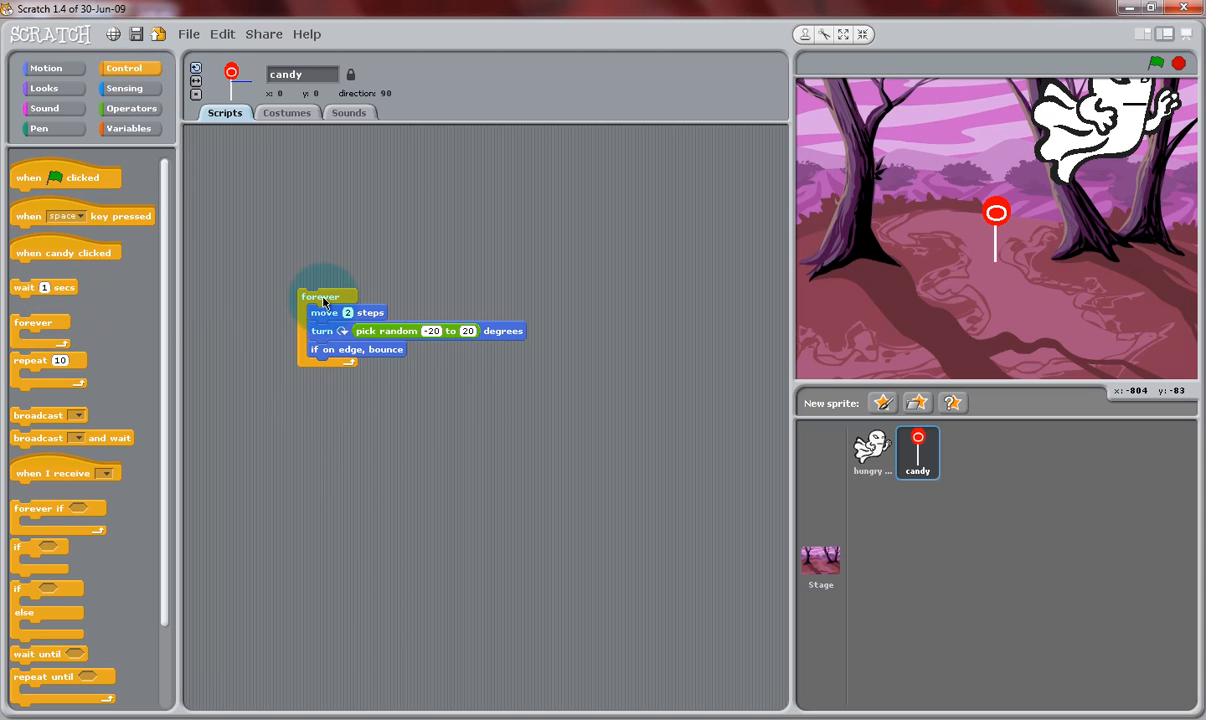
left_click(1156, 62)
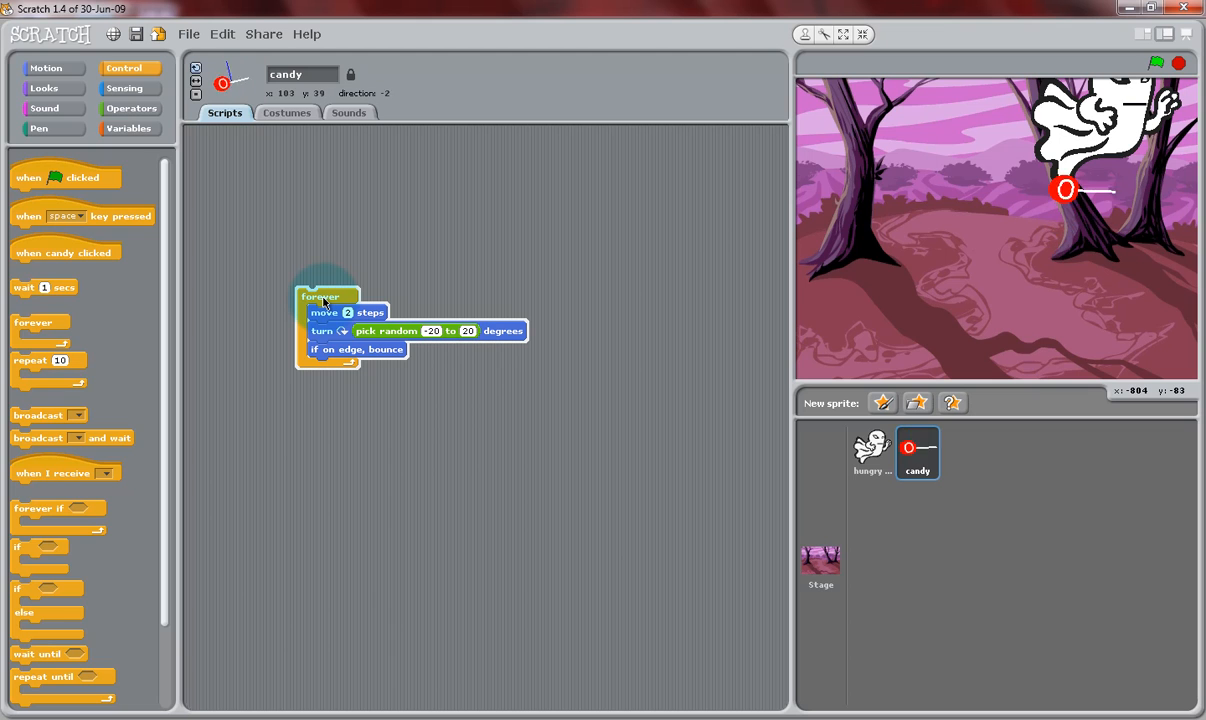
left_click(1156, 62)
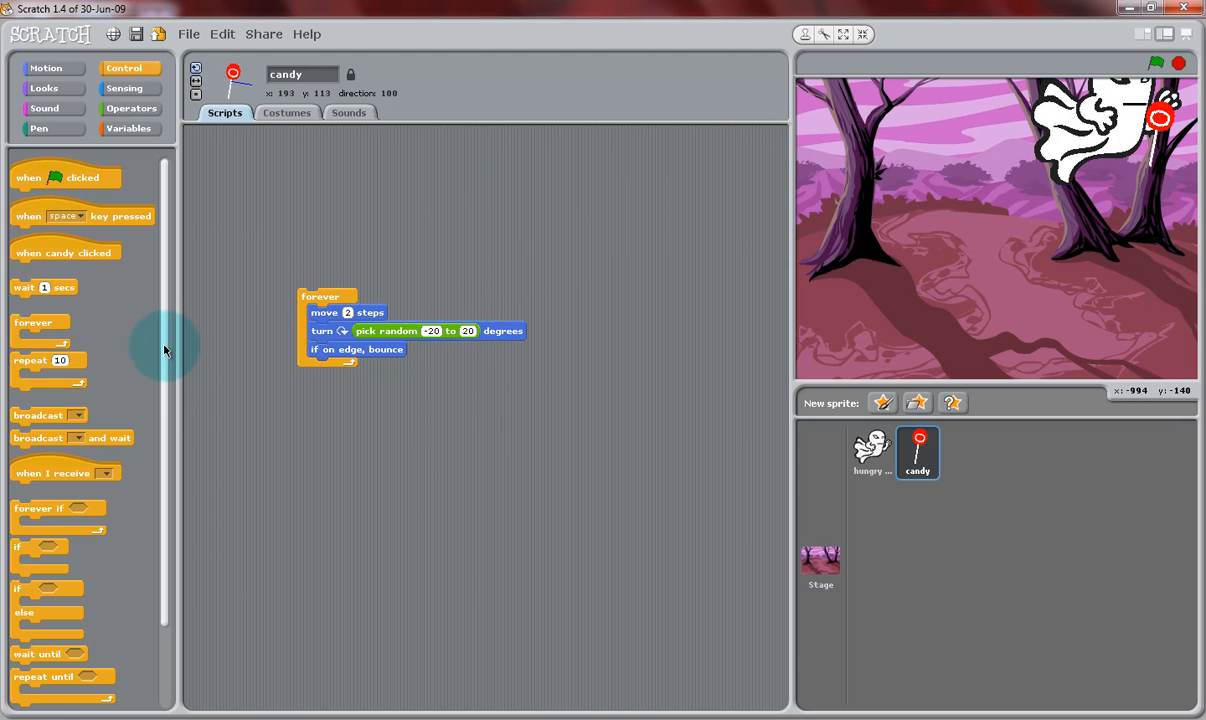
scroll("down", 3)
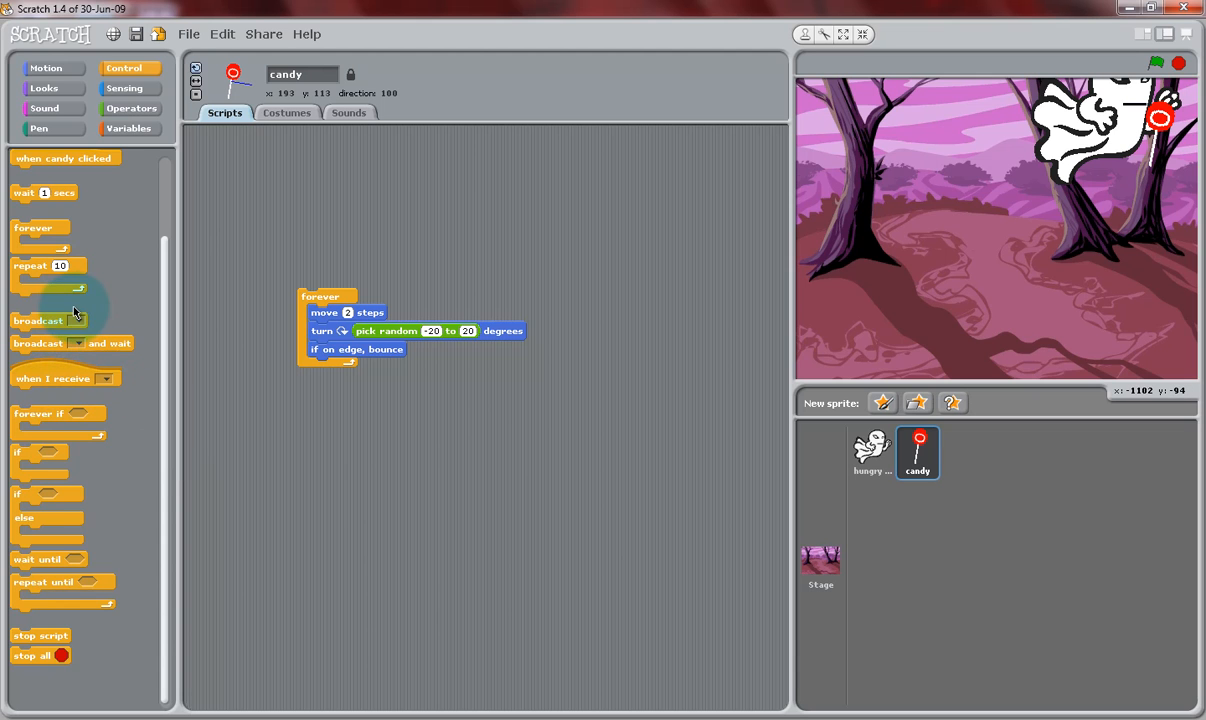
Add an if block holding a color-is-touching-color condition below the forever script.
left_click(124, 88)
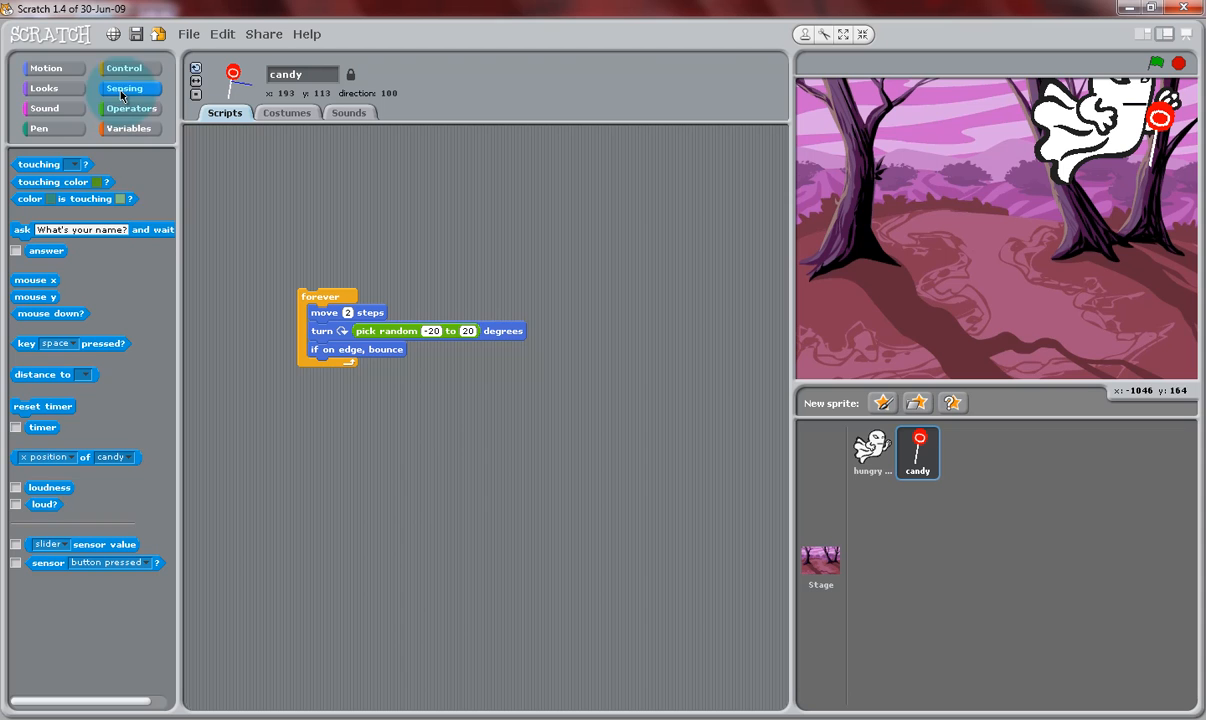
mouse_move(96, 200)
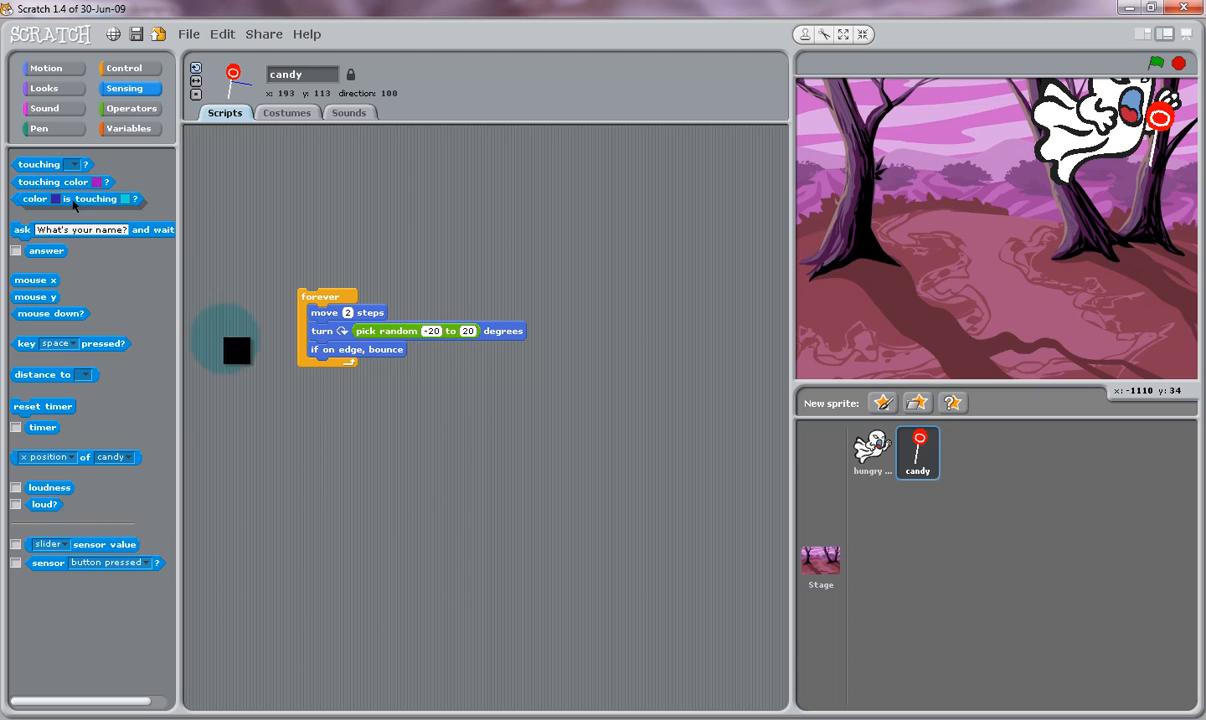
left_click_drag(78, 198, 374, 420)
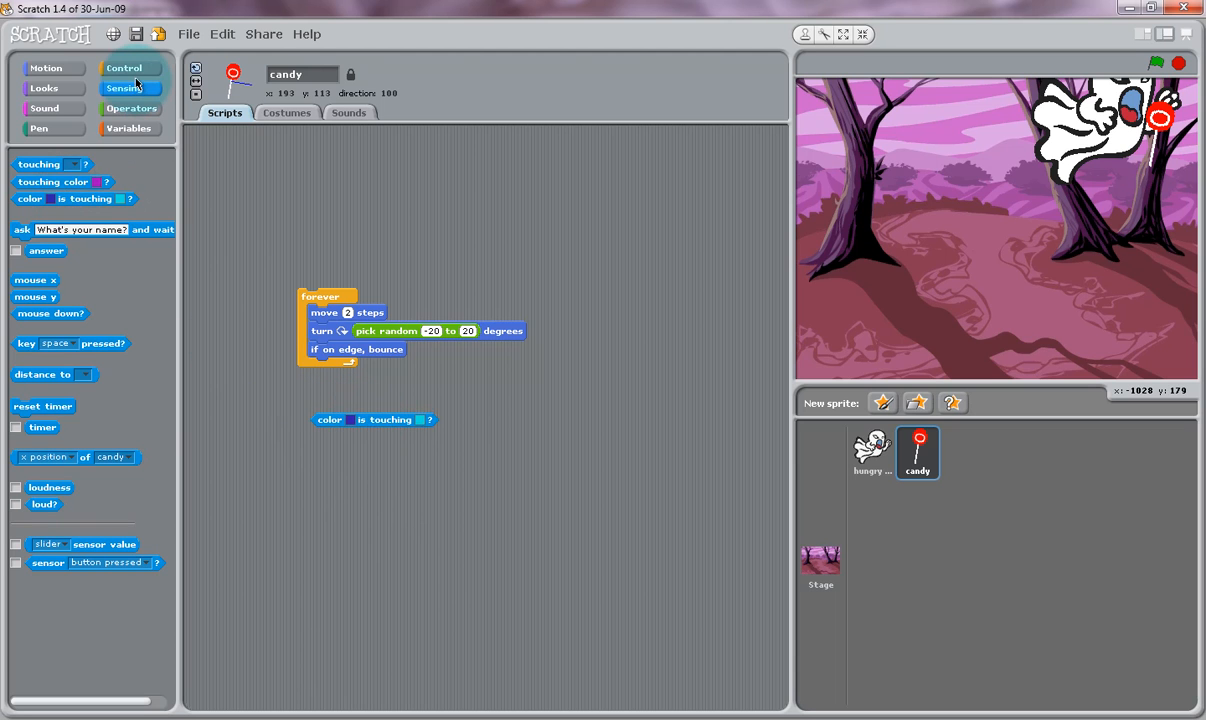
left_click(124, 68)
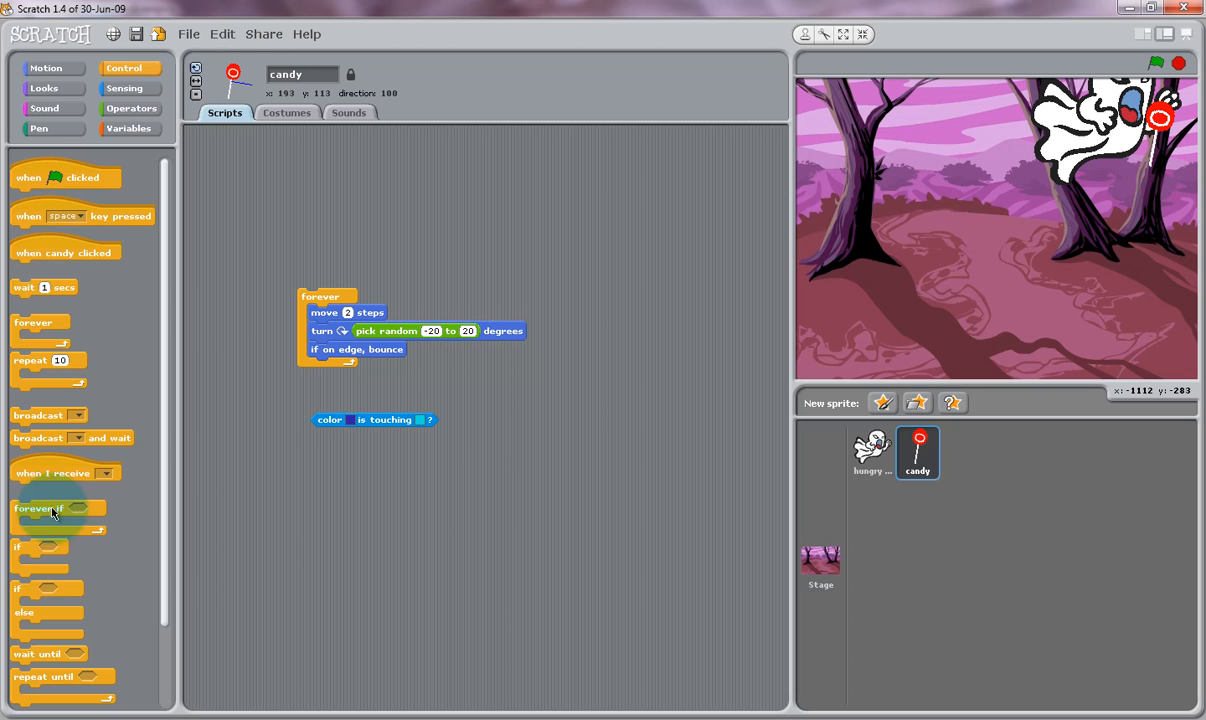
left_click_drag(50, 508, 264, 420)
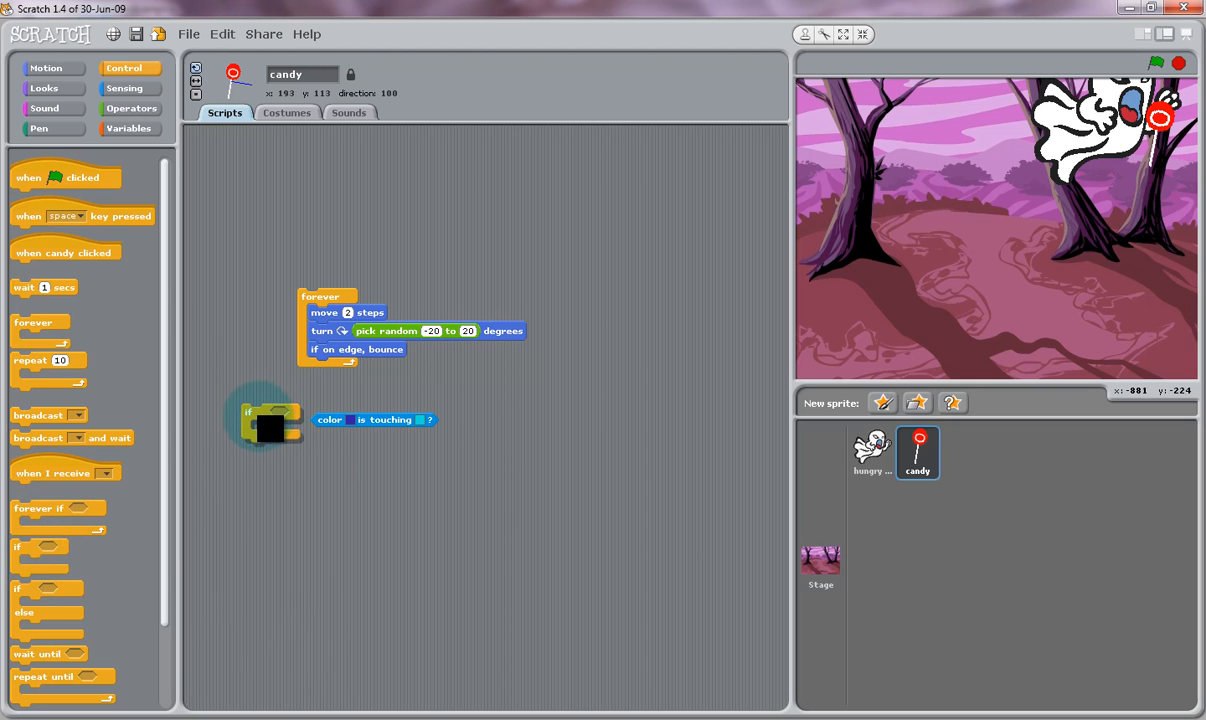
left_click_drag(374, 420, 320, 398)
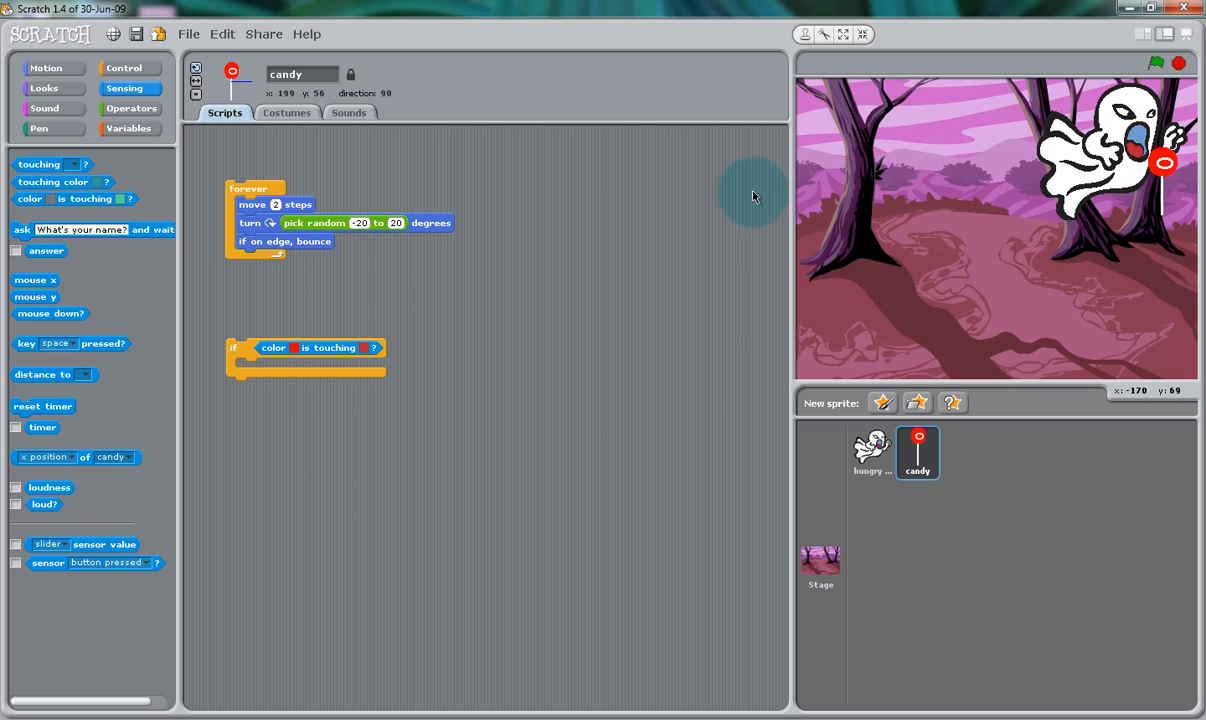
mouse_move(518, 204)
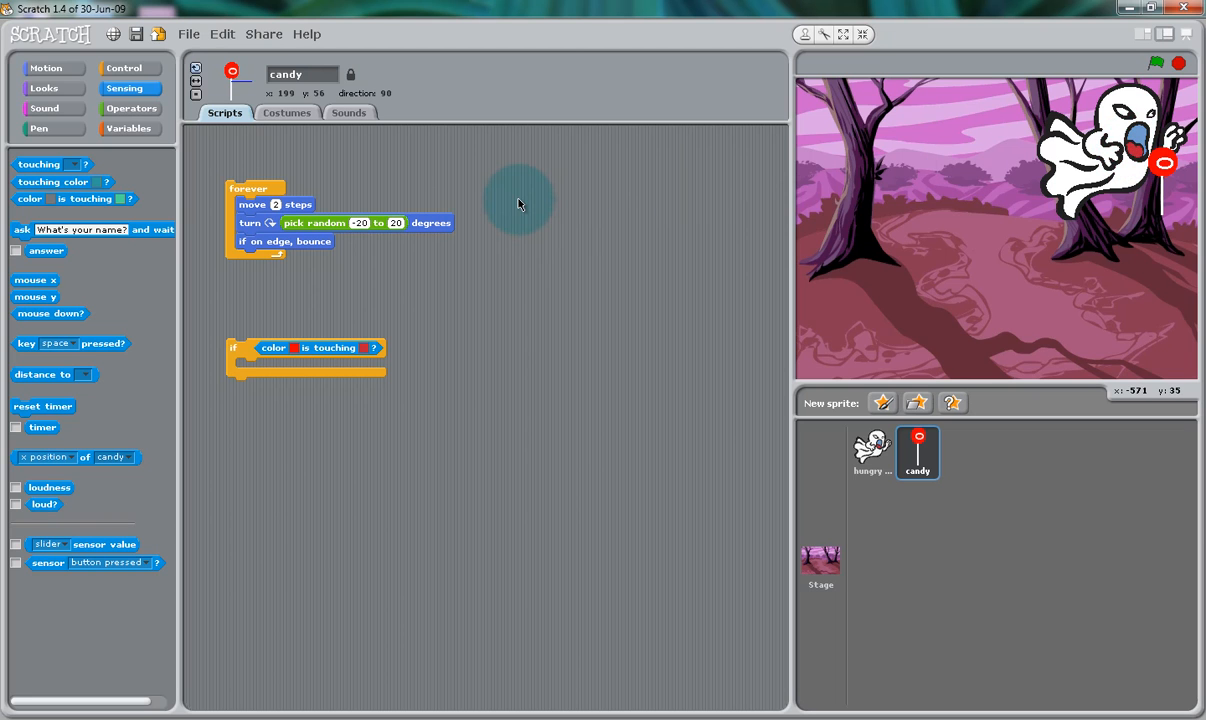
left_click(124, 68)
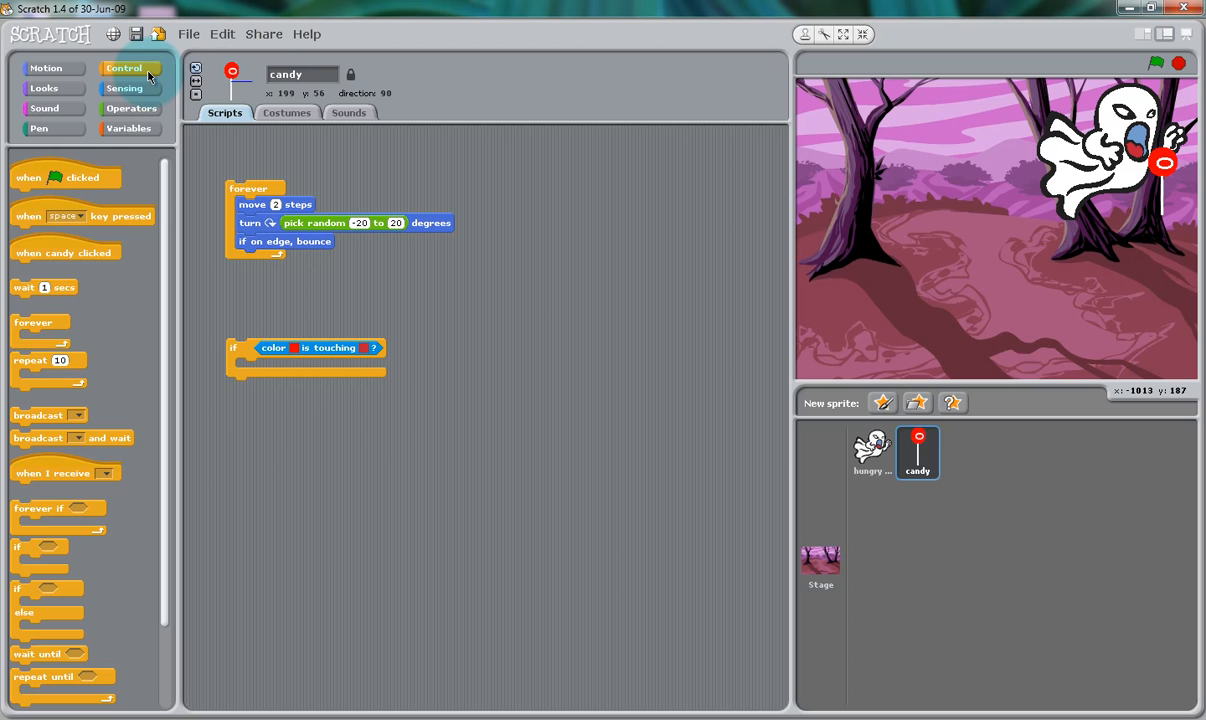
mouse_move(54, 424)
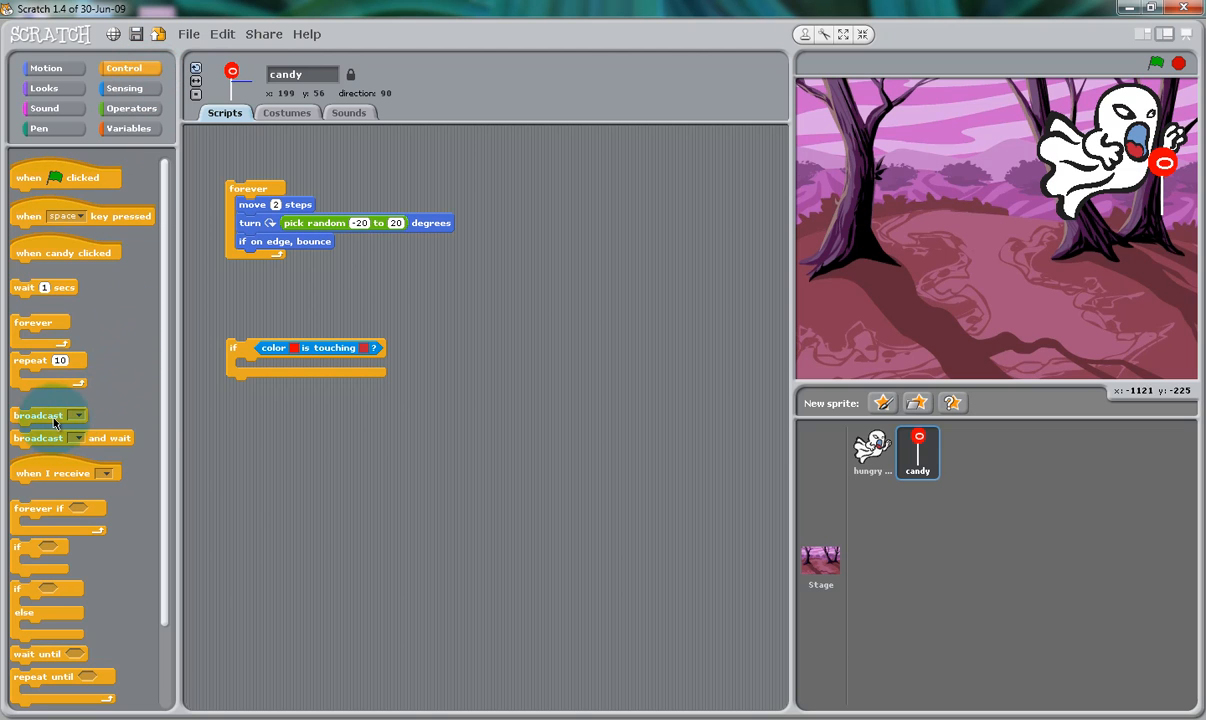
Broadcast a newly created 'got me' message inside the candy's if block.
left_click_drag(48, 414, 270, 368)
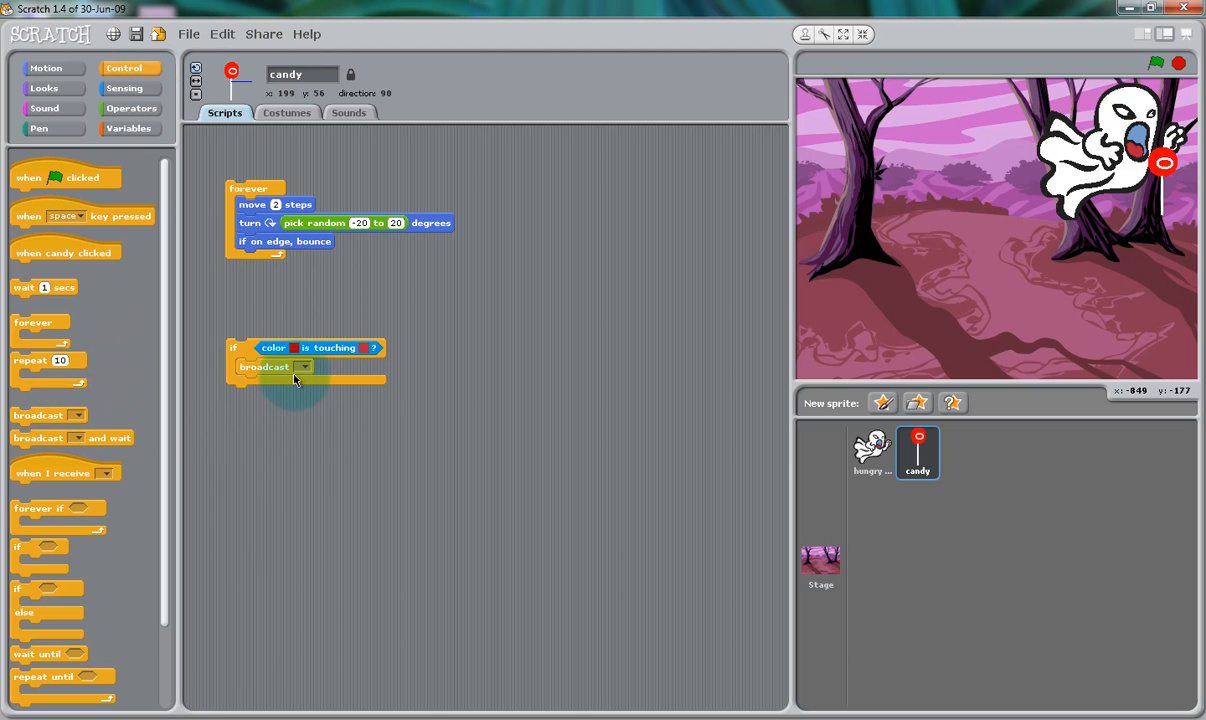
left_click(304, 366)
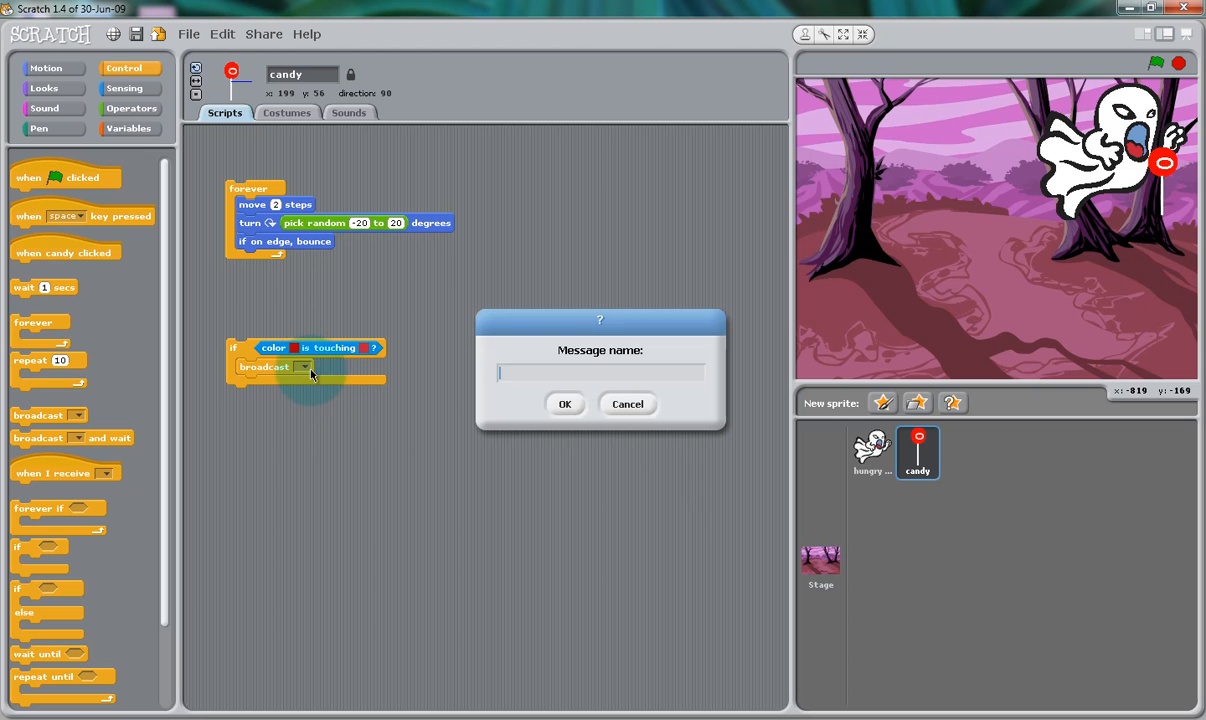
type("got")
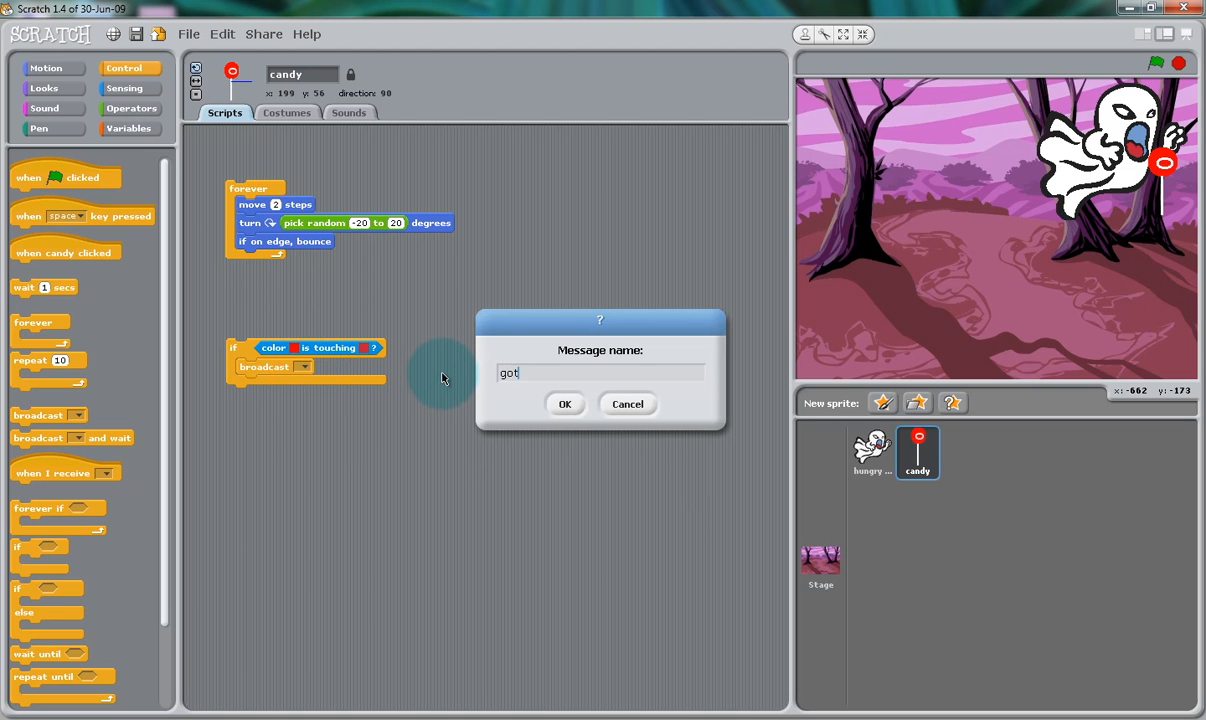
left_click(564, 404)
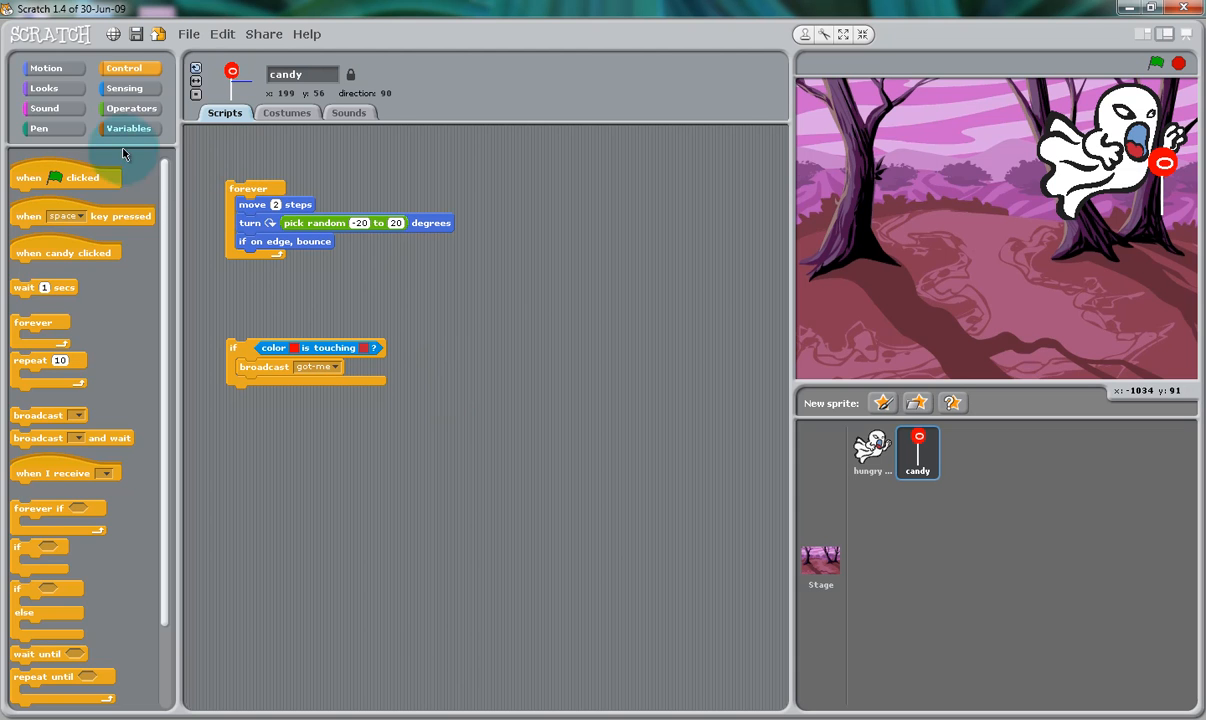
Hide and then show the candy after the broadcast.
left_click(44, 88)
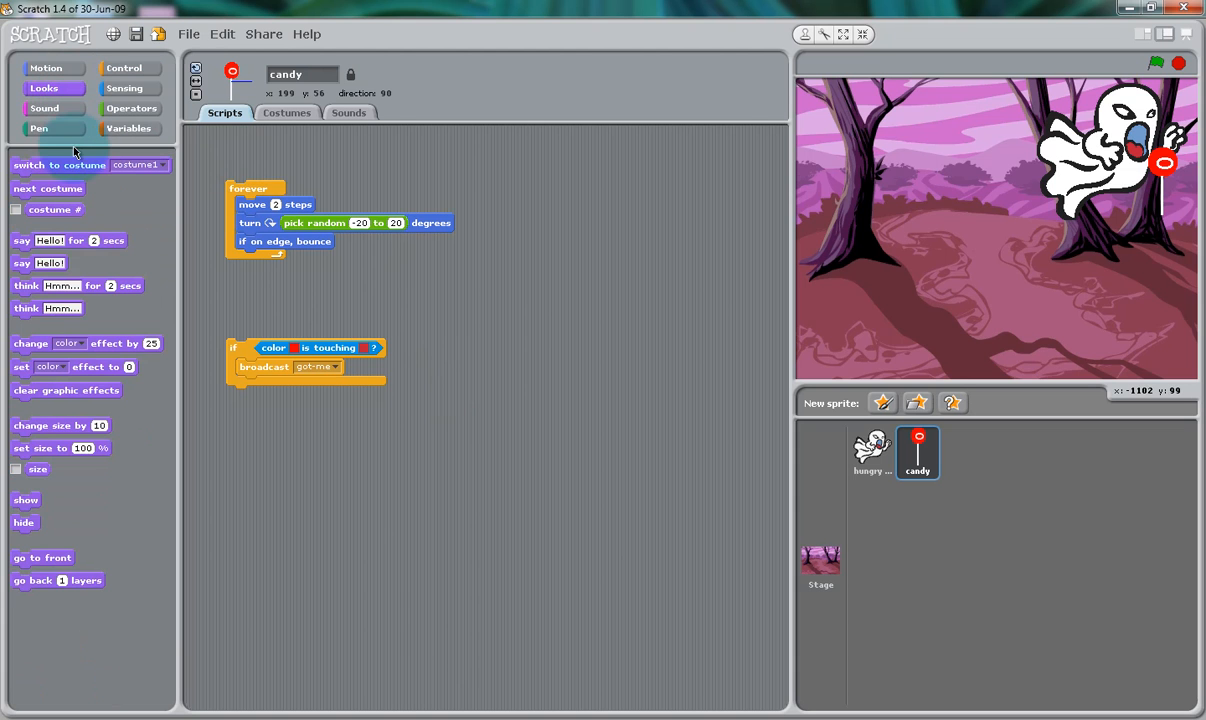
mouse_move(48, 444)
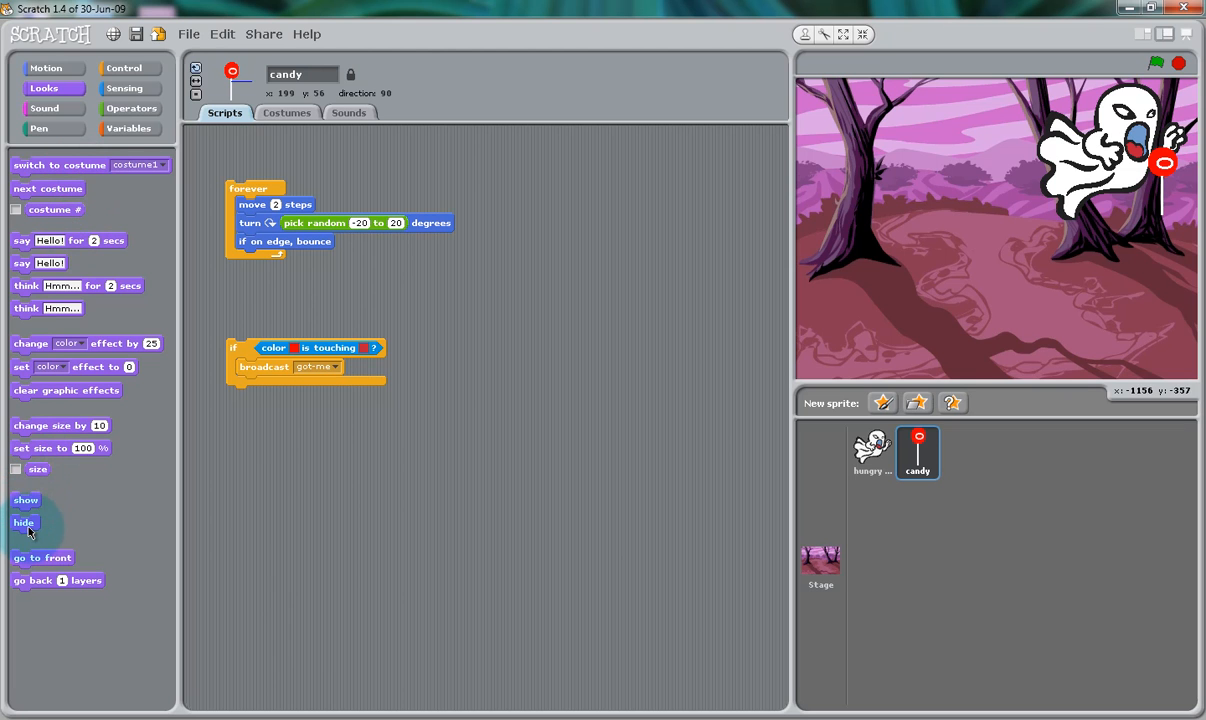
left_click_drag(24, 522, 248, 384)
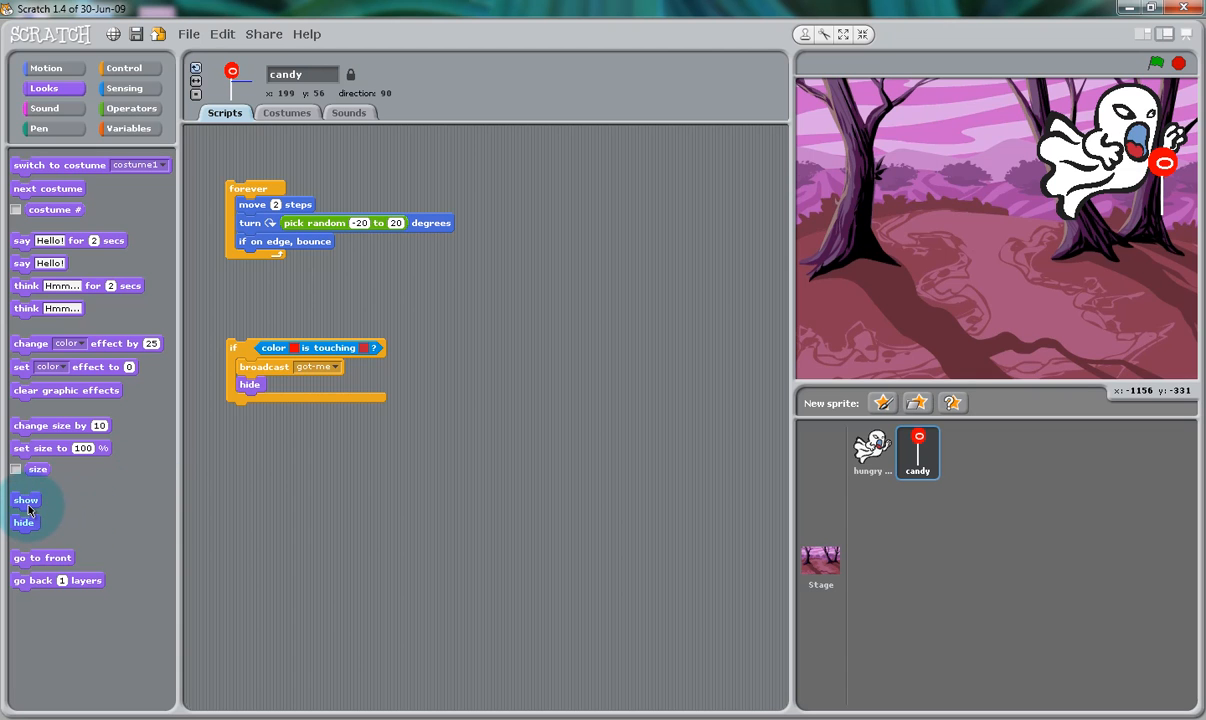
left_click_drag(24, 500, 252, 400)
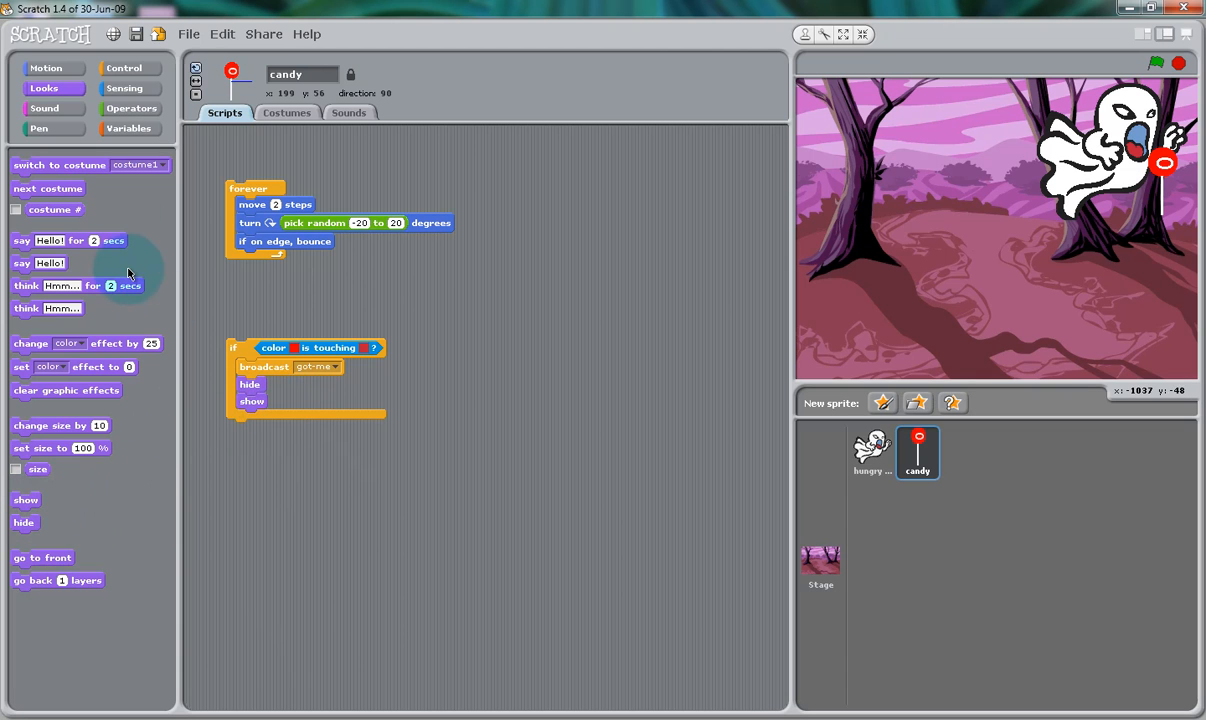
left_click(124, 68)
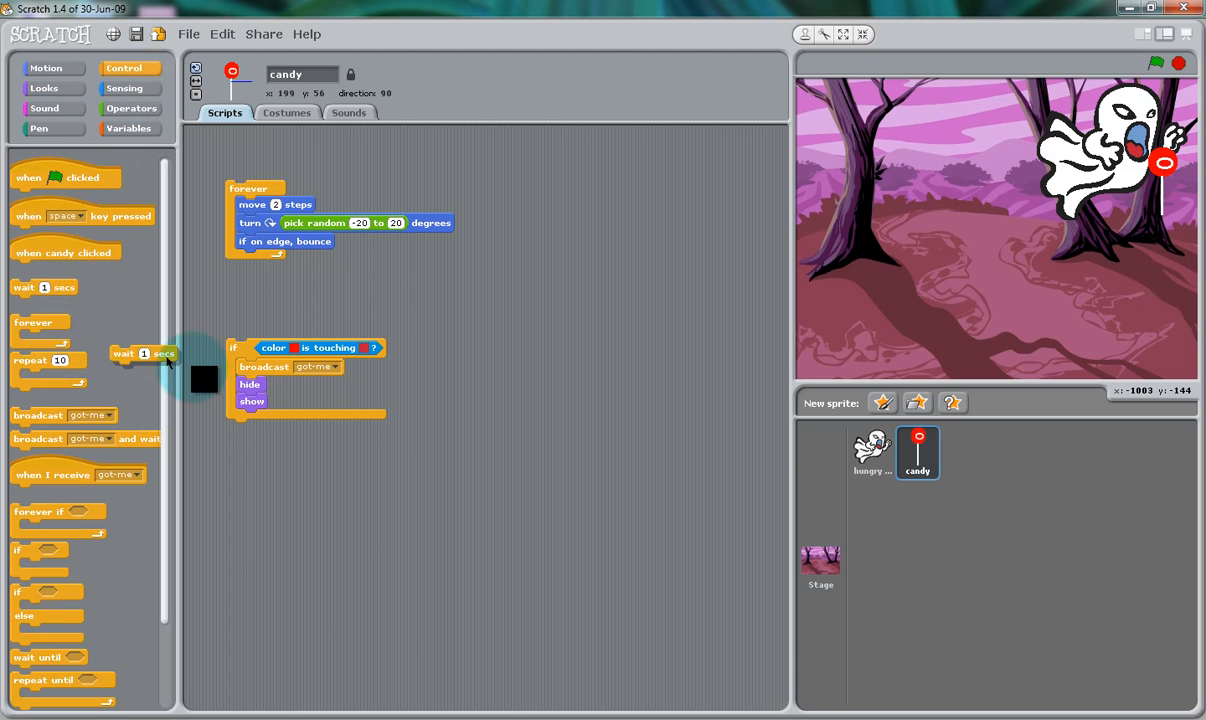
After a 1-second wait, relocate the candy to x 199 with random y from -200 to 200.
left_click_drag(140, 352, 270, 400)
type("3")
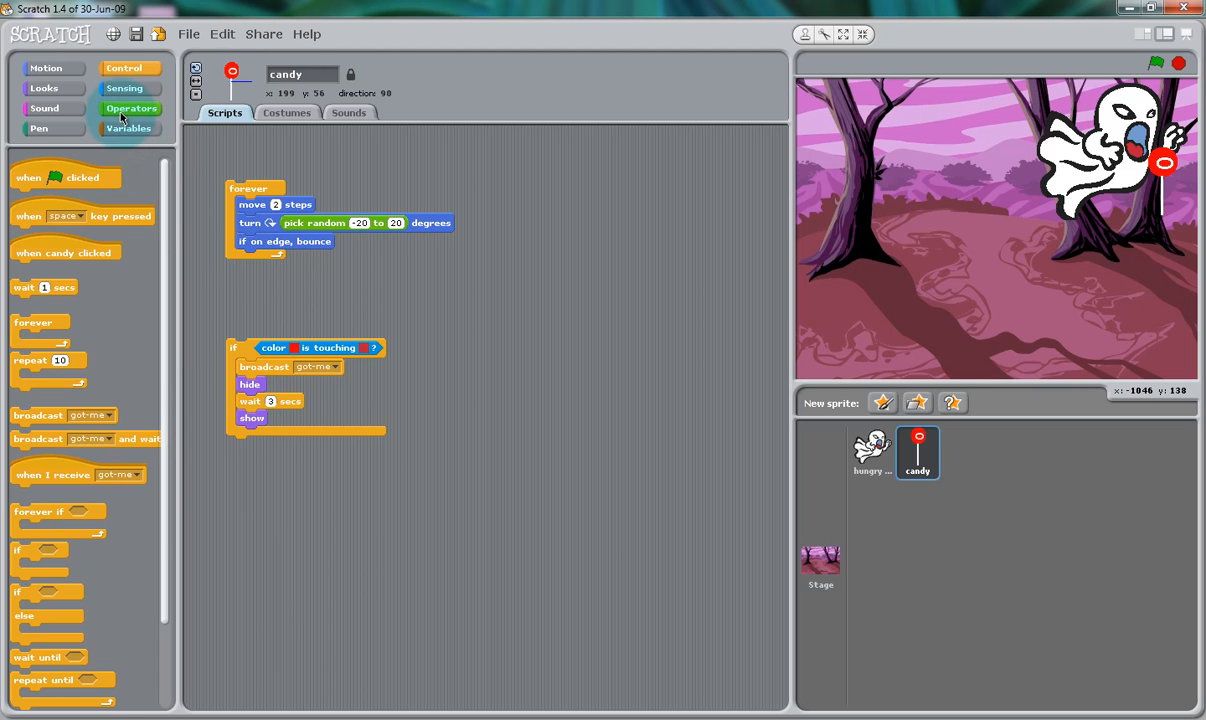
left_click(132, 108)
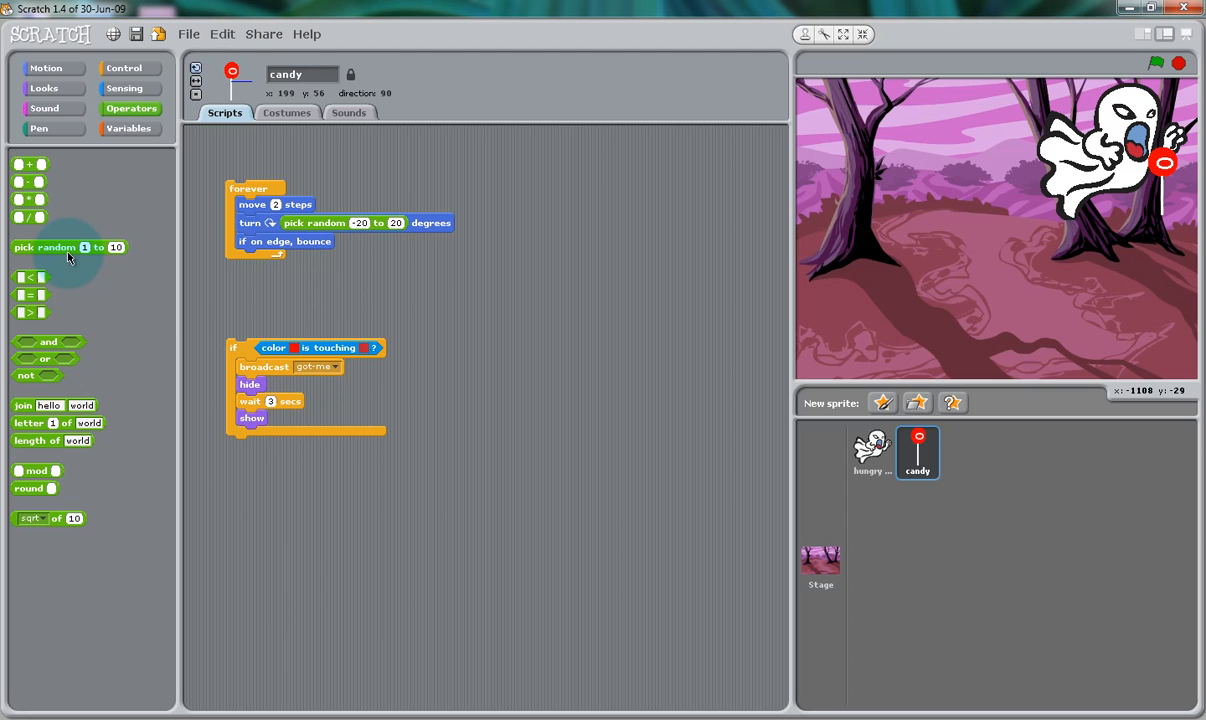
left_click_drag(68, 248, 410, 404)
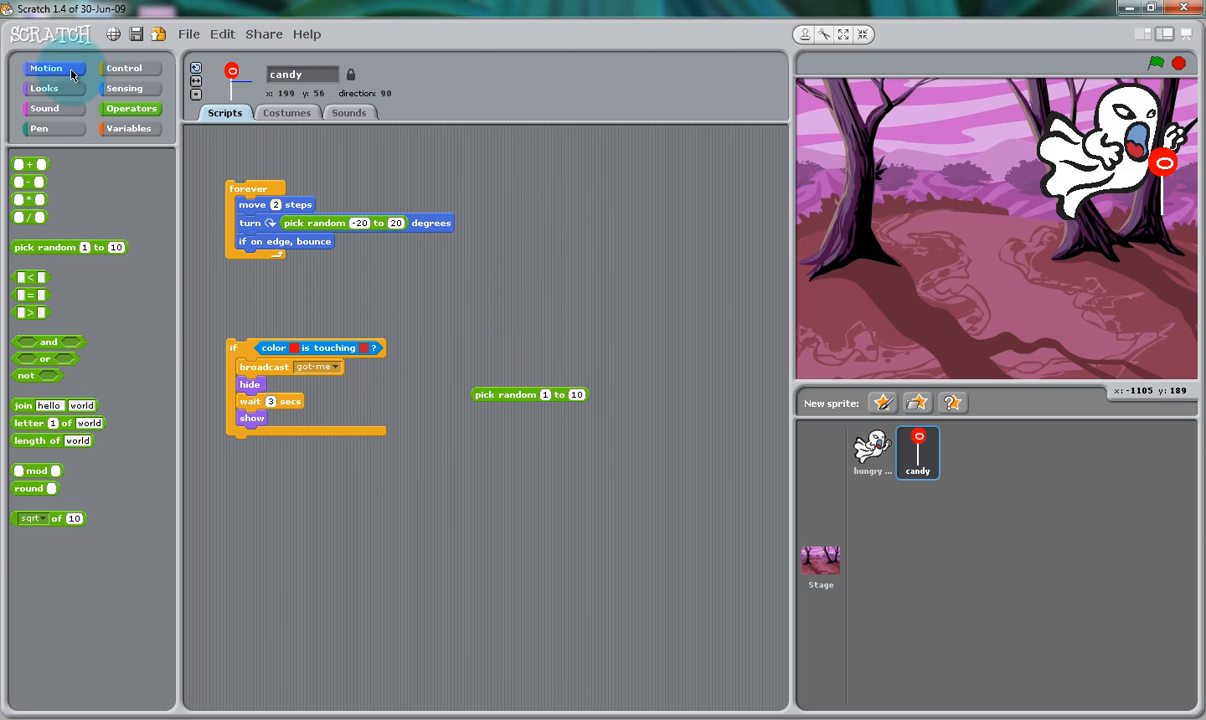
left_click(44, 68)
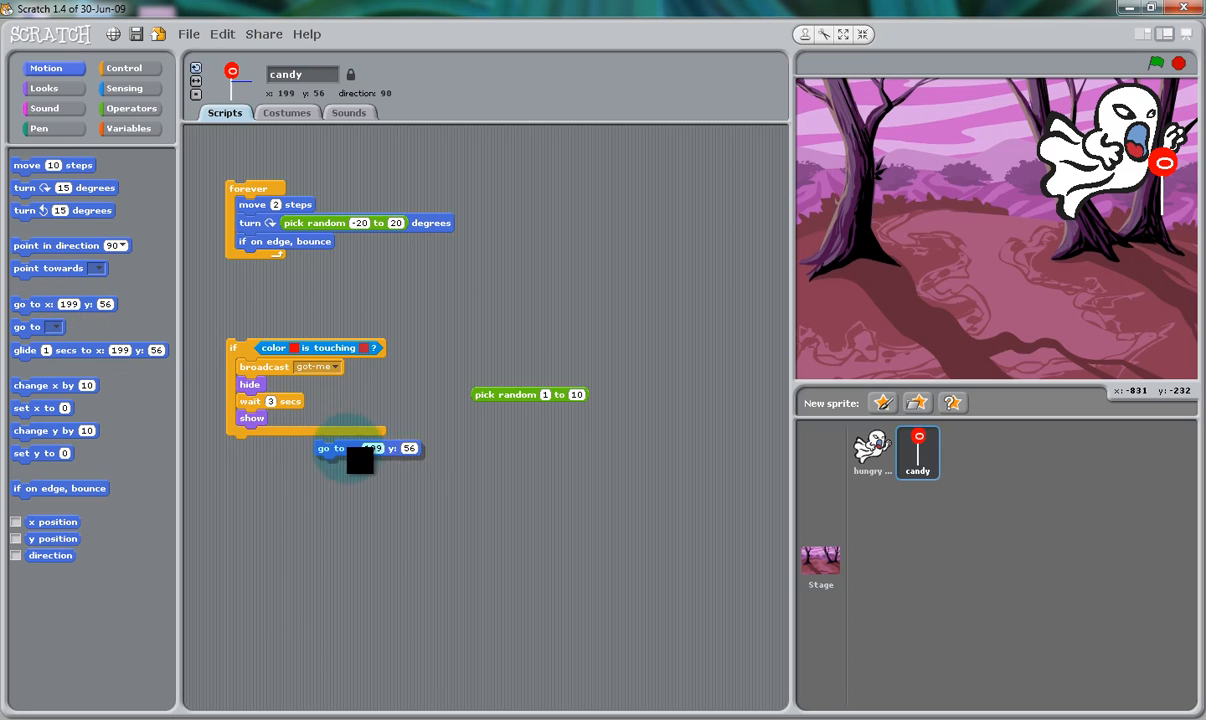
left_click_drag(360, 460, 280, 418)
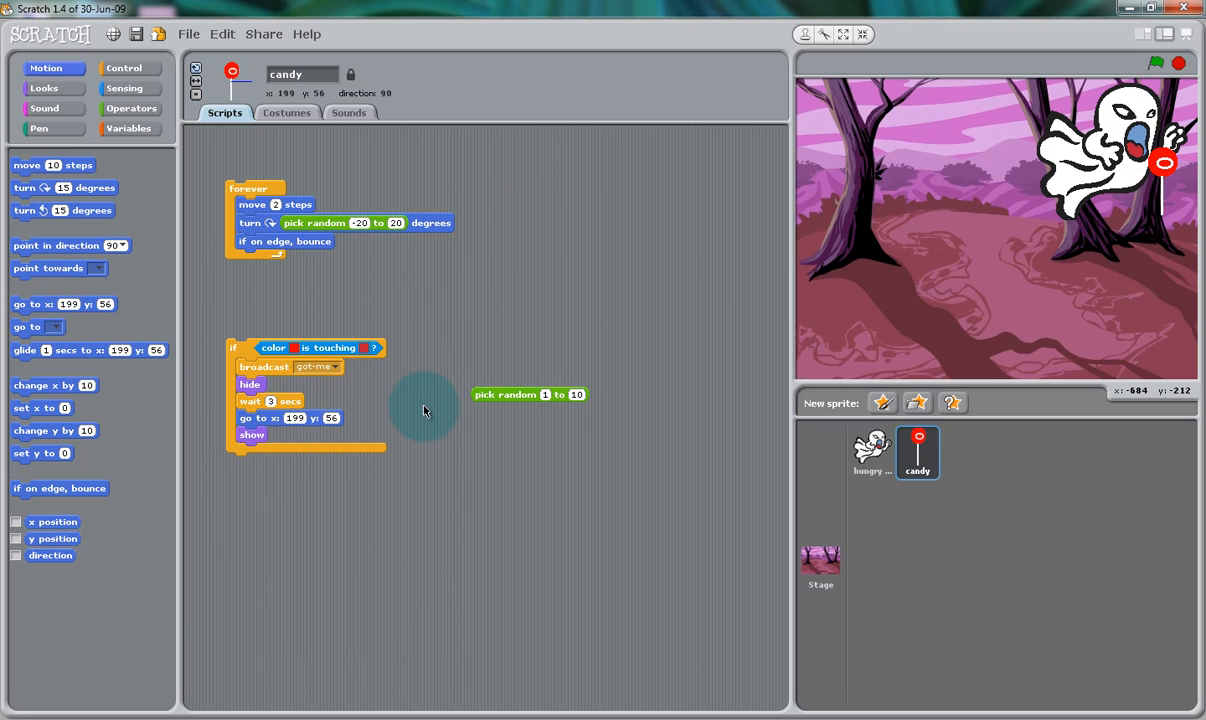
left_click_drag(530, 394, 416, 420)
type("200")
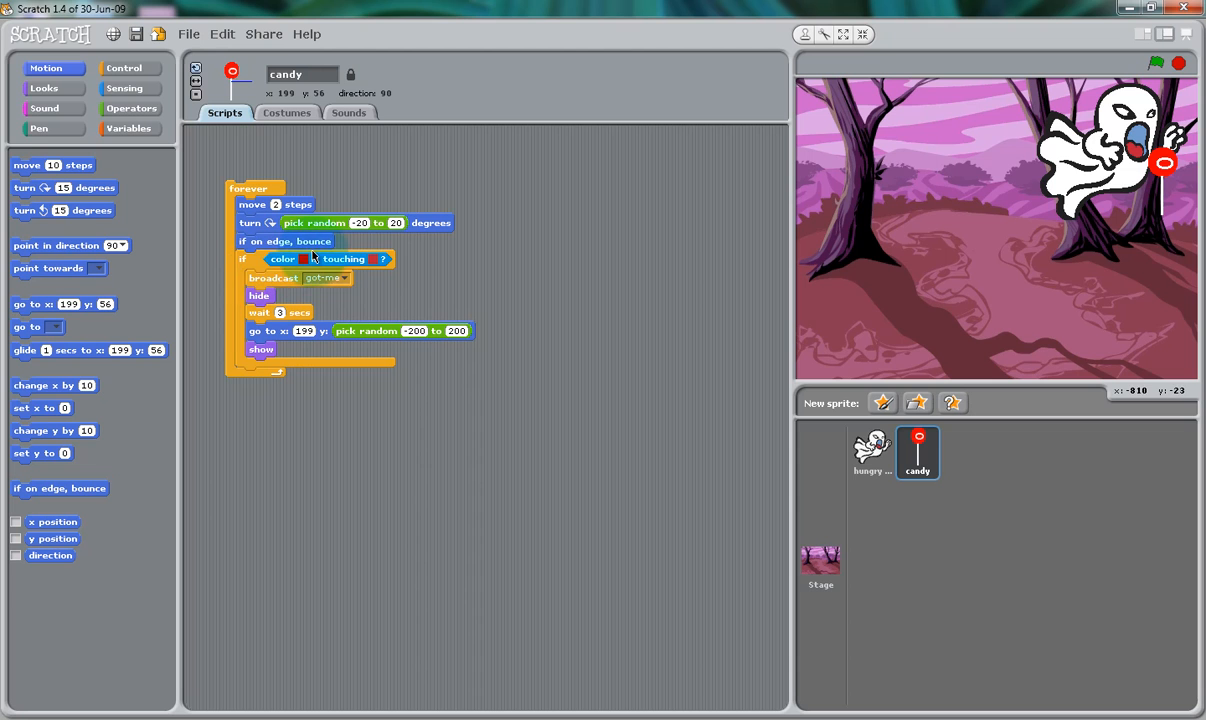
Start a ghost script with 'when I receive gotme' followed by a repeat 2 loop.
left_click(872, 452)
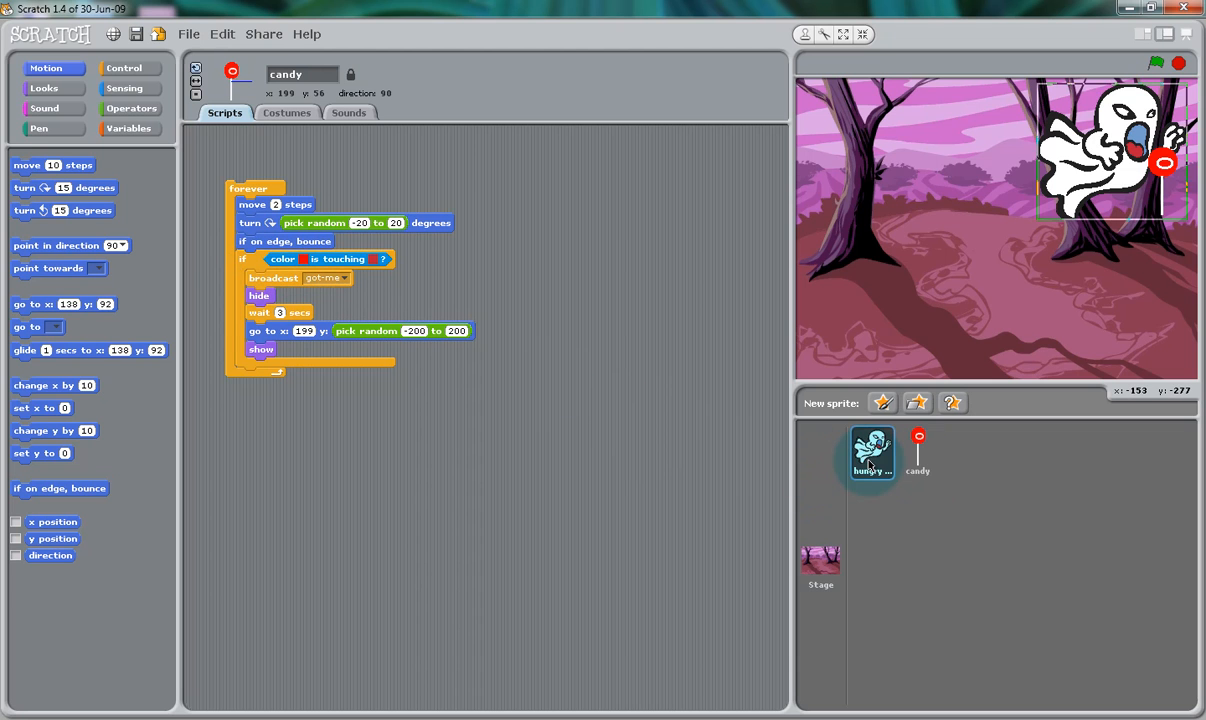
left_click(872, 452)
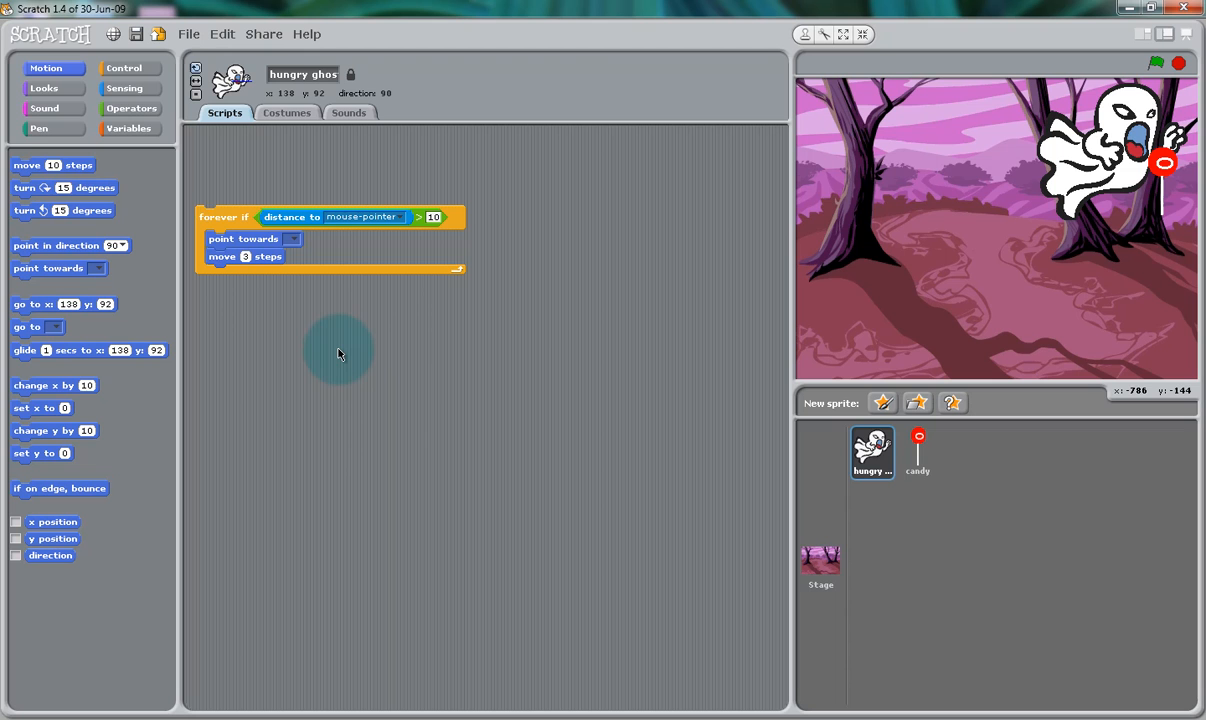
mouse_move(124, 68)
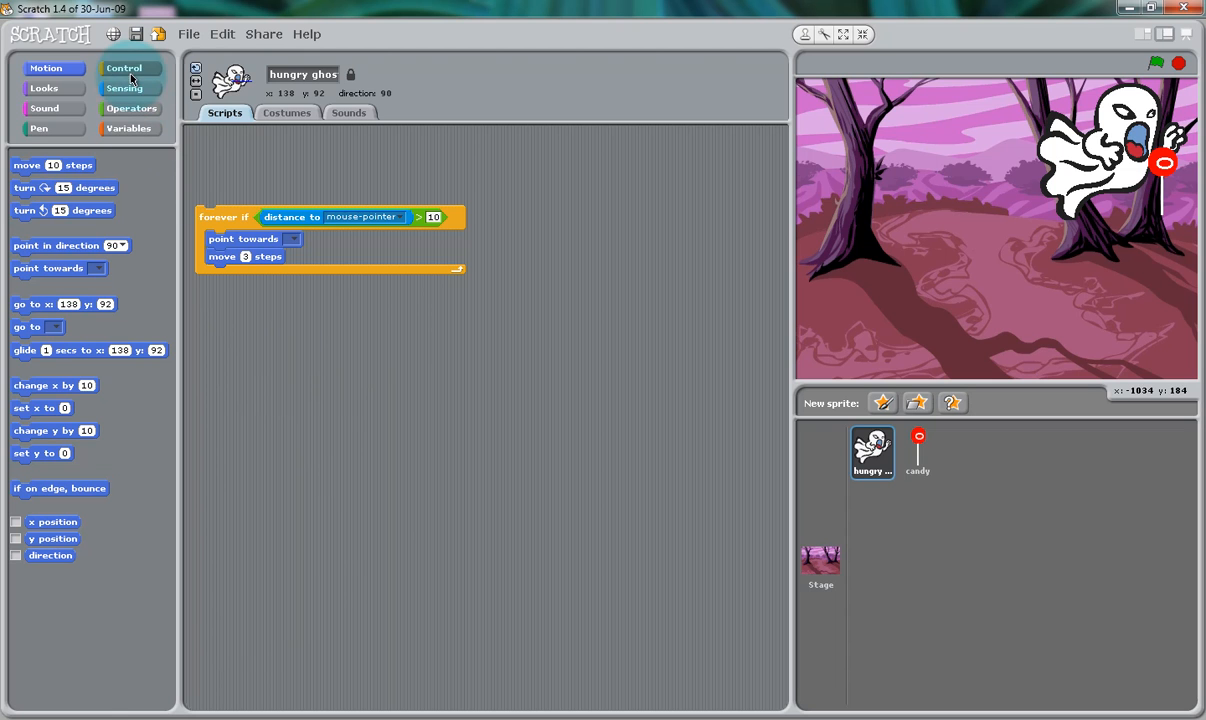
left_click(124, 68)
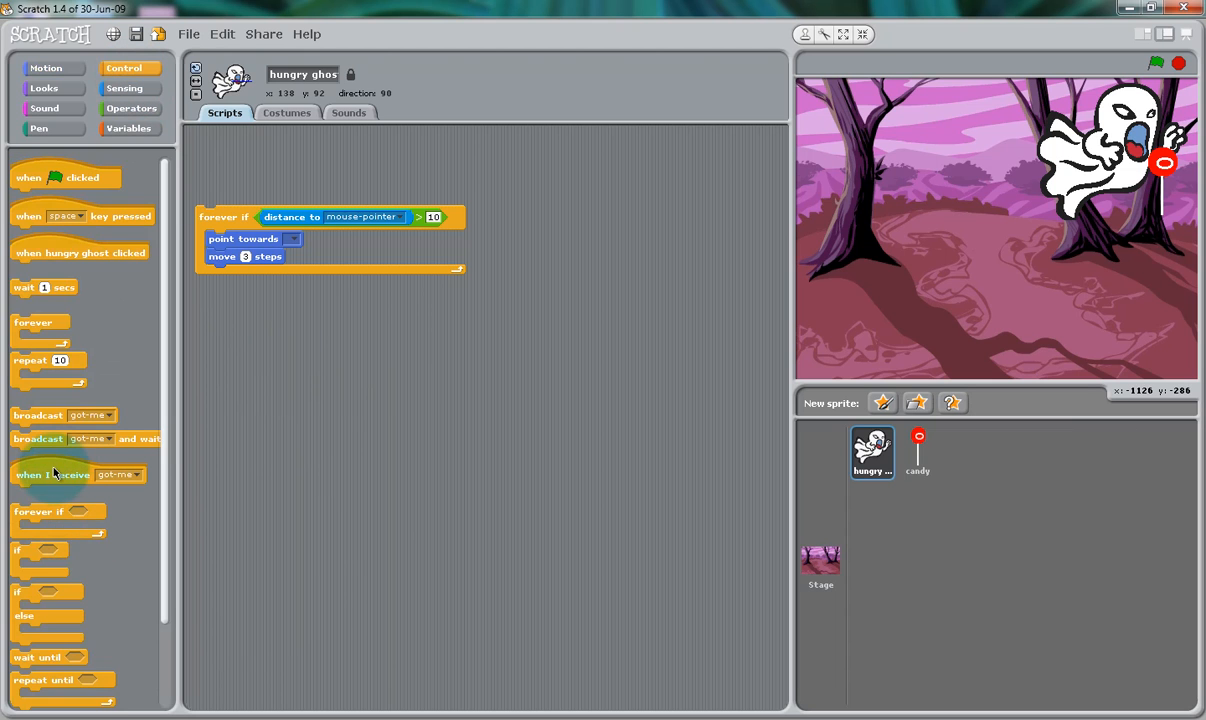
left_click_drag(52, 474, 240, 376)
type("2")
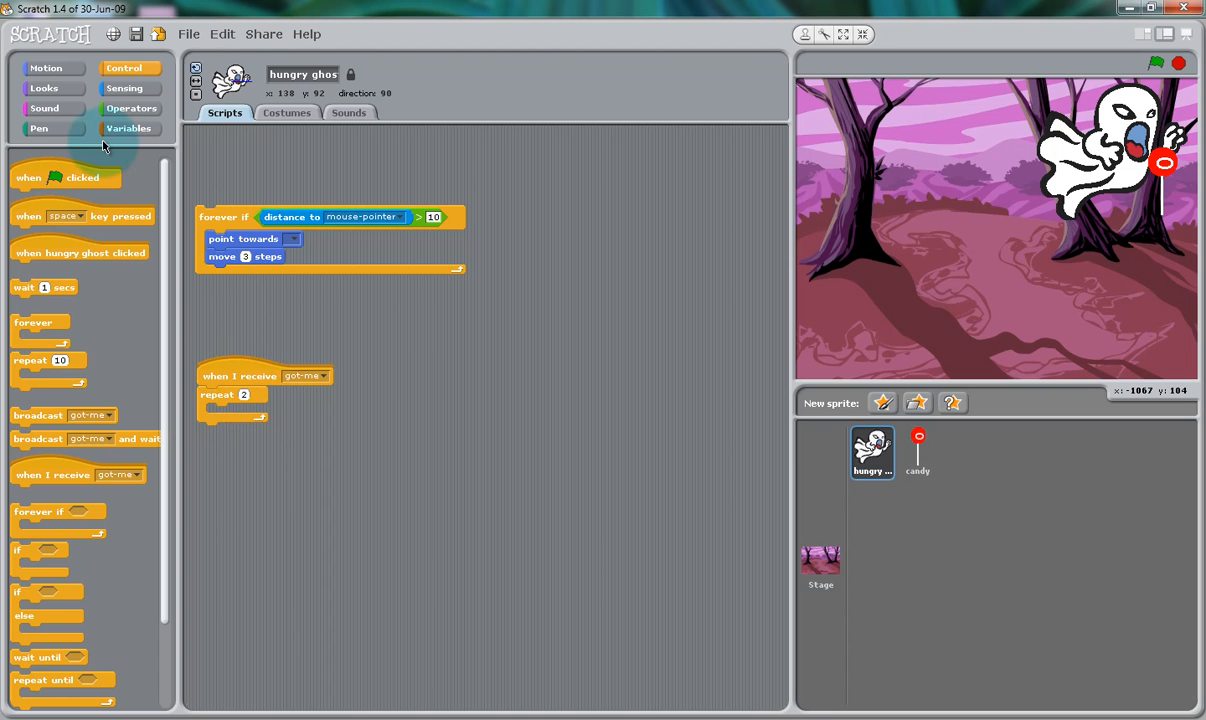
Inside repeat, switch to closed costume, wait 0.5 secs, then switch to open.
left_click(44, 88)
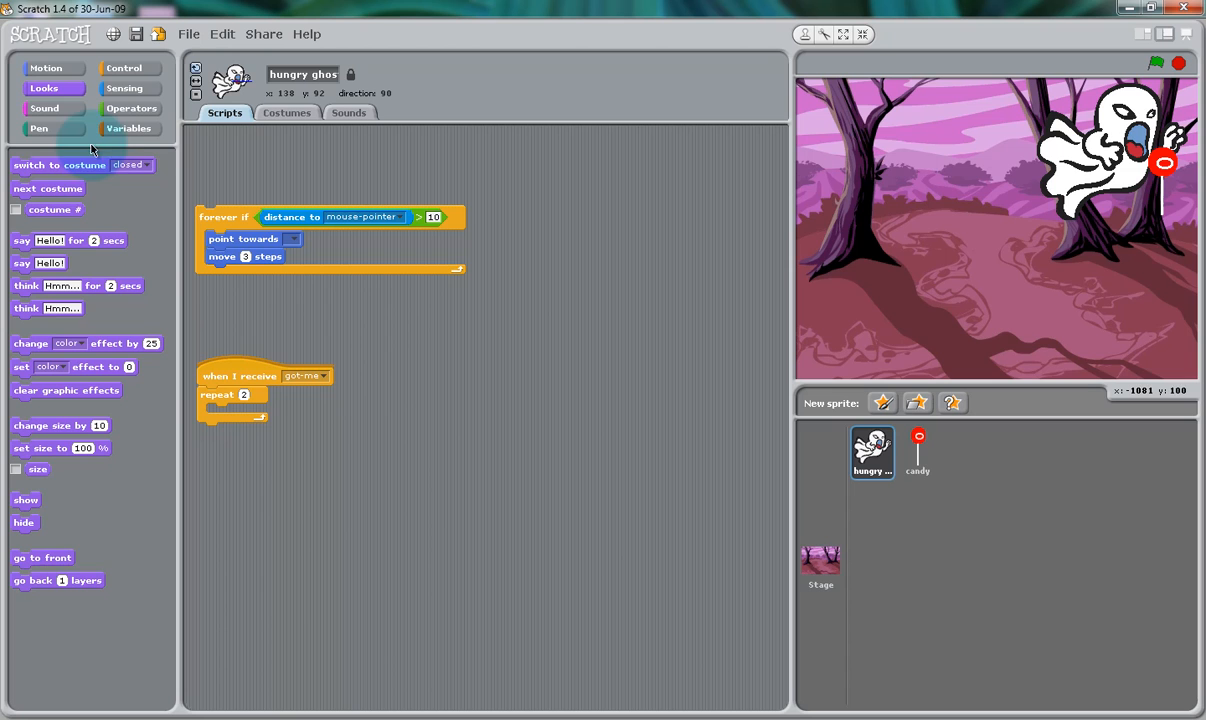
left_click_drag(80, 164, 280, 412)
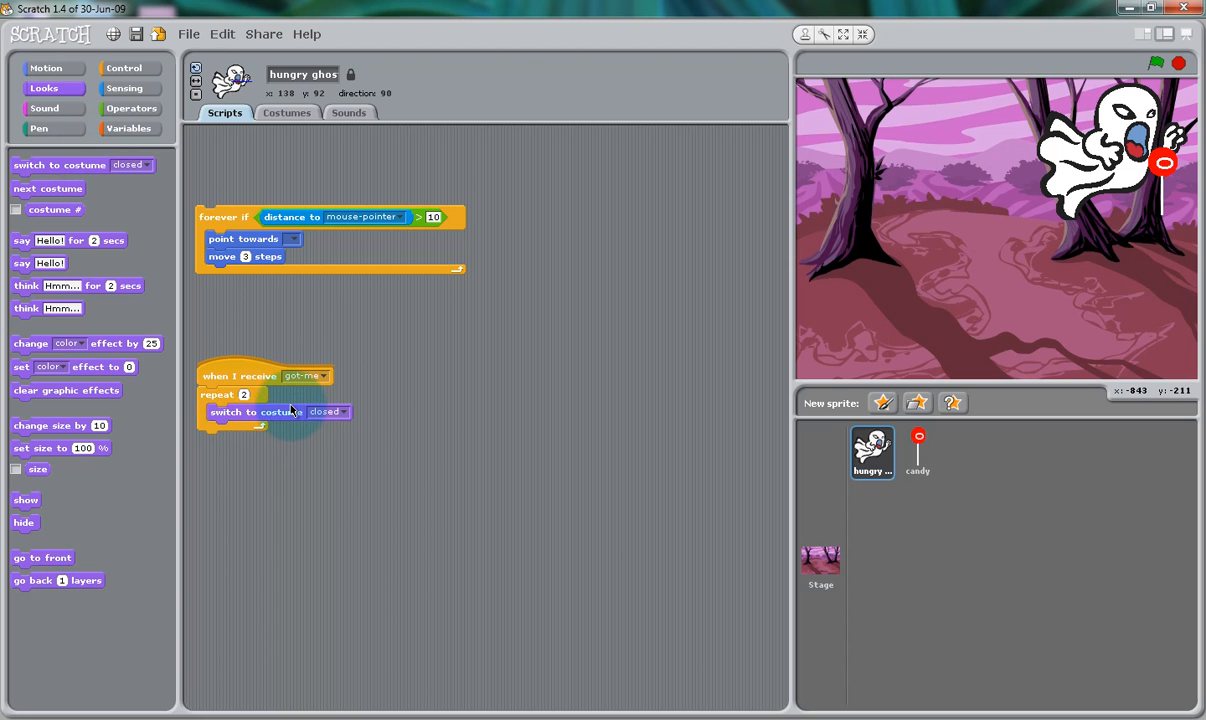
mouse_move(116, 216)
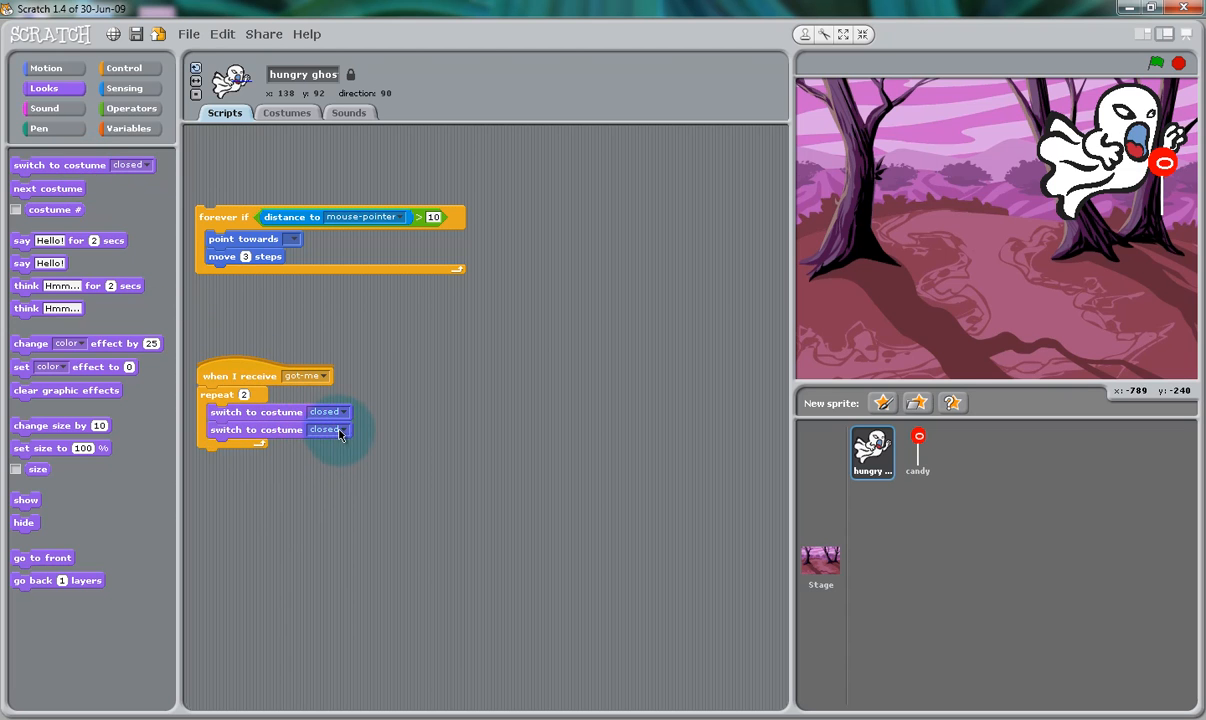
left_click(328, 428)
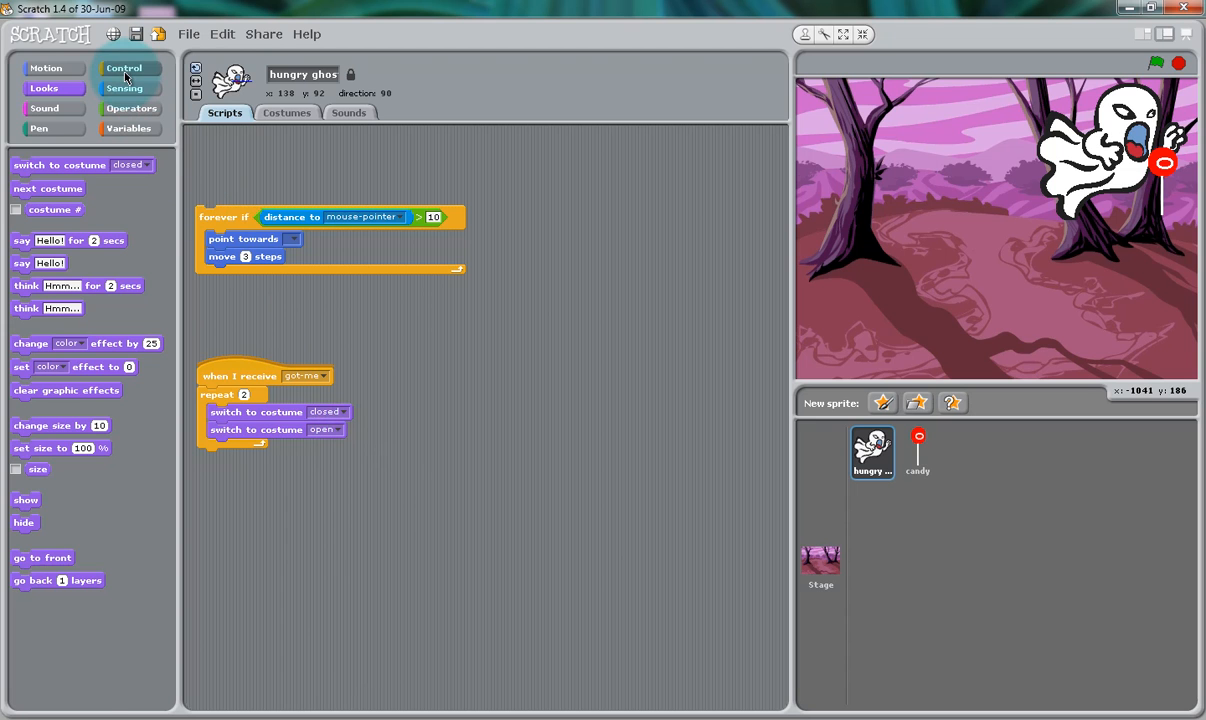
left_click(124, 68)
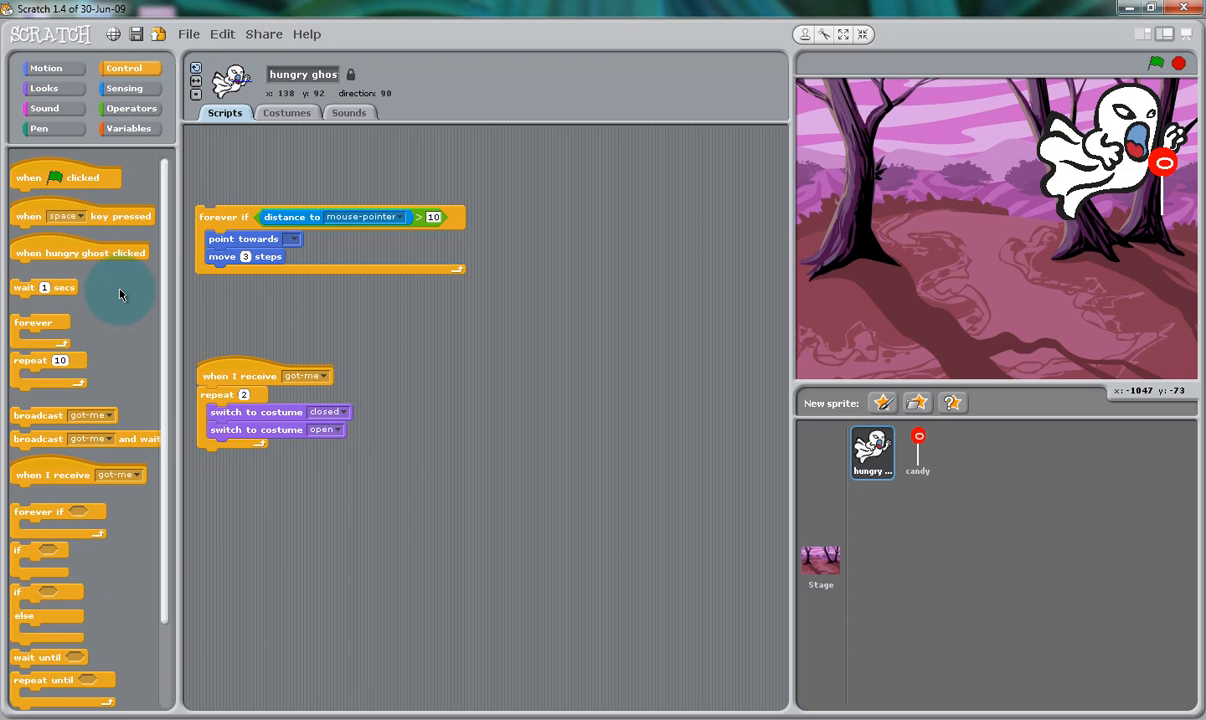
left_click_drag(44, 288, 220, 420)
type("0.3")
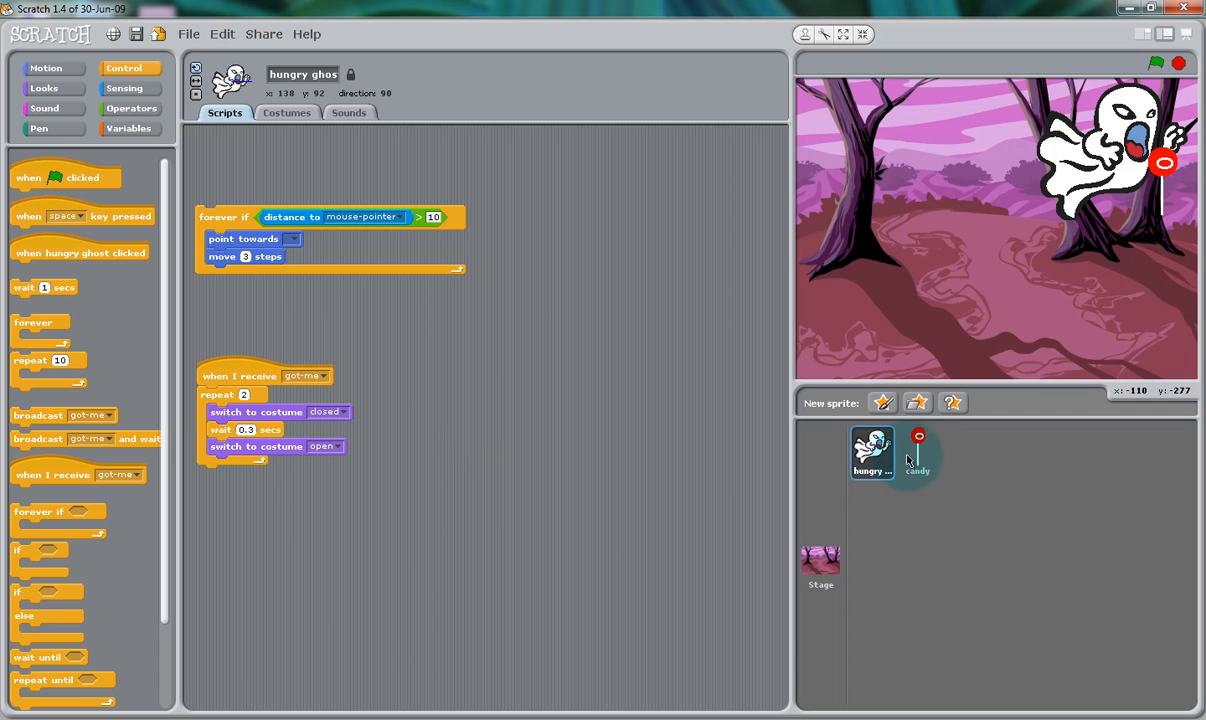
mouse_move(916, 402)
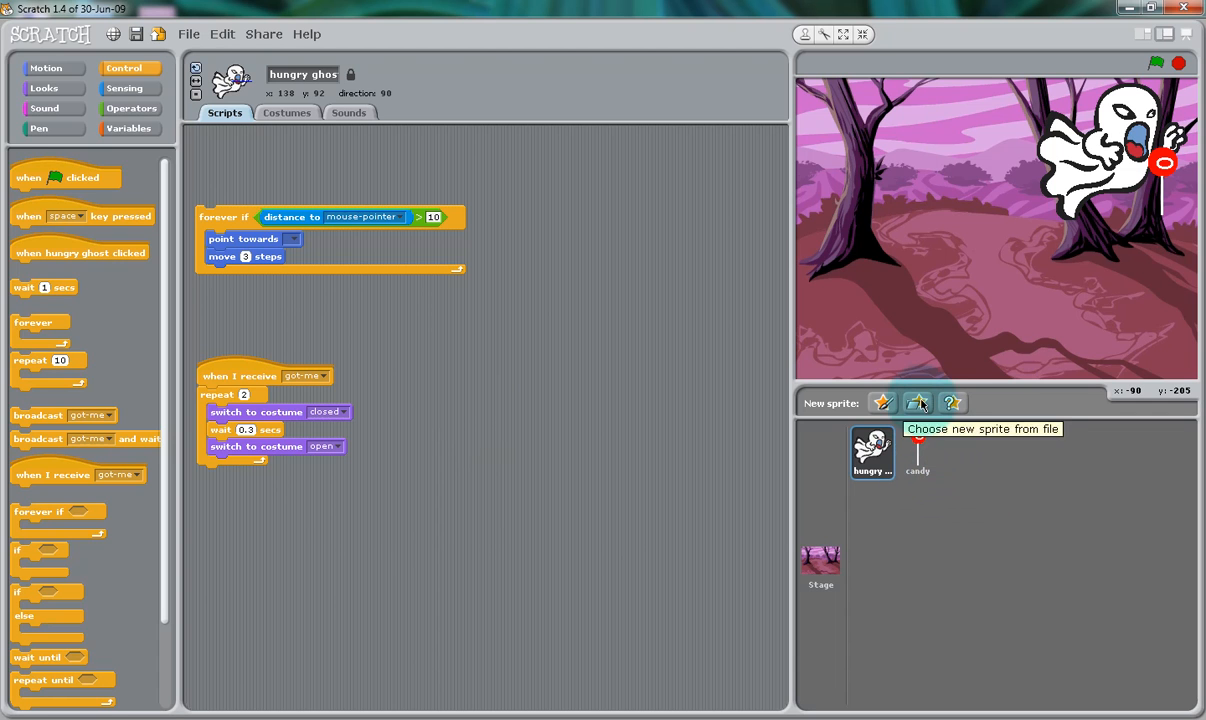
Browse the new-sprite library to Costumes/Animals and pick the follow-mouse sprite.
left_click(916, 402)
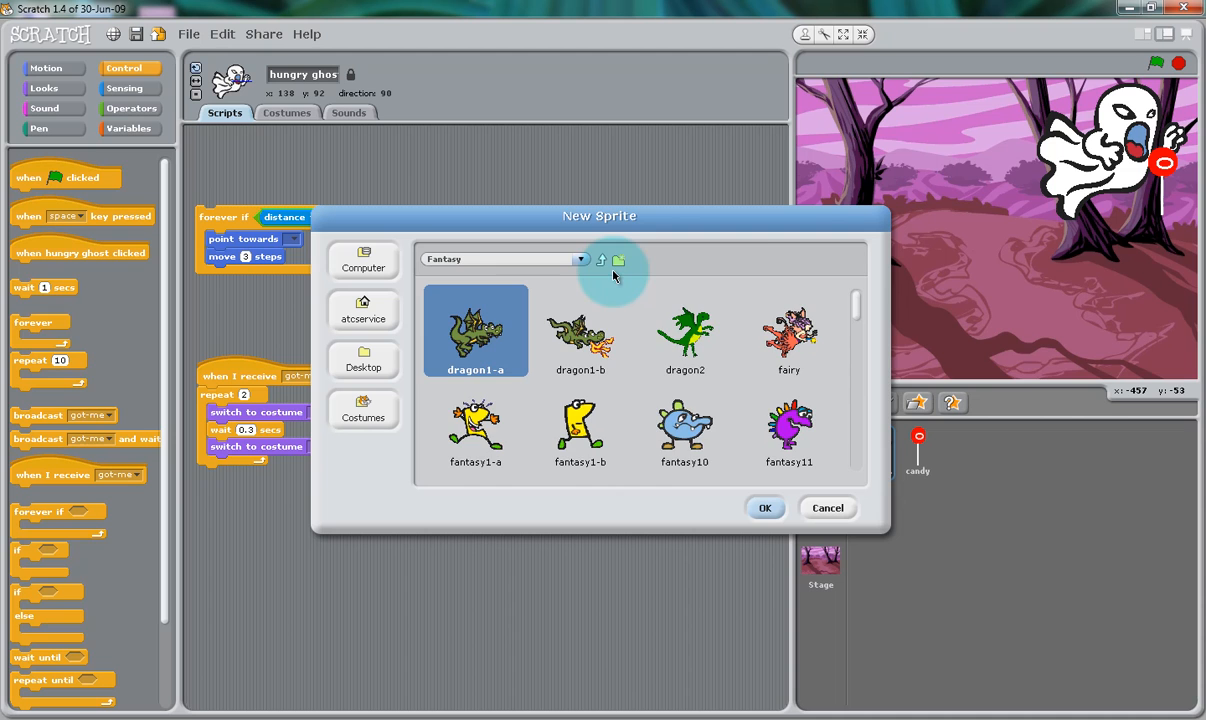
left_click(600, 260)
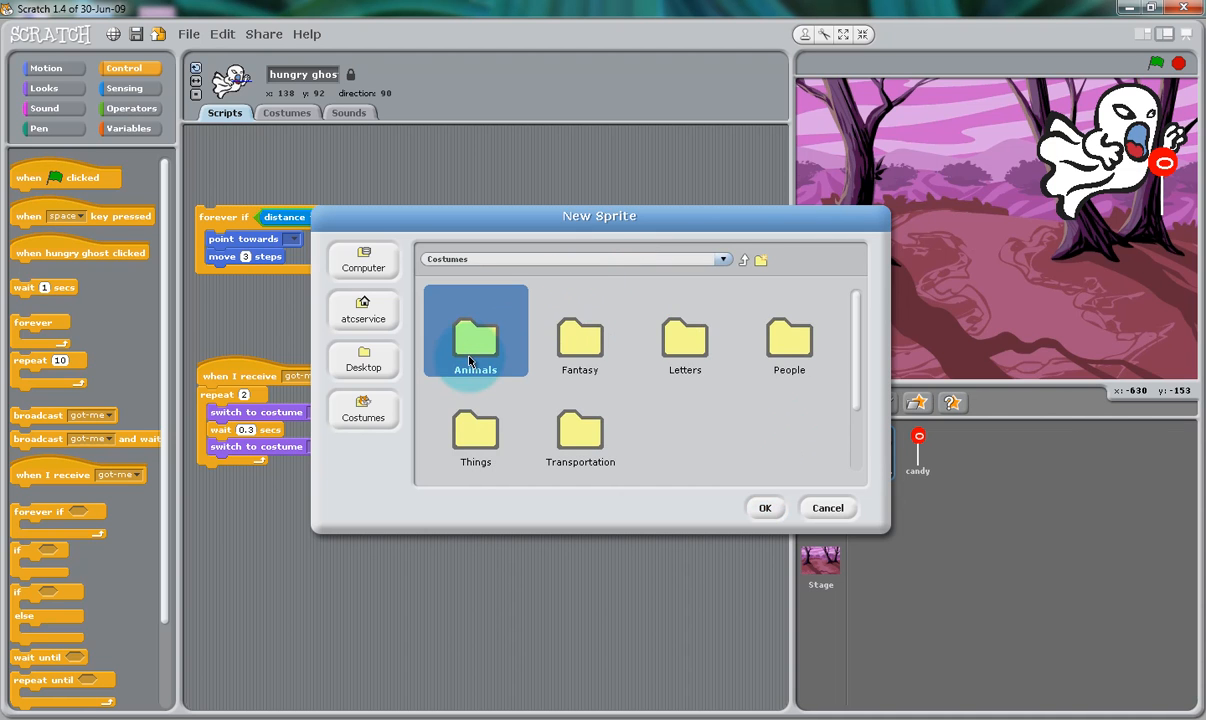
double_click(476, 330)
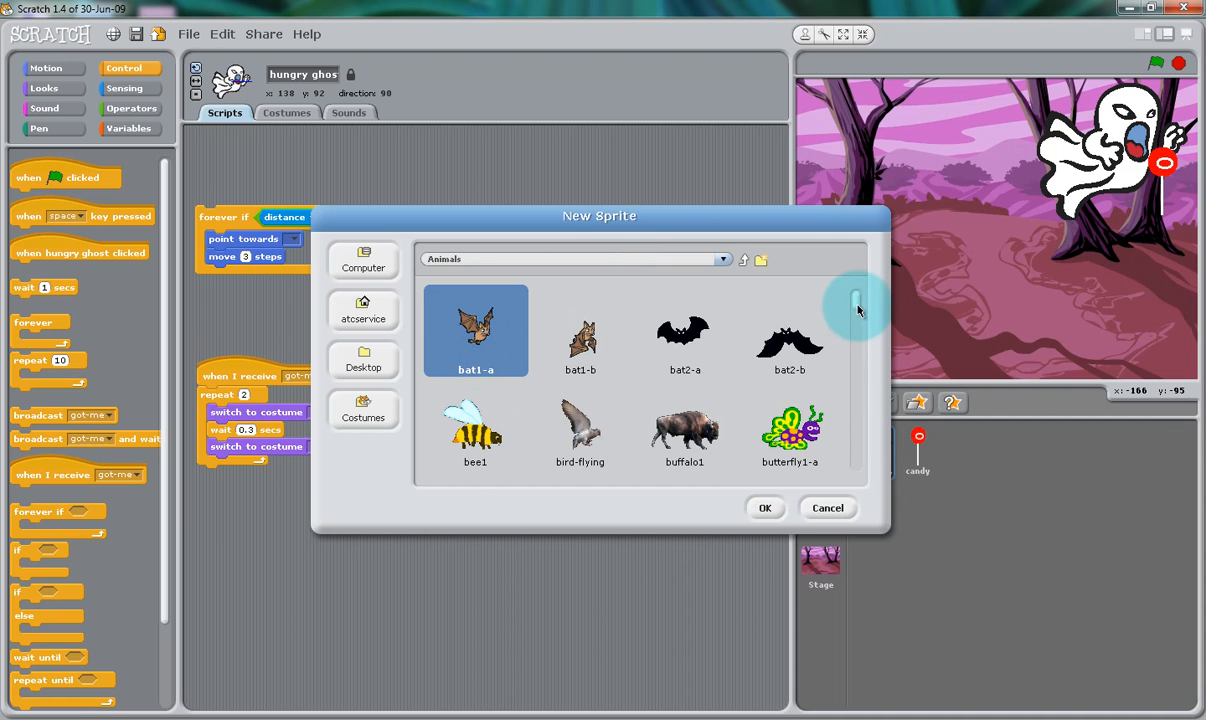
scroll("down", 3)
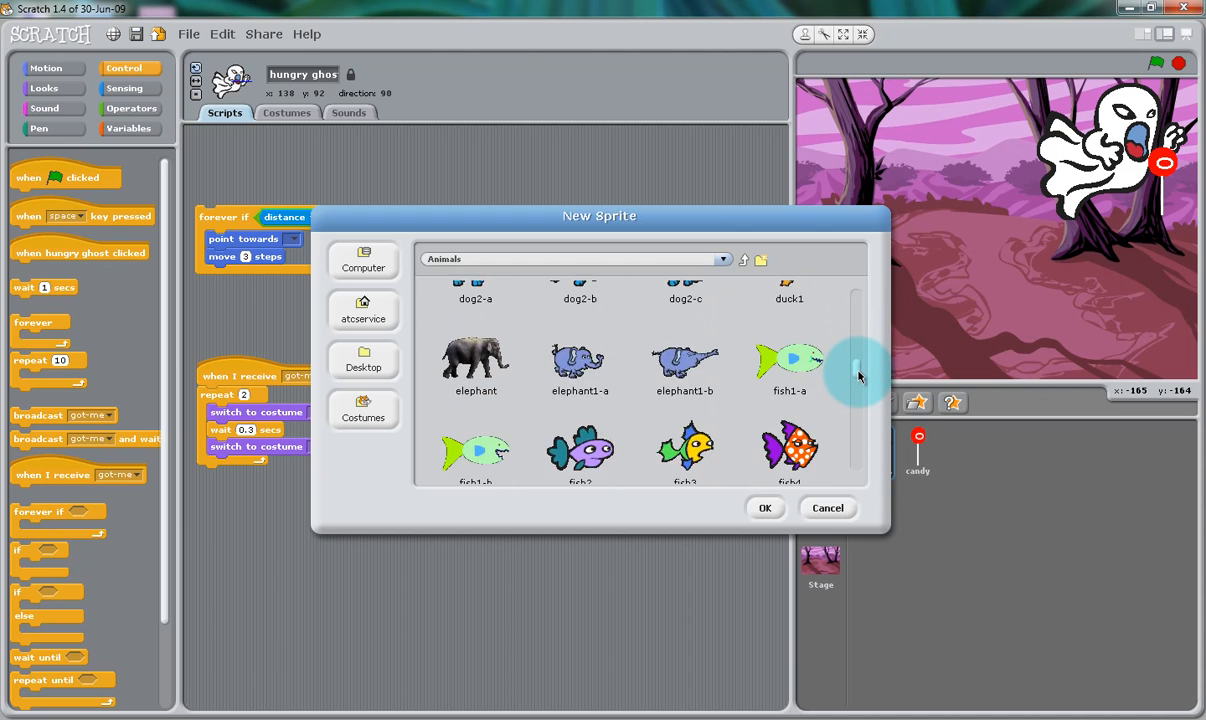
scroll("down", 3)
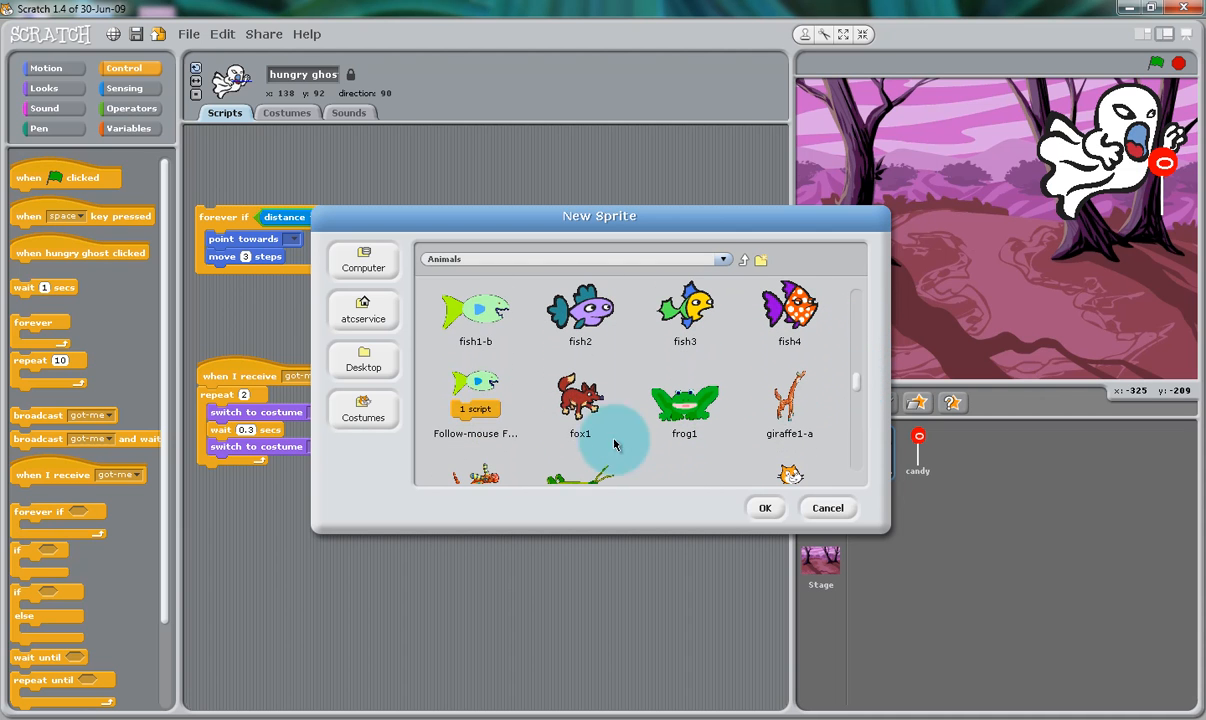
left_click(476, 396)
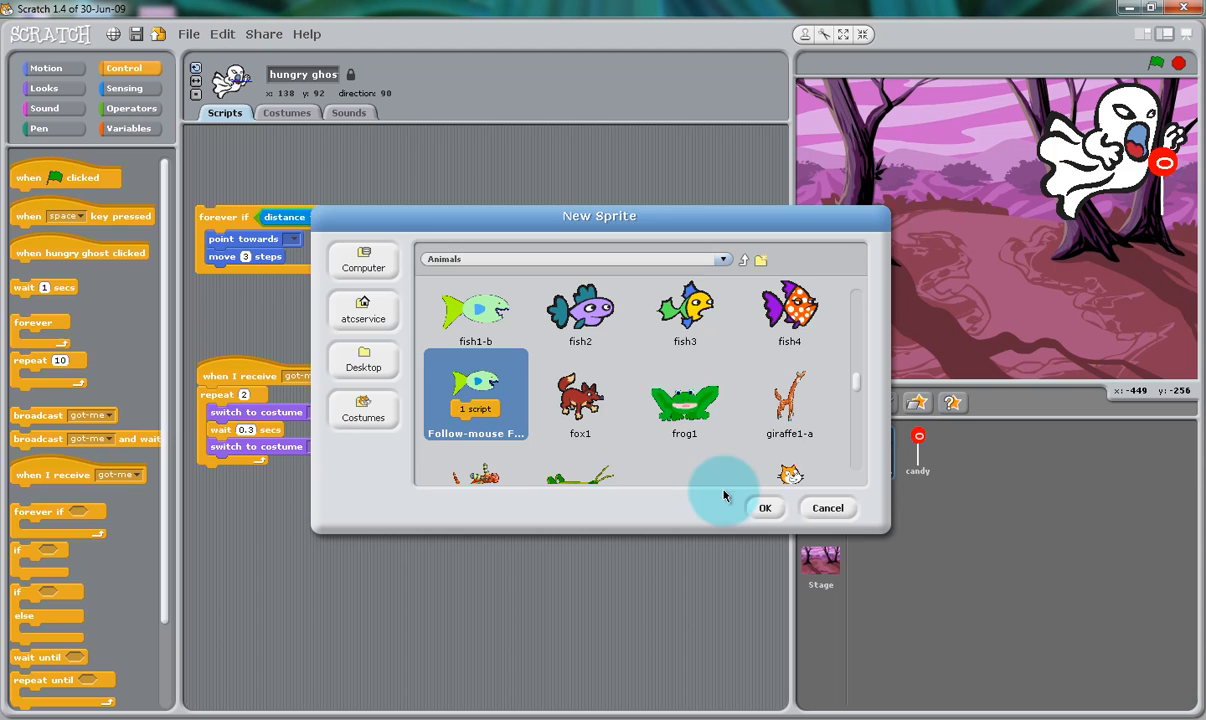
Add a fish sprite to the project and copy its chomp sound over to the ghost.
left_click(766, 508)
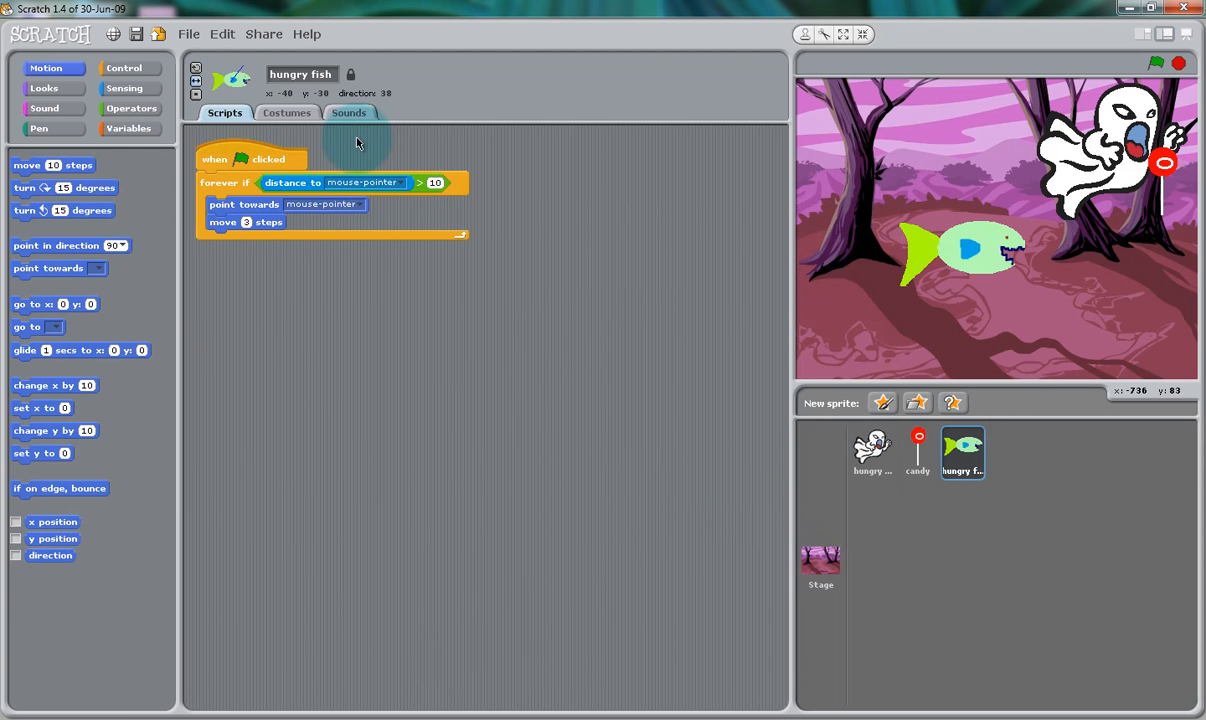
left_click(348, 112)
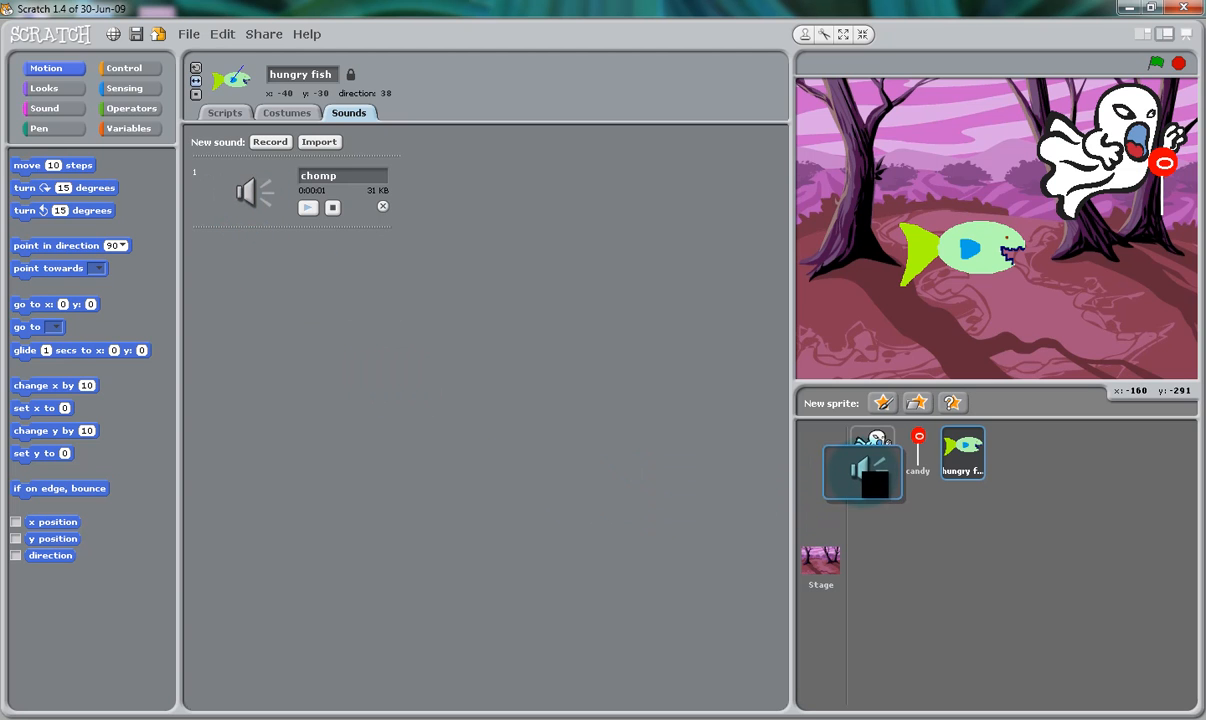
left_click(864, 470)
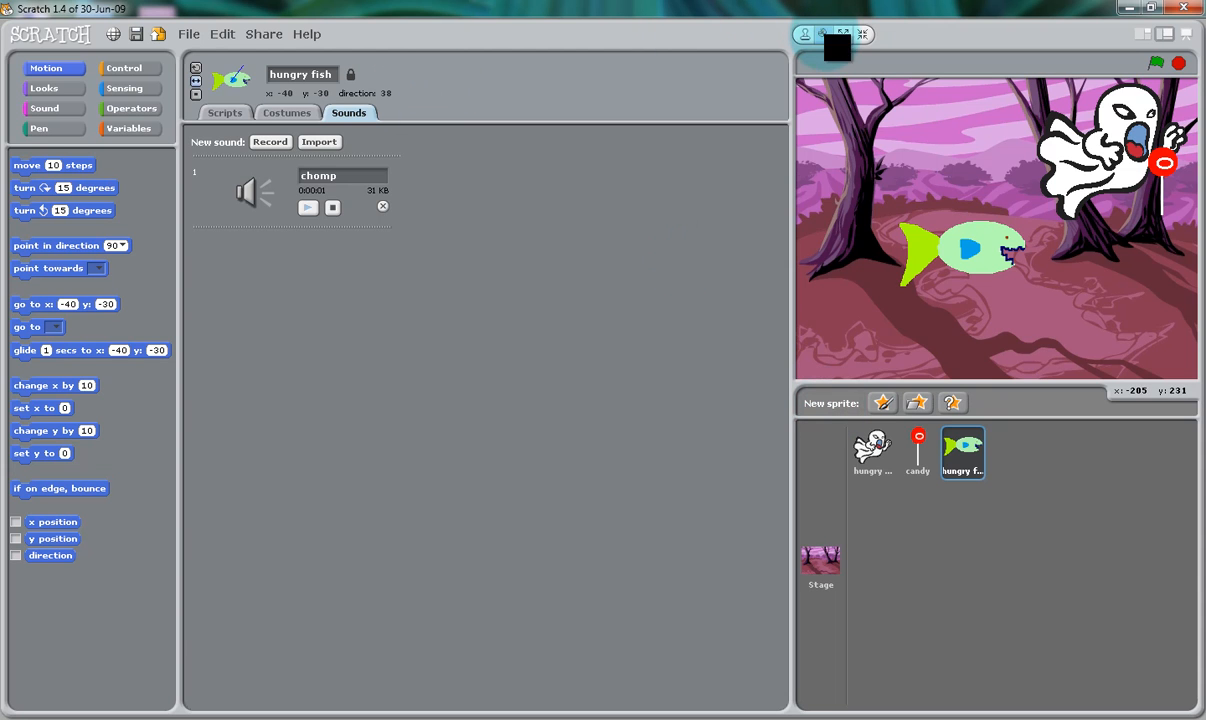
Confirm the ghost now owns the chomp sound and return to its scripts.
left_click(916, 452)
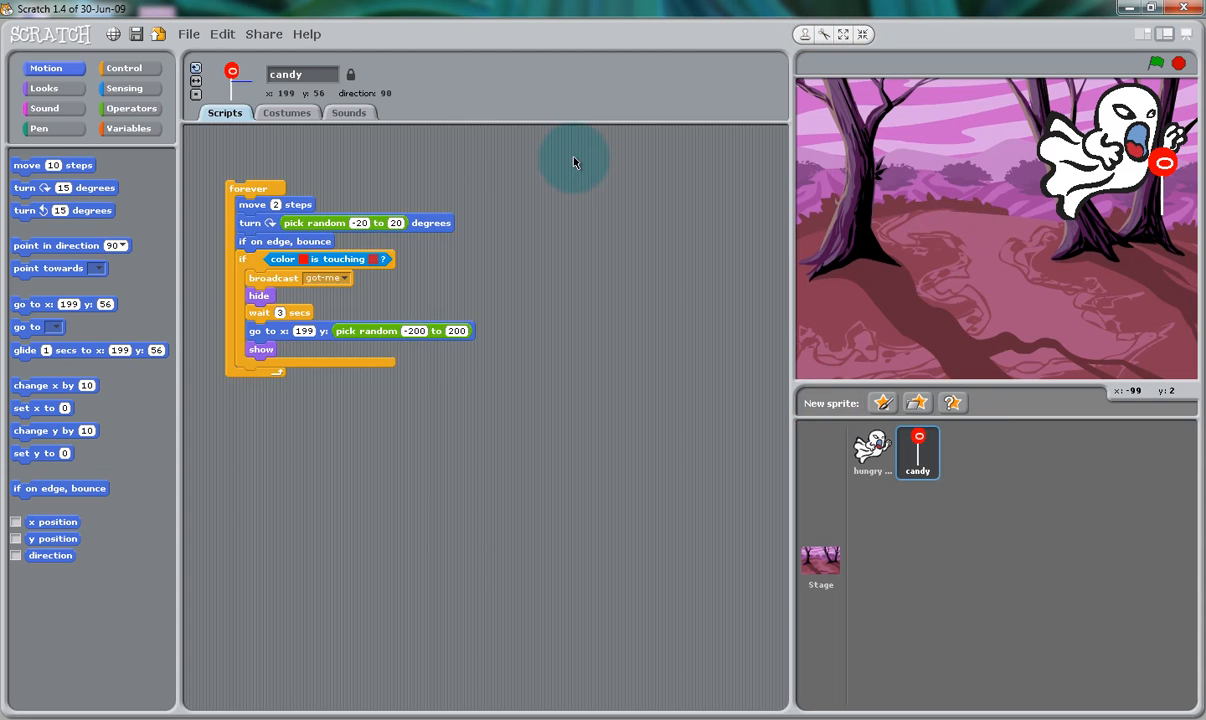
left_click(872, 452)
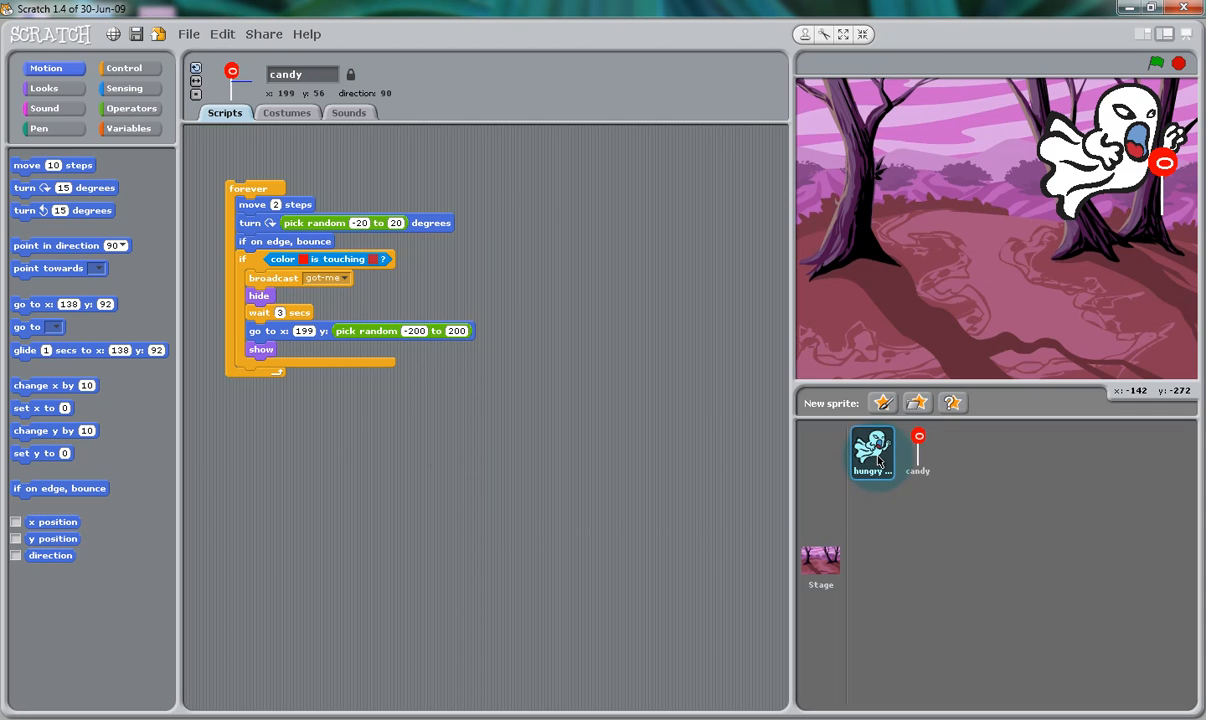
left_click(872, 452)
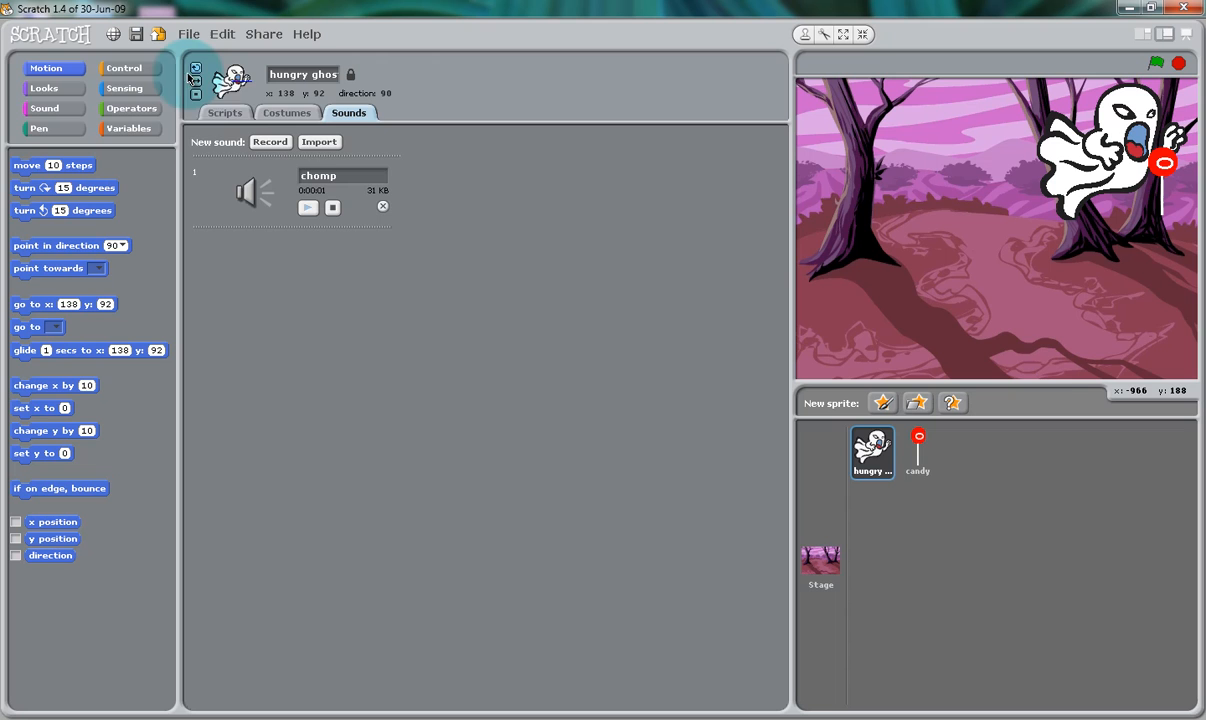
left_click(224, 112)
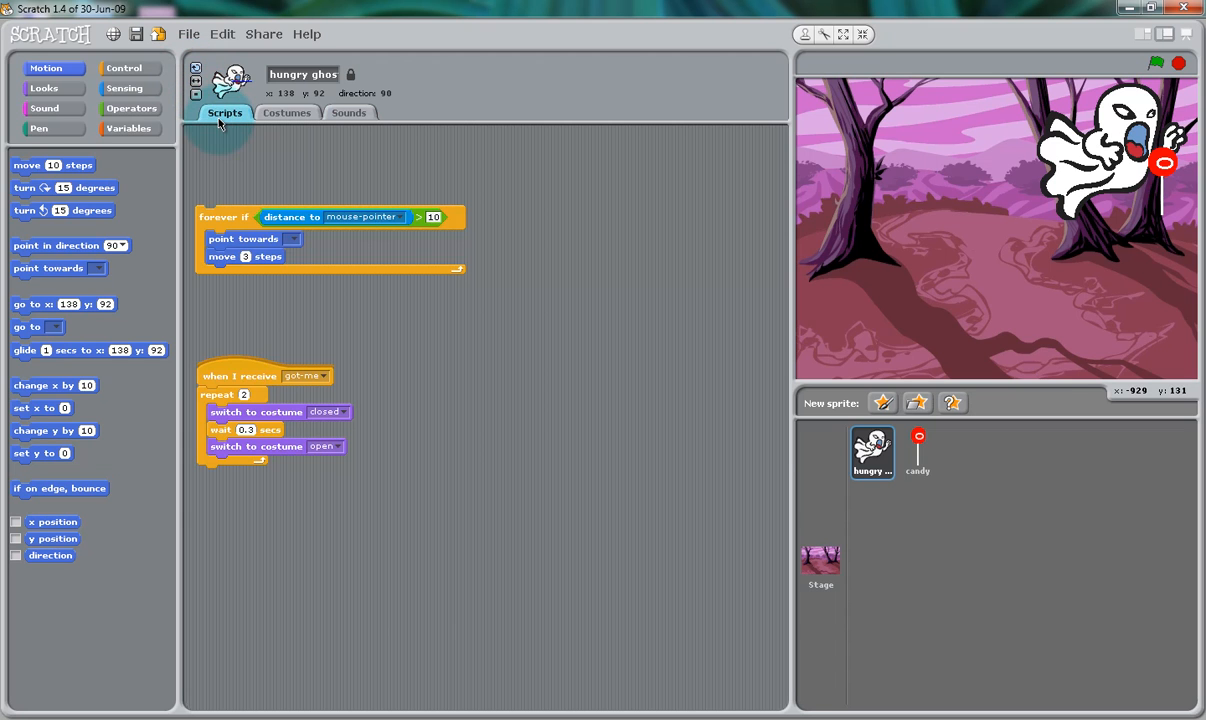
Insert 'play sound chomp' under the ghost's 'when I receive' block and run the script to hear it.
left_click(44, 108)
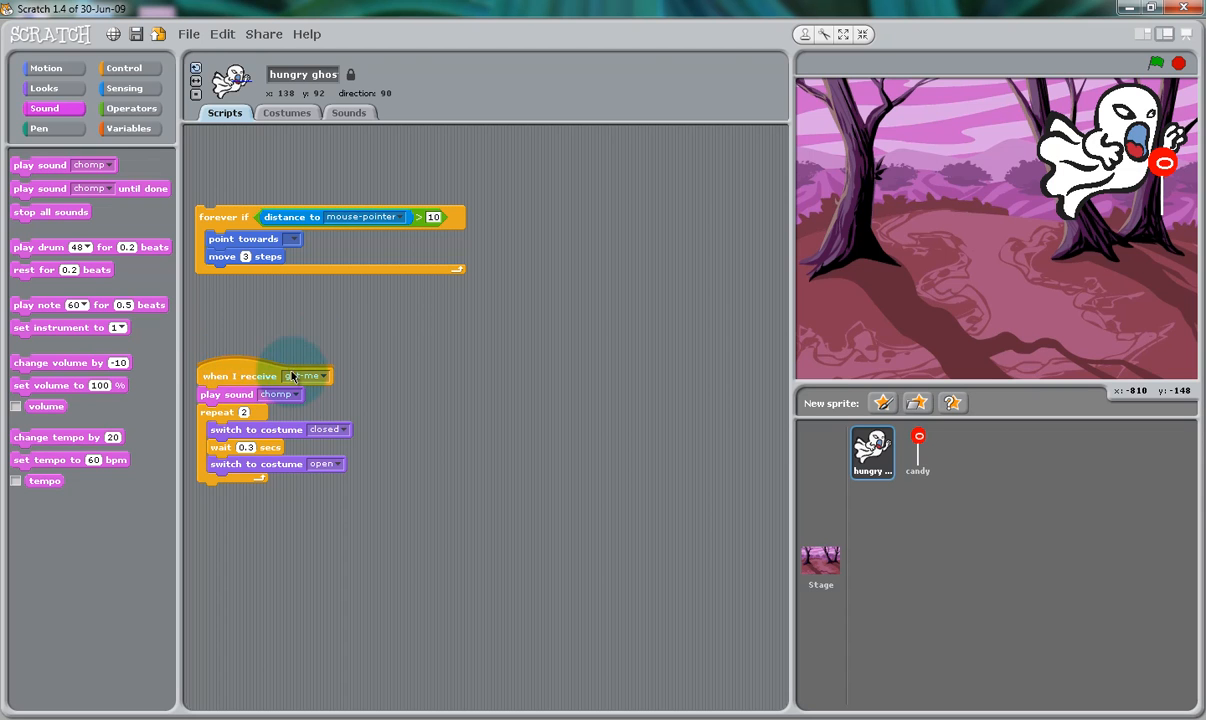
left_click(308, 376)
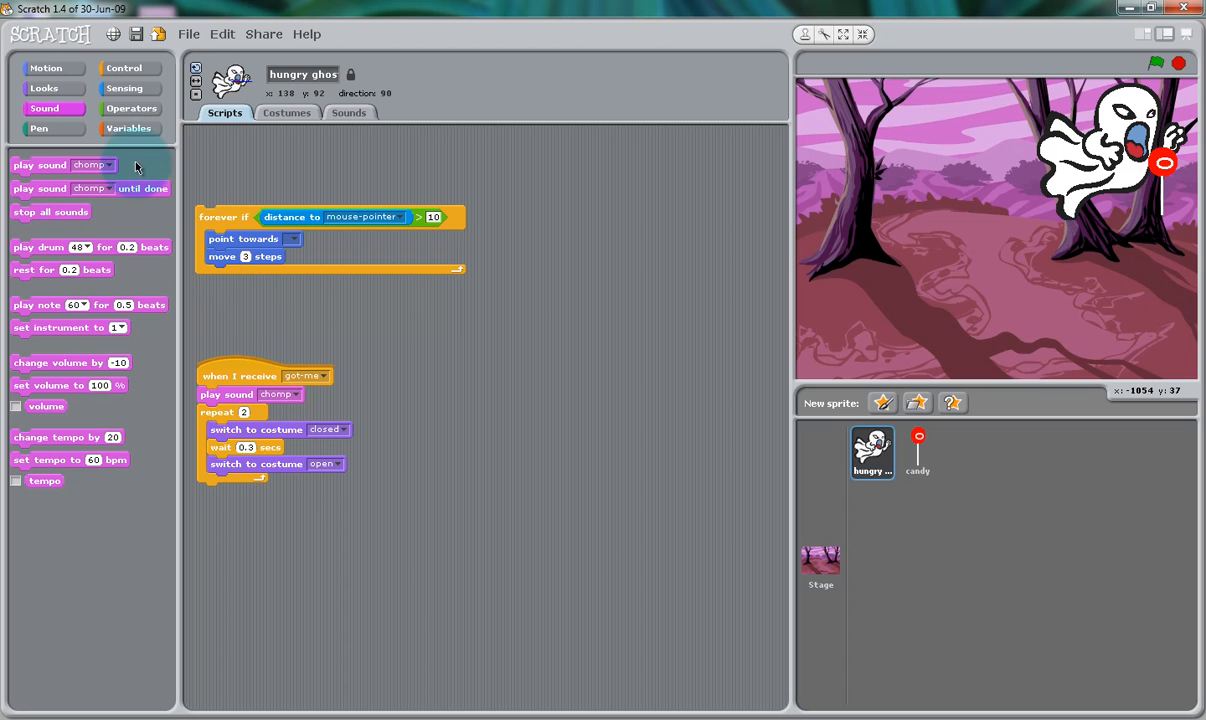
mouse_move(136, 130)
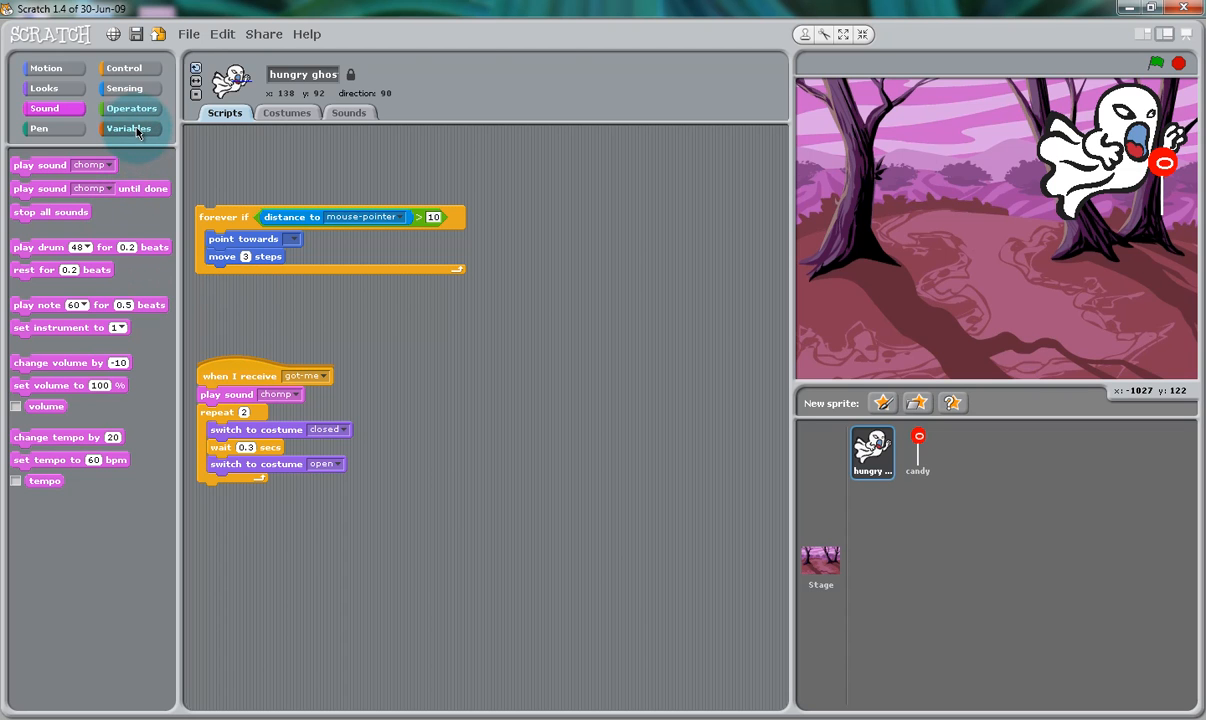
Create a 'Score' variable and add 'change Score by 1' to the ghost's receive script.
left_click(128, 128)
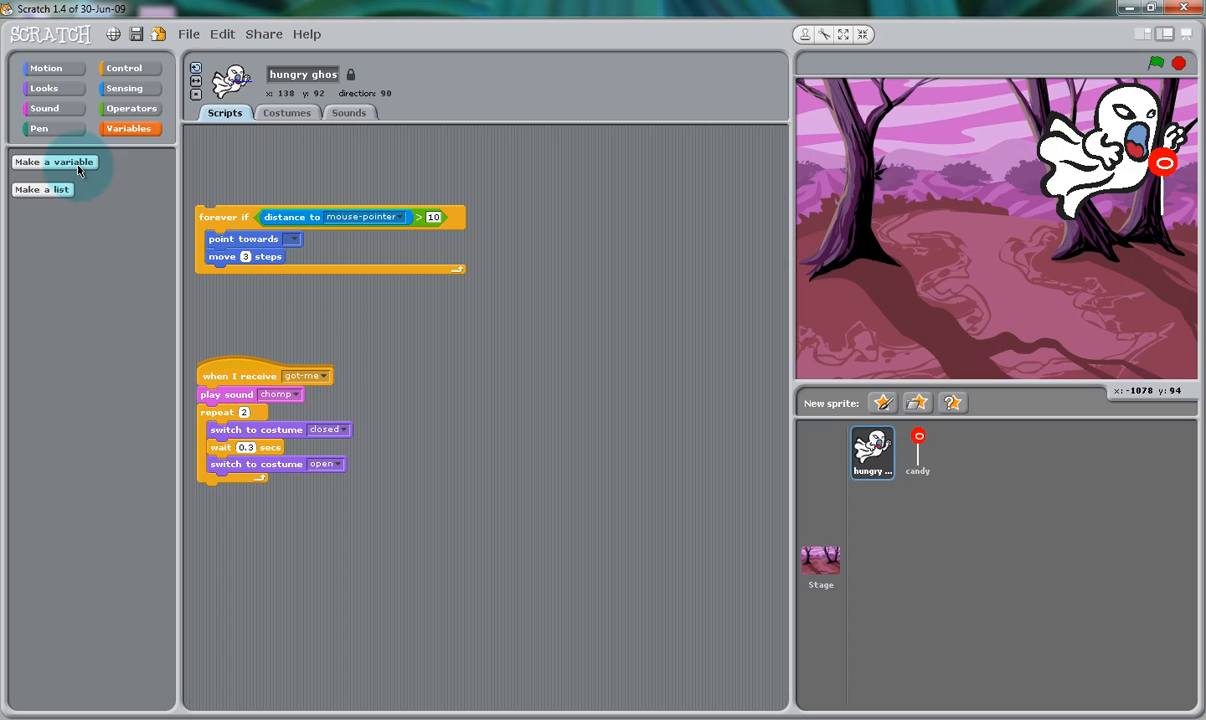
left_click(54, 160)
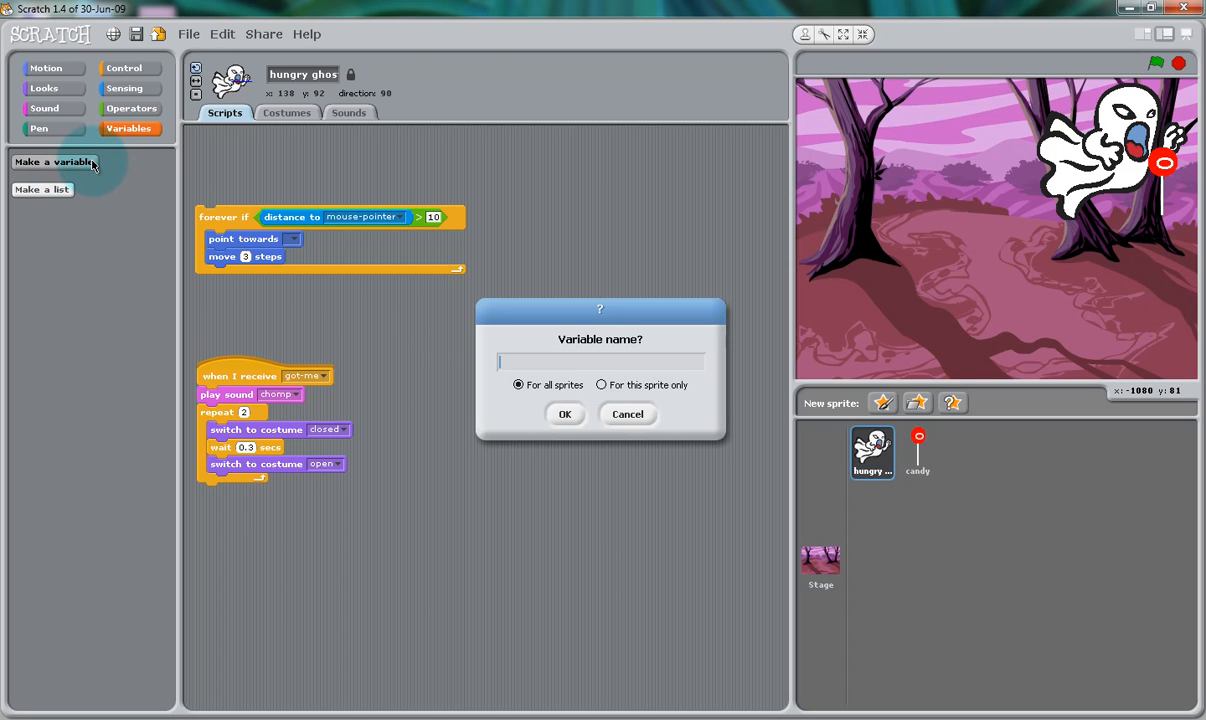
type("Sc")
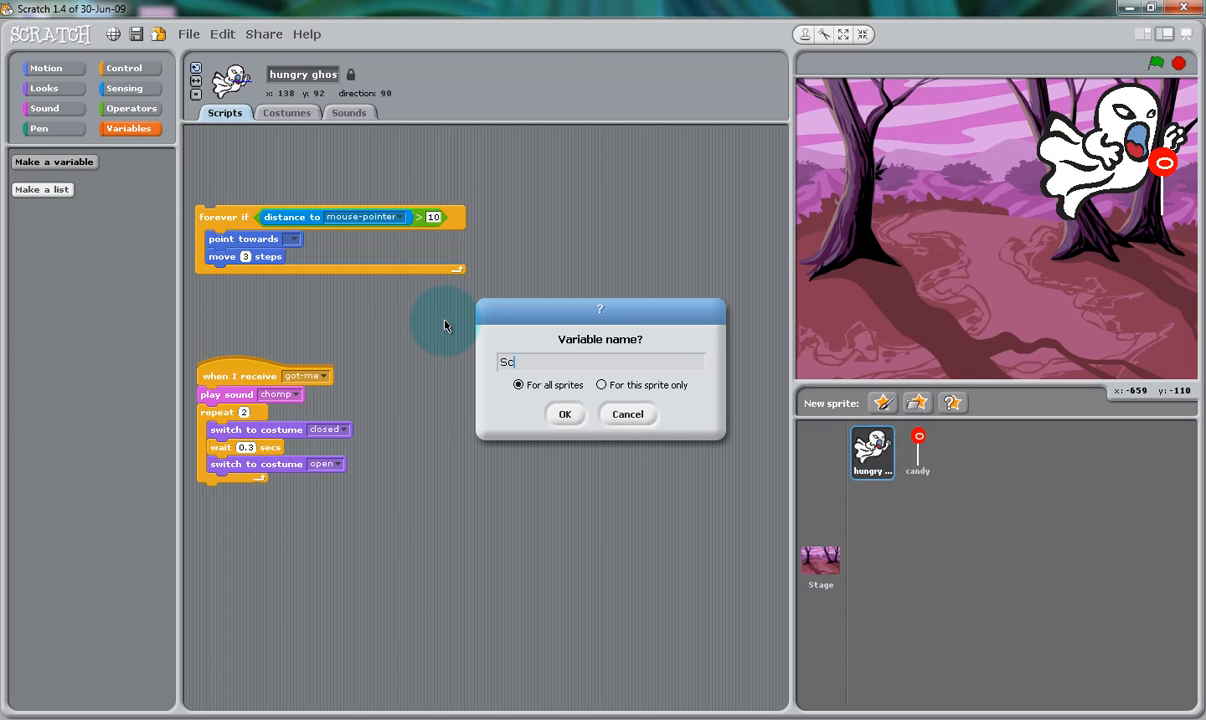
left_click(564, 414)
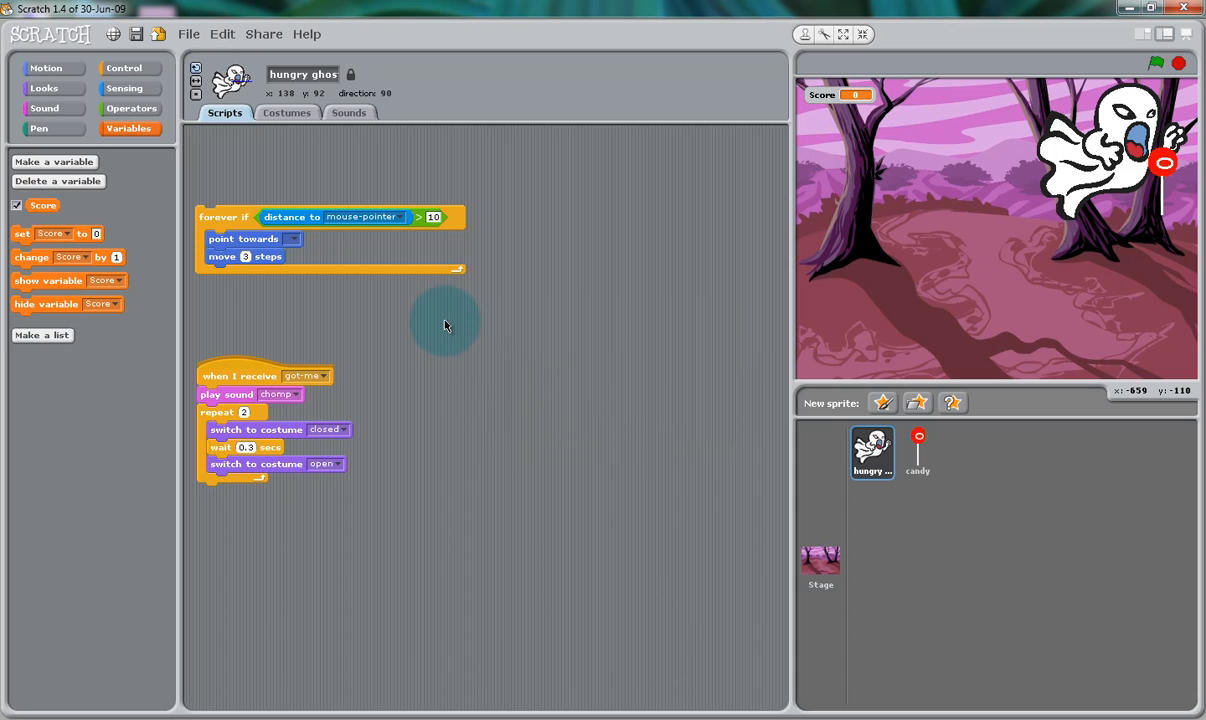
mouse_move(240, 344)
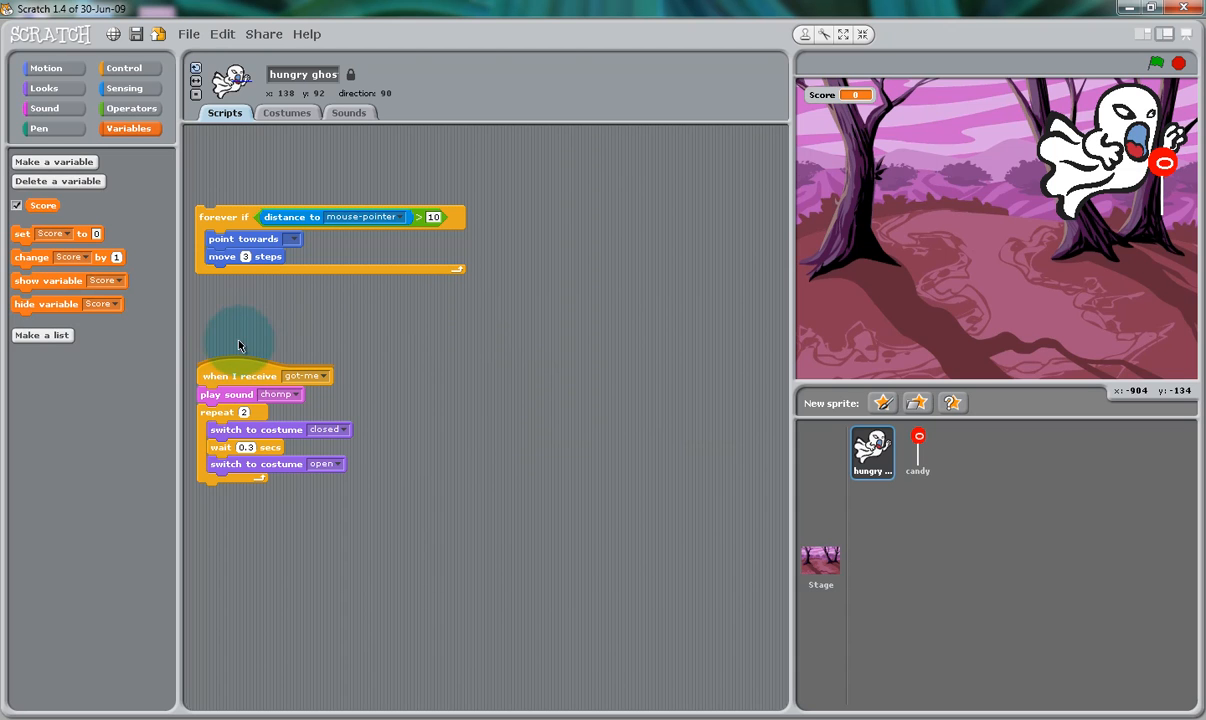
mouse_move(268, 392)
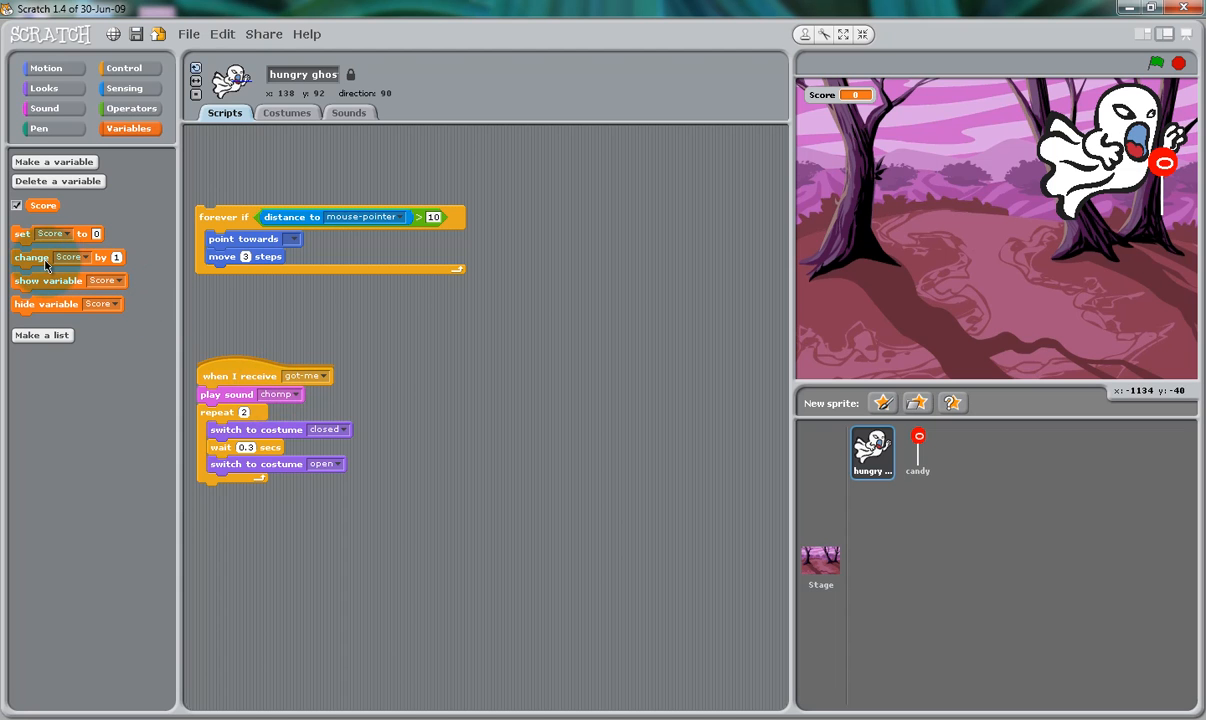
left_click_drag(44, 256, 218, 394)
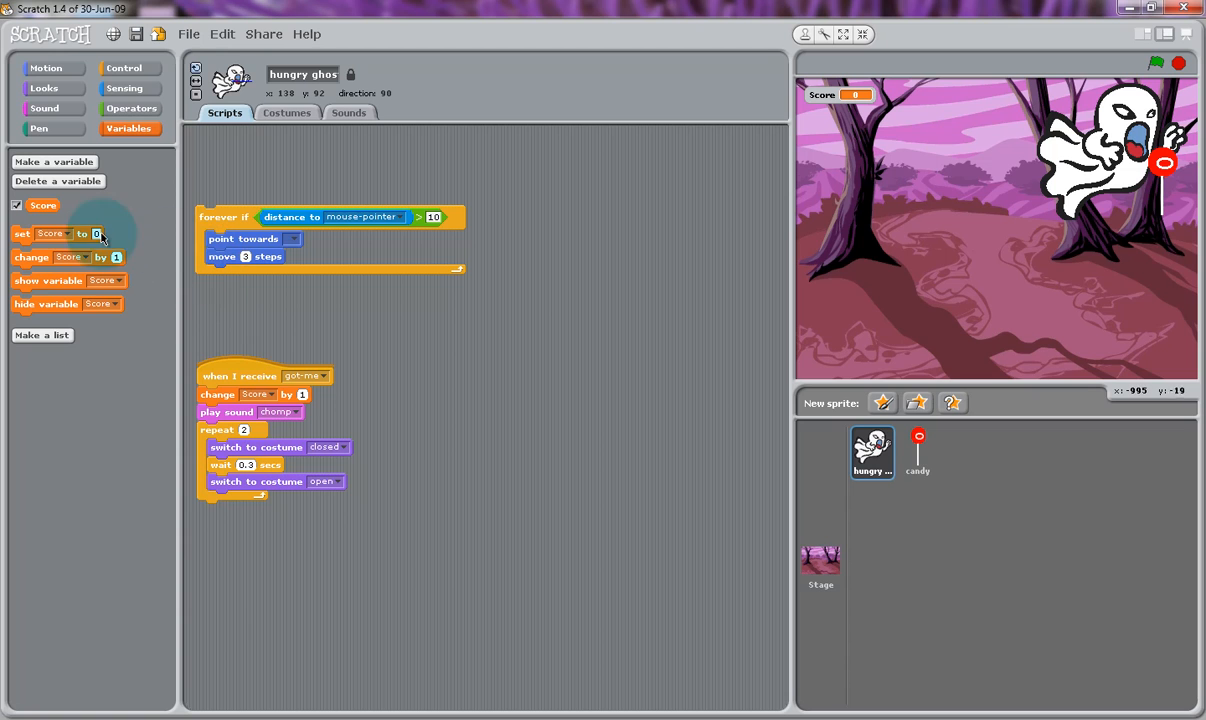
Put 'set Score to 0' and a 'when green flag clicked' hat atop the ghost's chase script.
left_click_drag(60, 232, 190, 166)
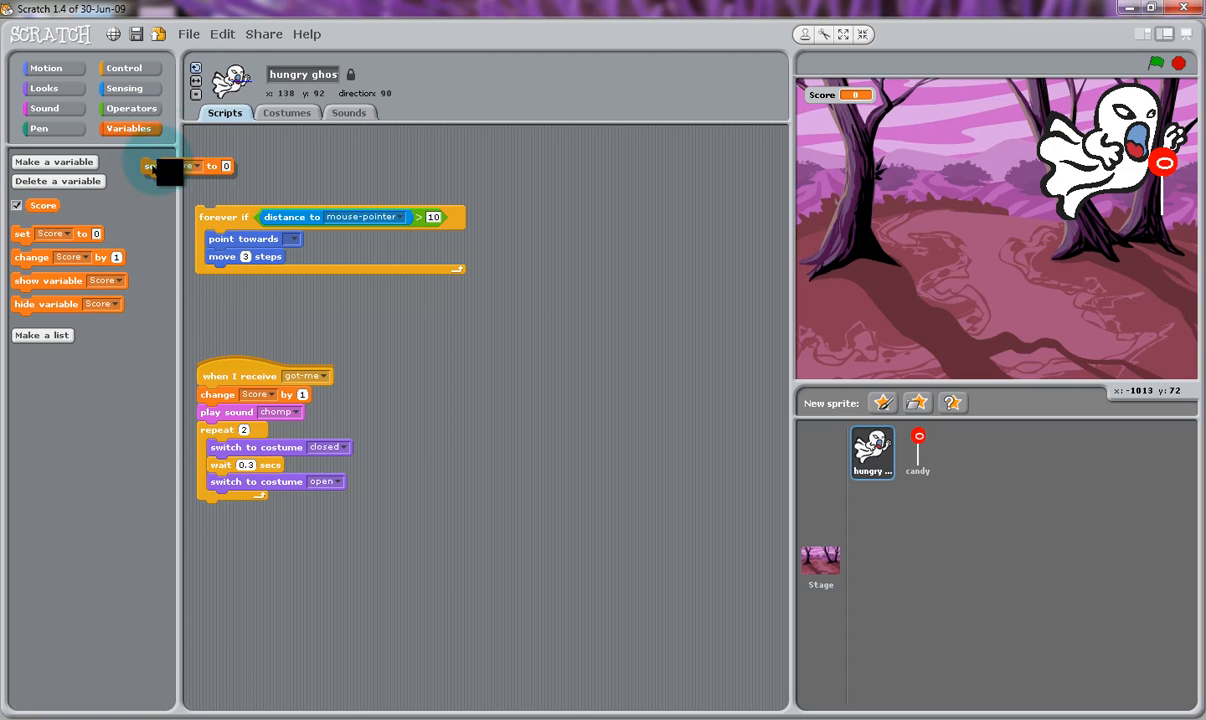
left_click_drag(184, 166, 216, 196)
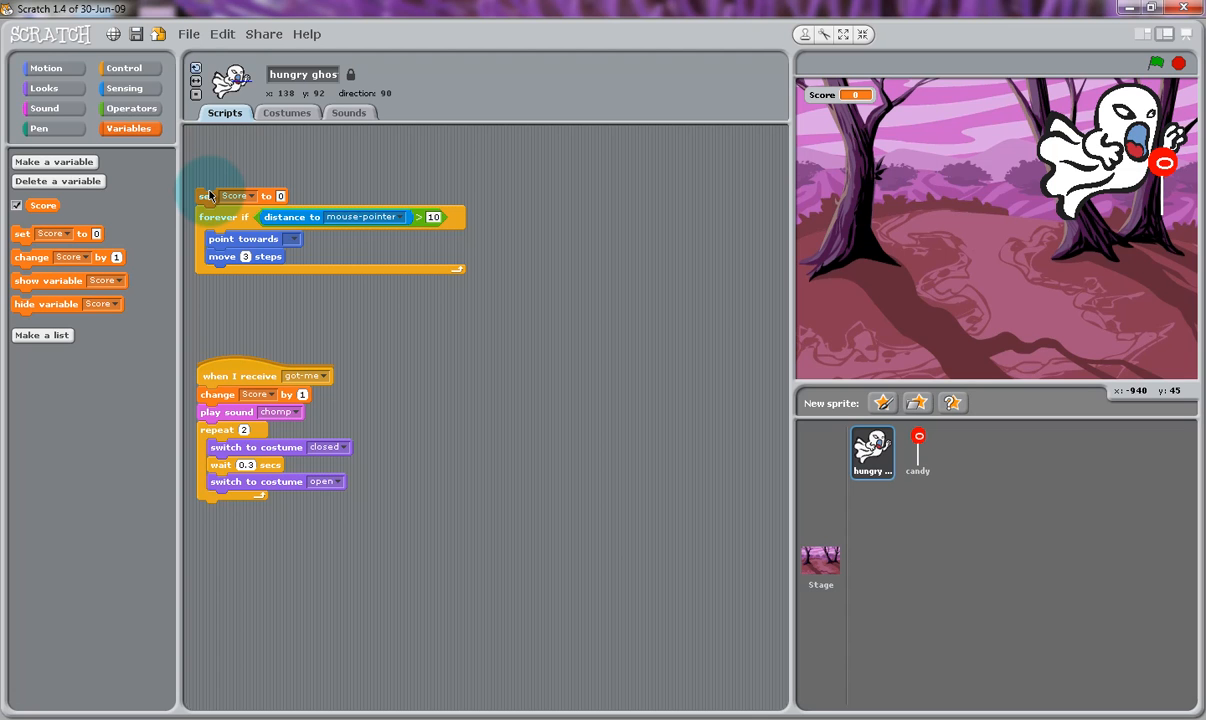
left_click(124, 68)
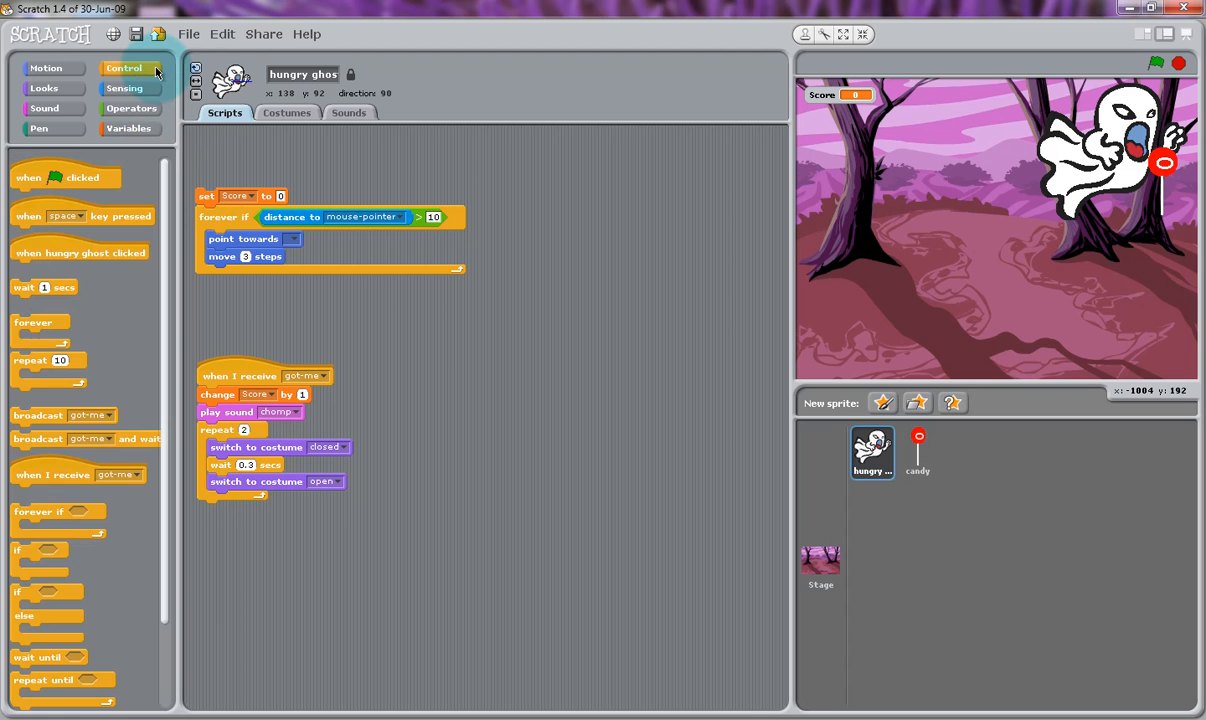
left_click_drag(64, 176, 224, 144)
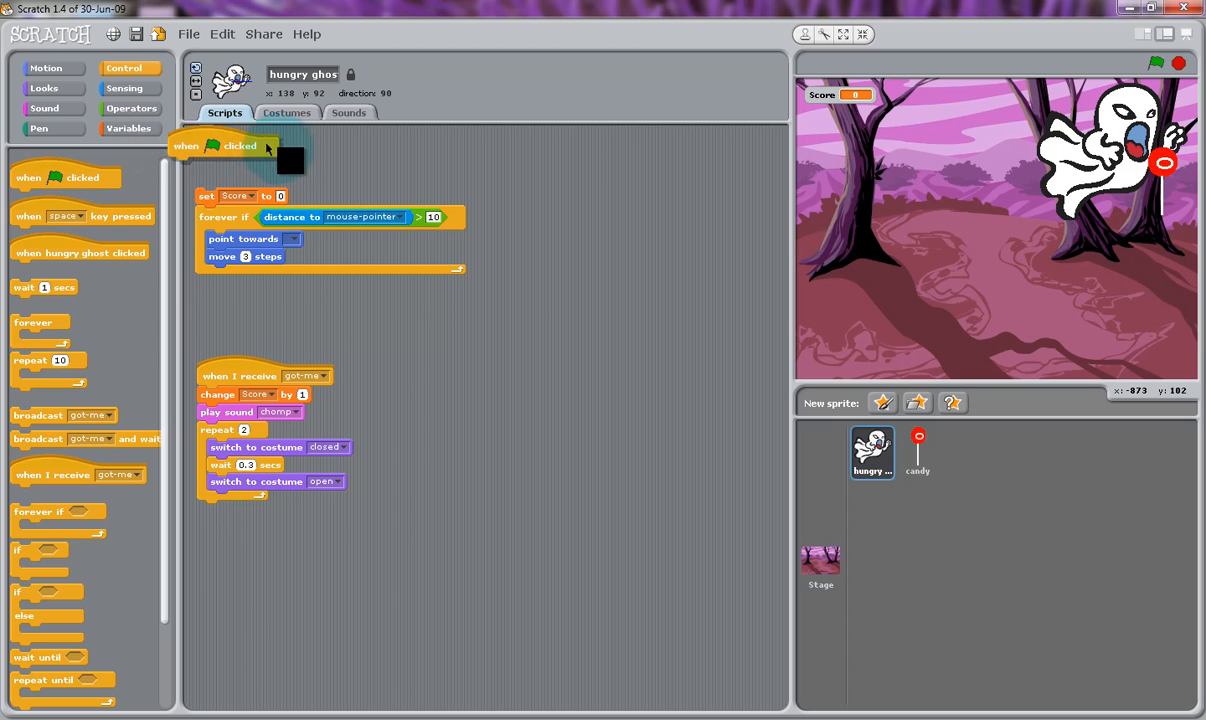
left_click_drag(216, 144, 250, 176)
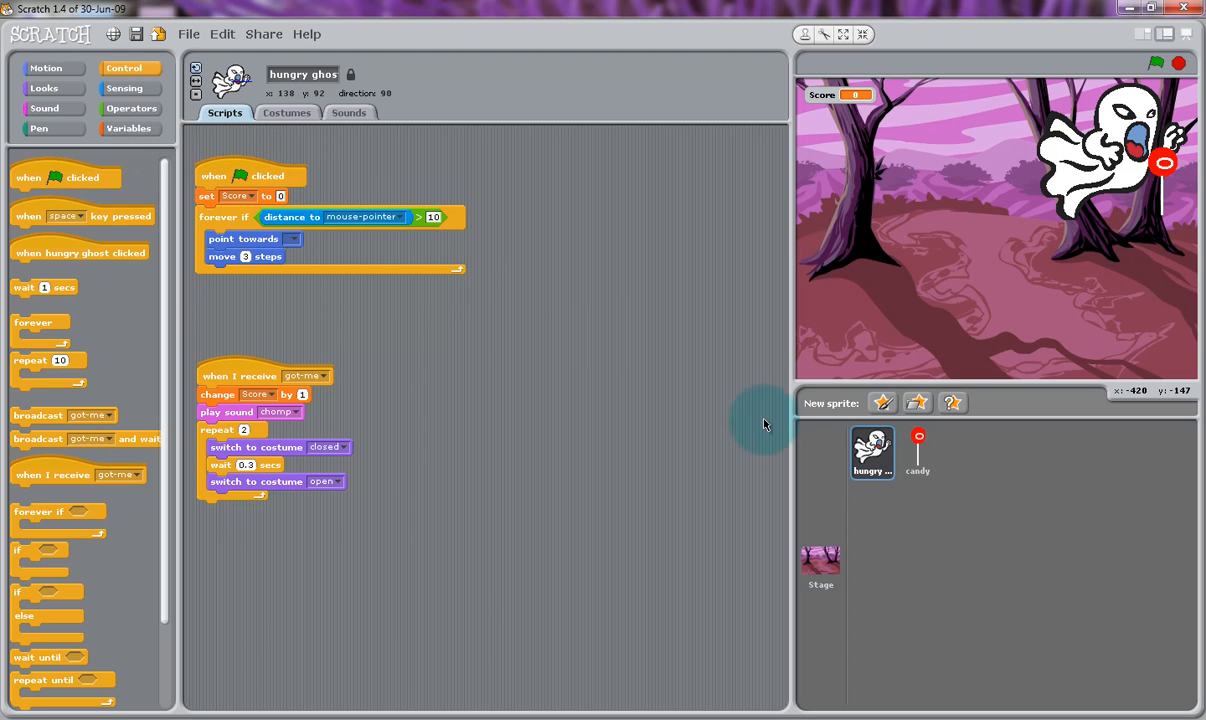
Give the candy's wandering script a green-flag hat and test-run the game.
left_click(916, 452)
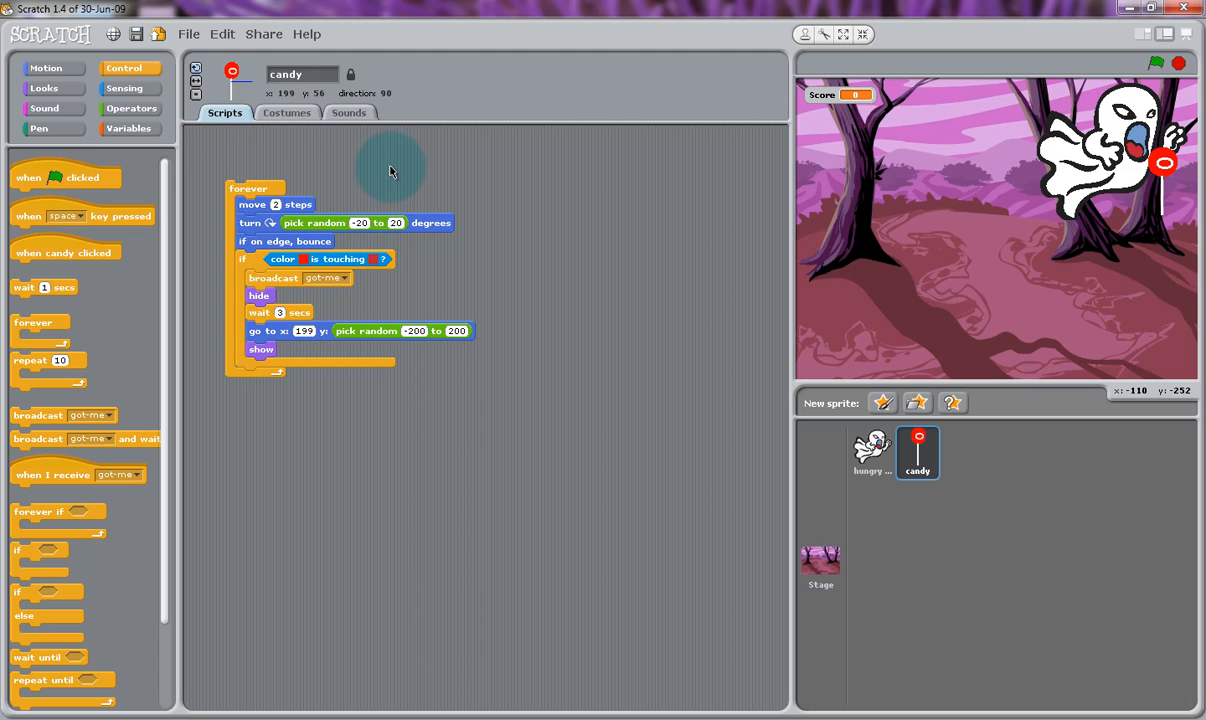
left_click_drag(64, 176, 230, 124)
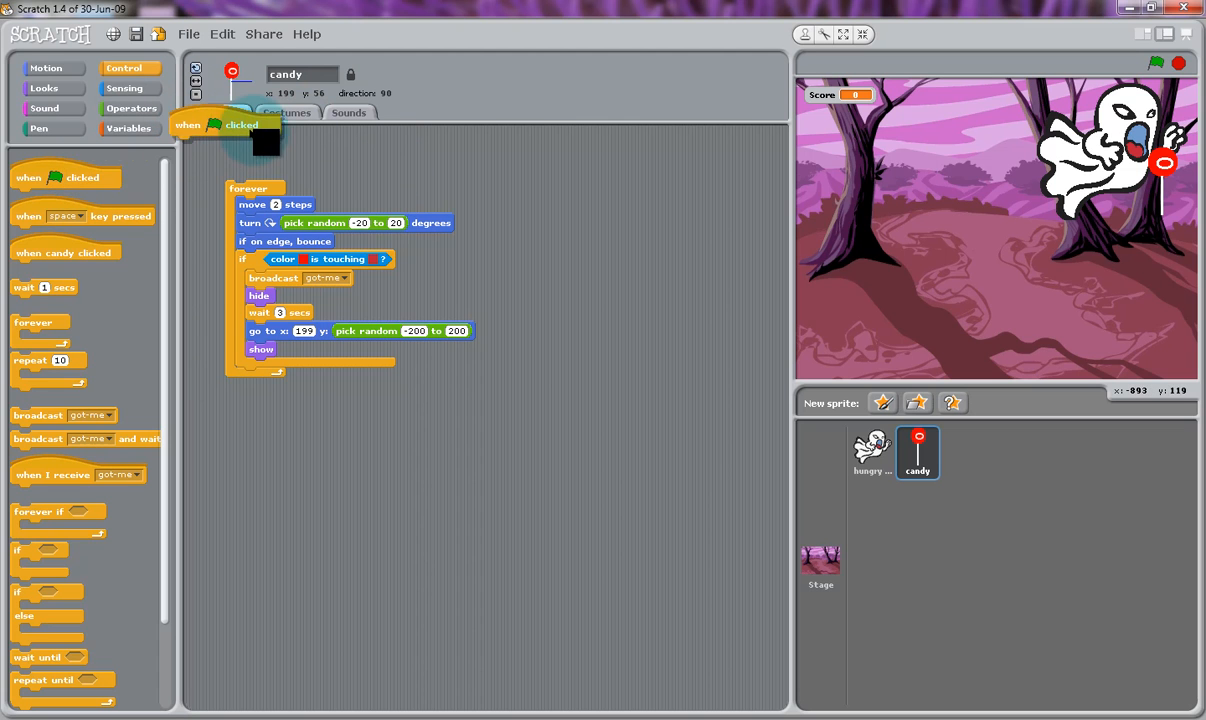
left_click(44, 88)
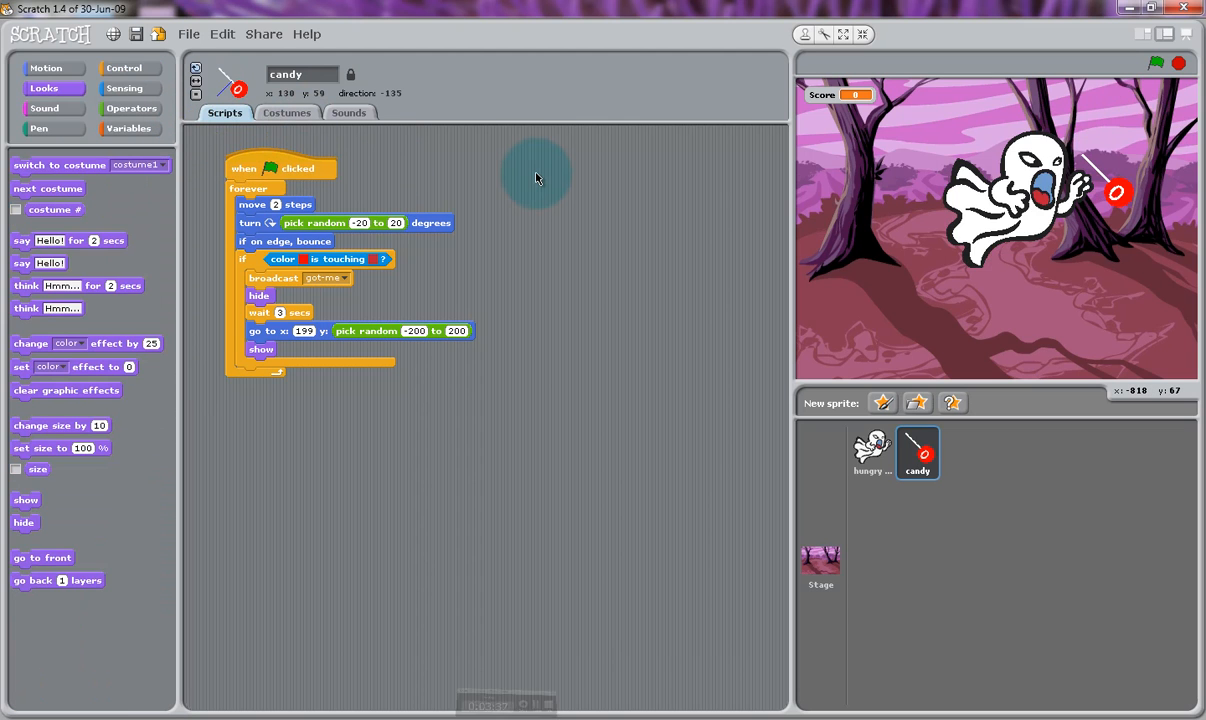
mouse_move(1130, 84)
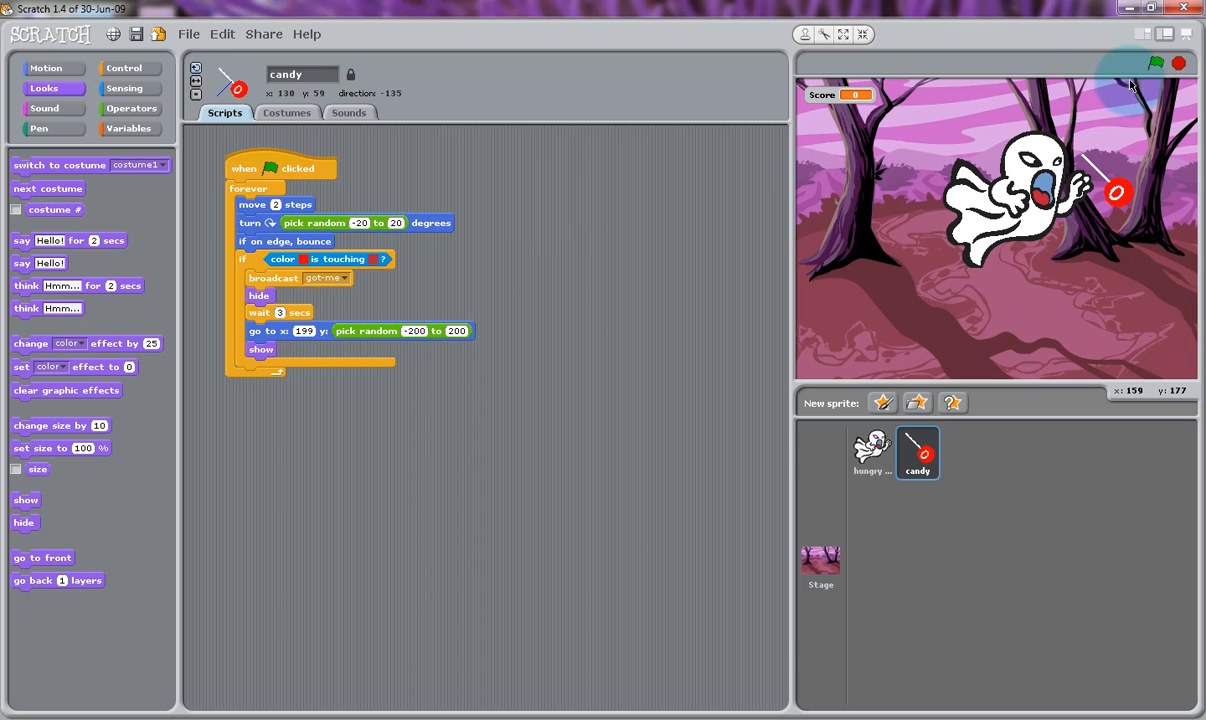
left_click(1156, 62)
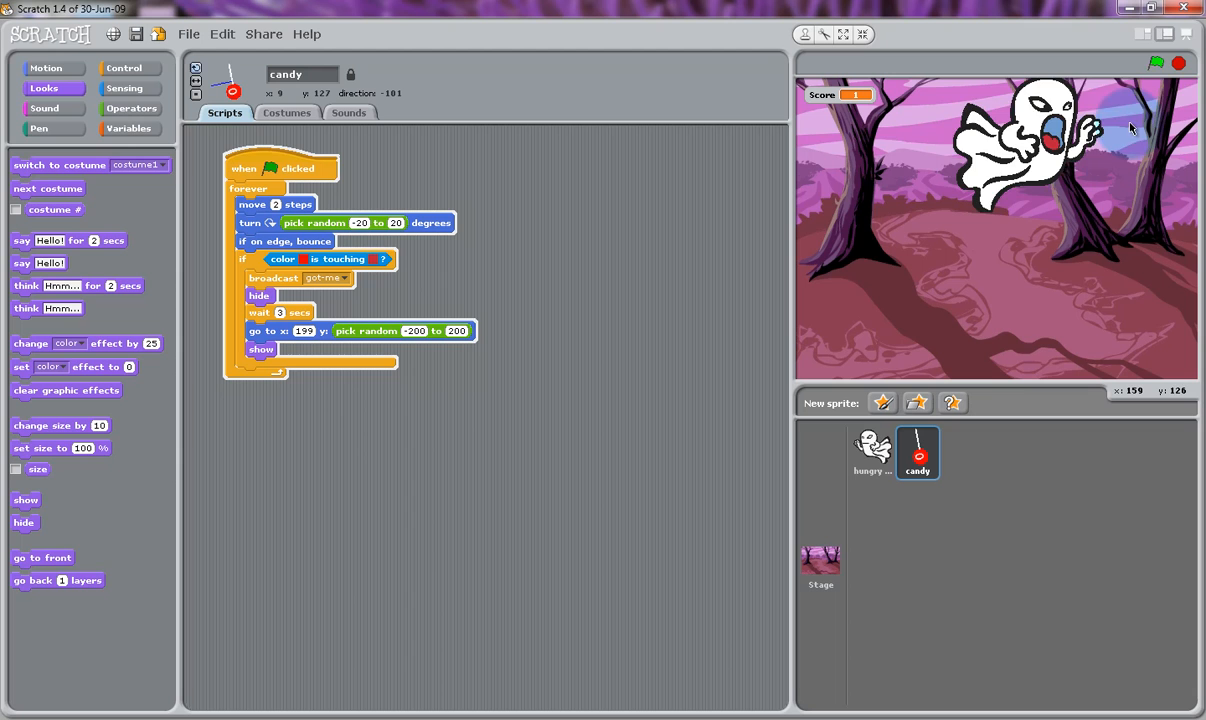
left_click(1156, 62)
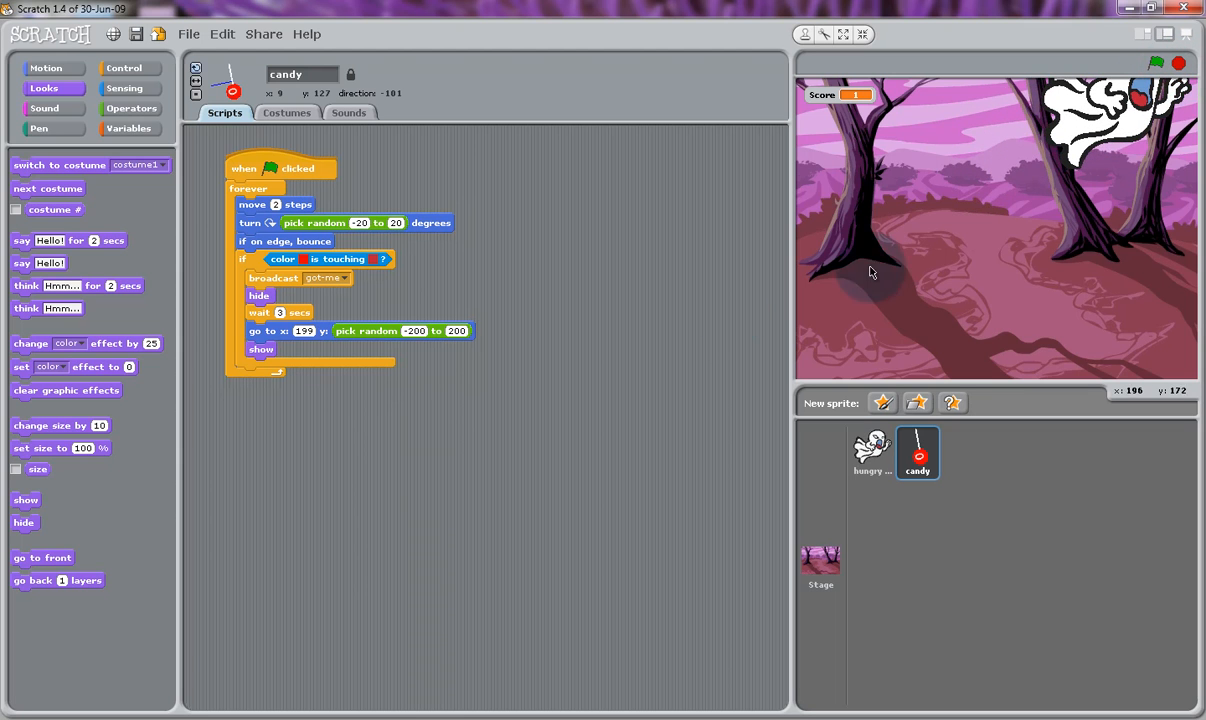
mouse_move(604, 290)
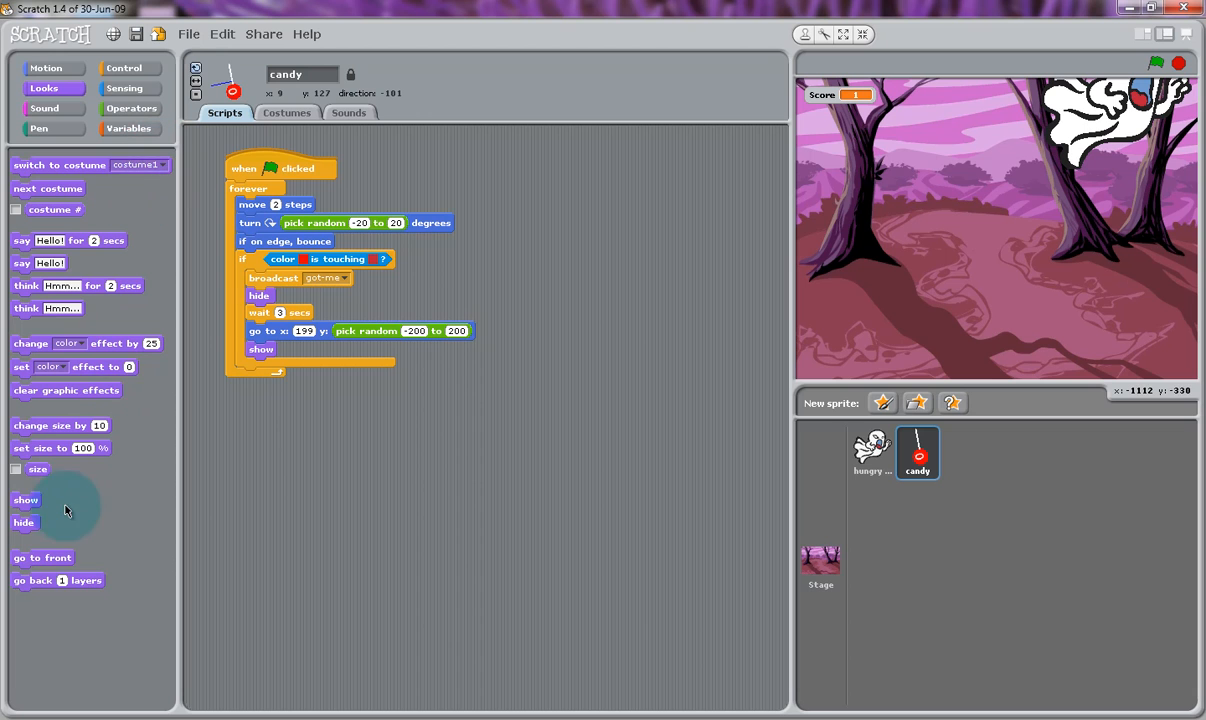
mouse_move(48, 580)
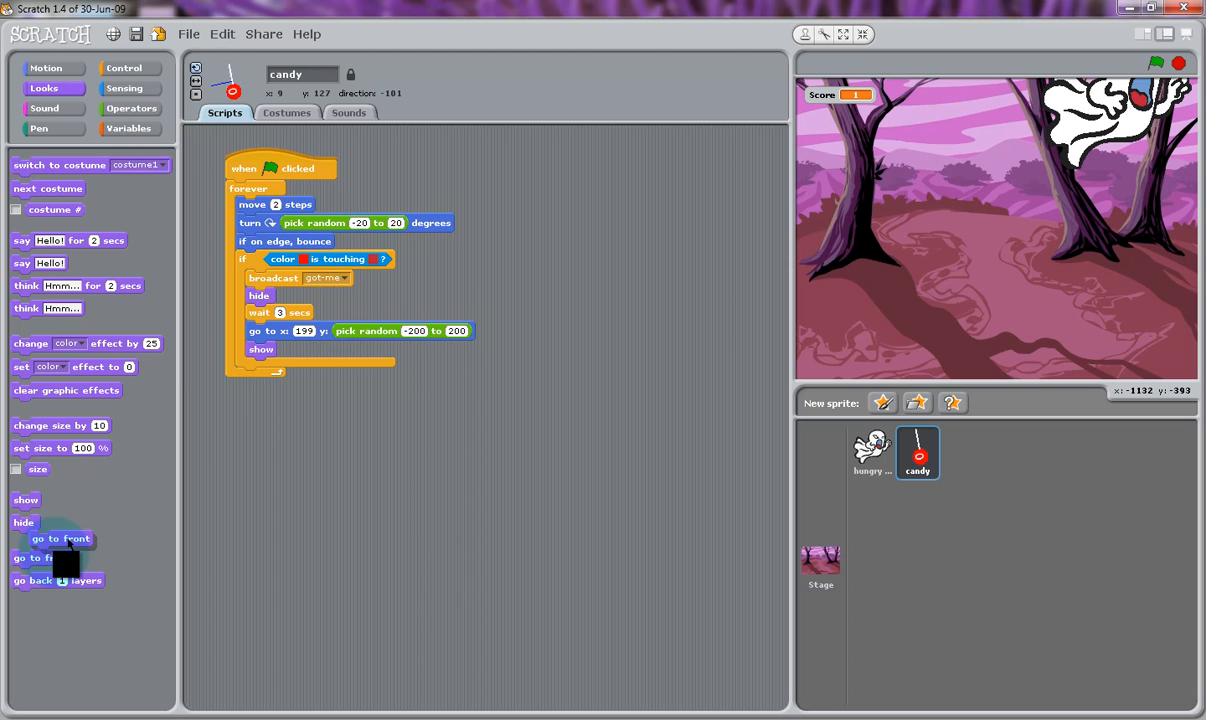
Add 'go to front' and 'show' under the candy's green-flag block before its forever loop.
left_click_drag(60, 538, 256, 188)
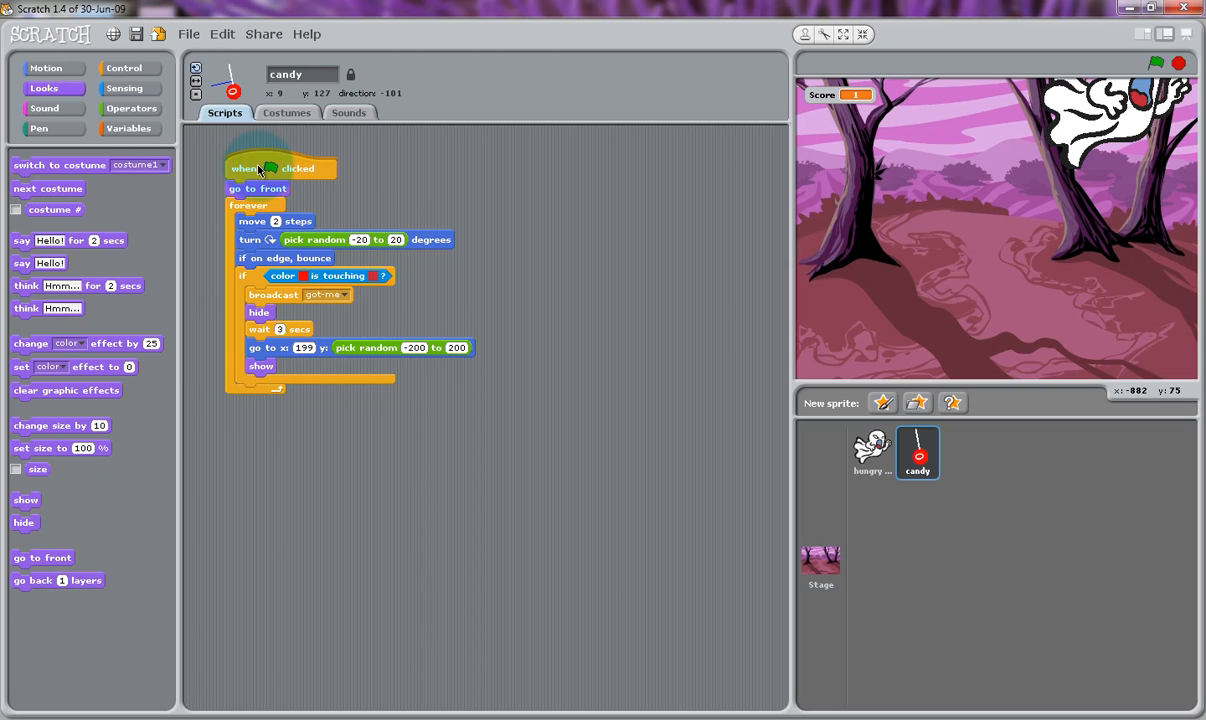
mouse_move(150, 338)
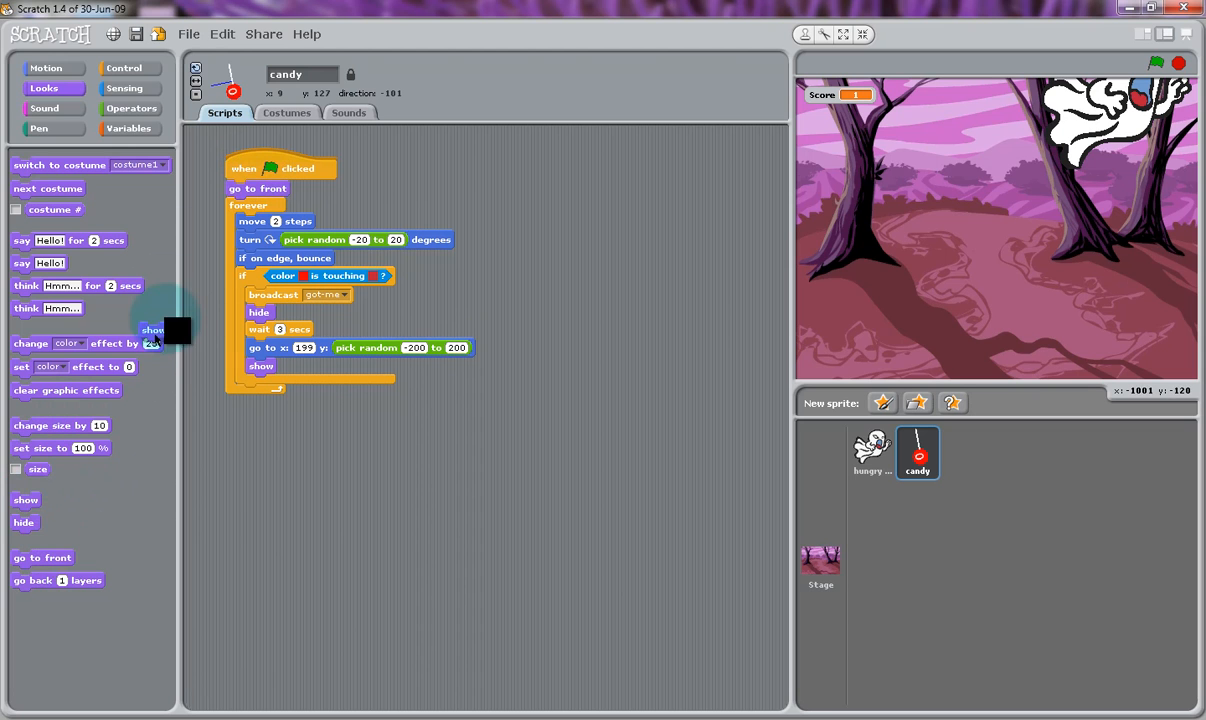
left_click_drag(156, 330, 242, 204)
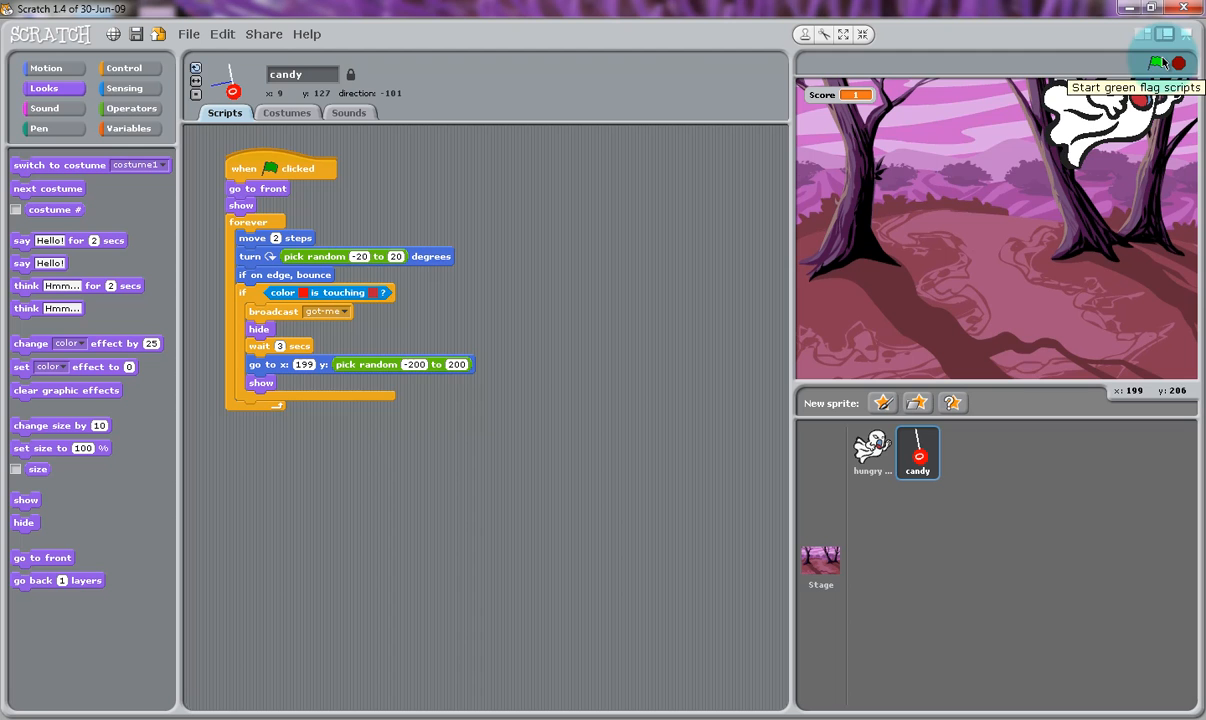
Run the game and watch the ghost chase the now-visible wandering candy.
left_click(1156, 62)
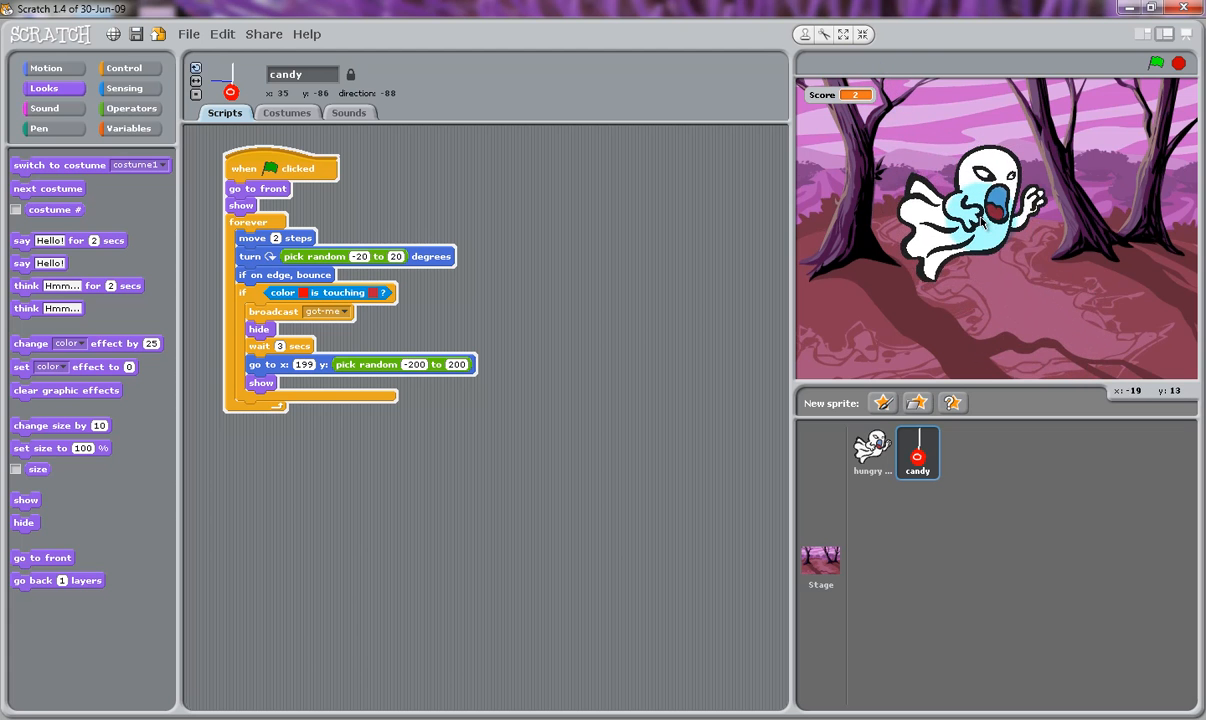
left_click(1156, 62)
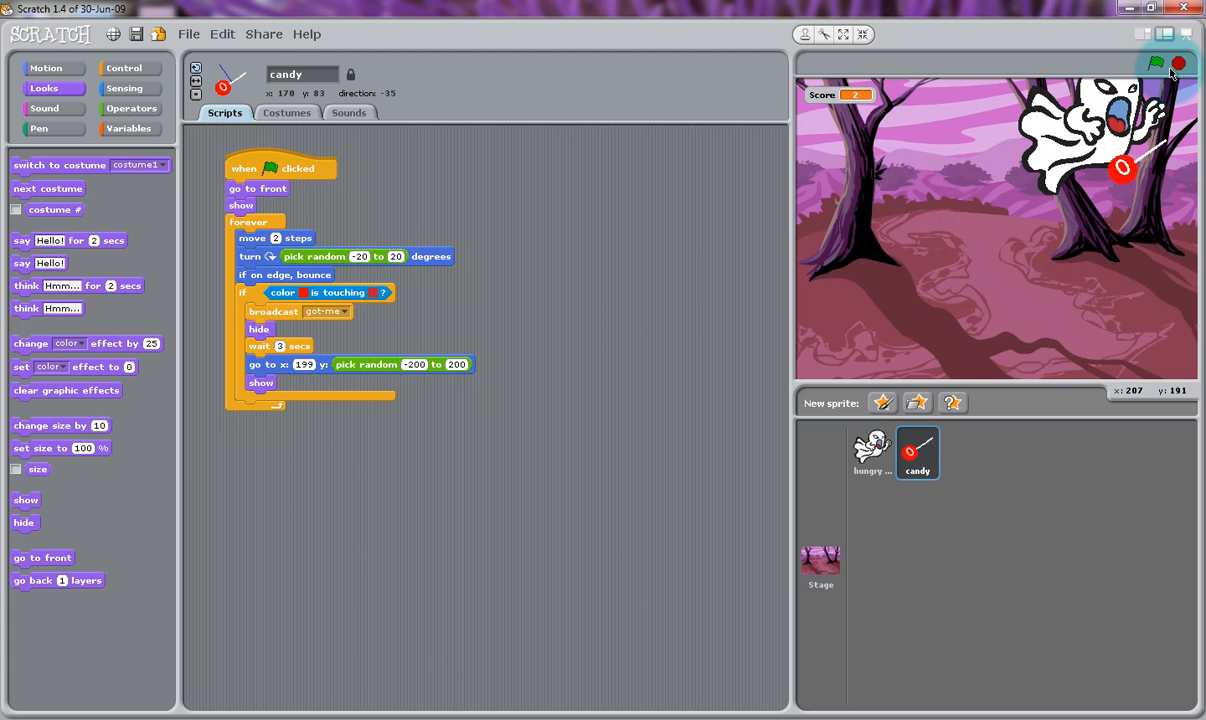